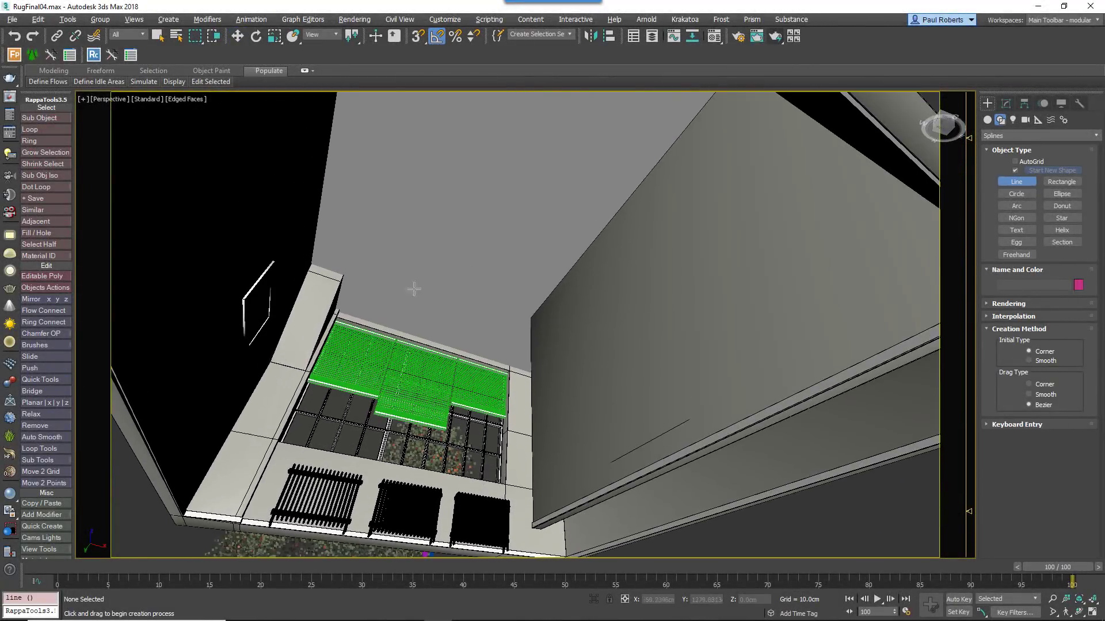
- Draw a large Rectangle spline on the ground below the room as the rug outline
click(417, 36)
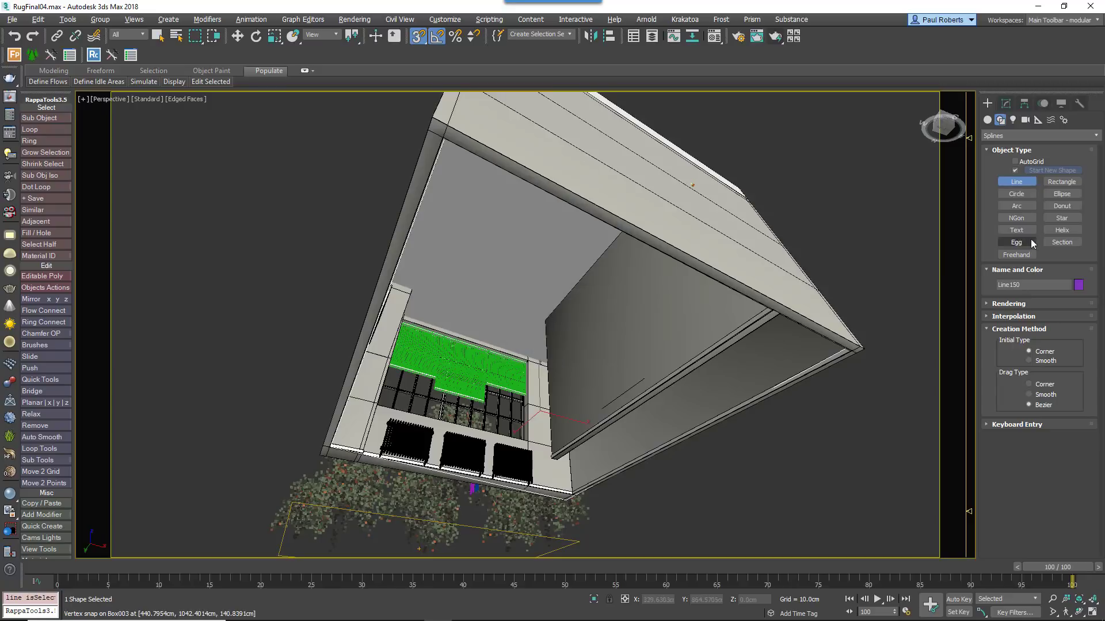
click(1061, 180)
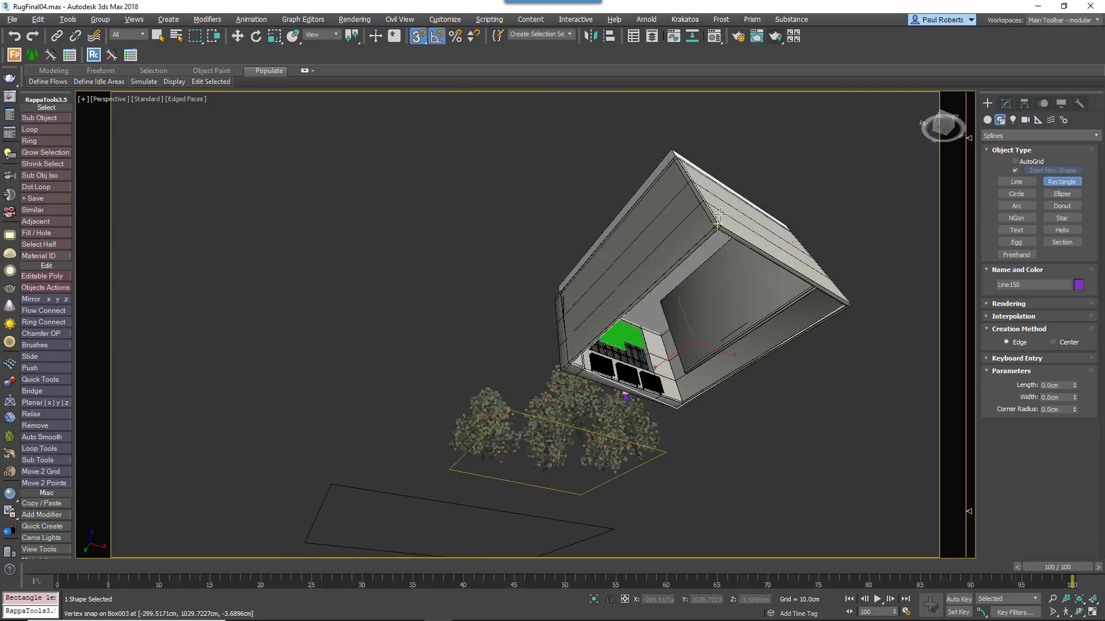
drag(718, 225, 729, 433)
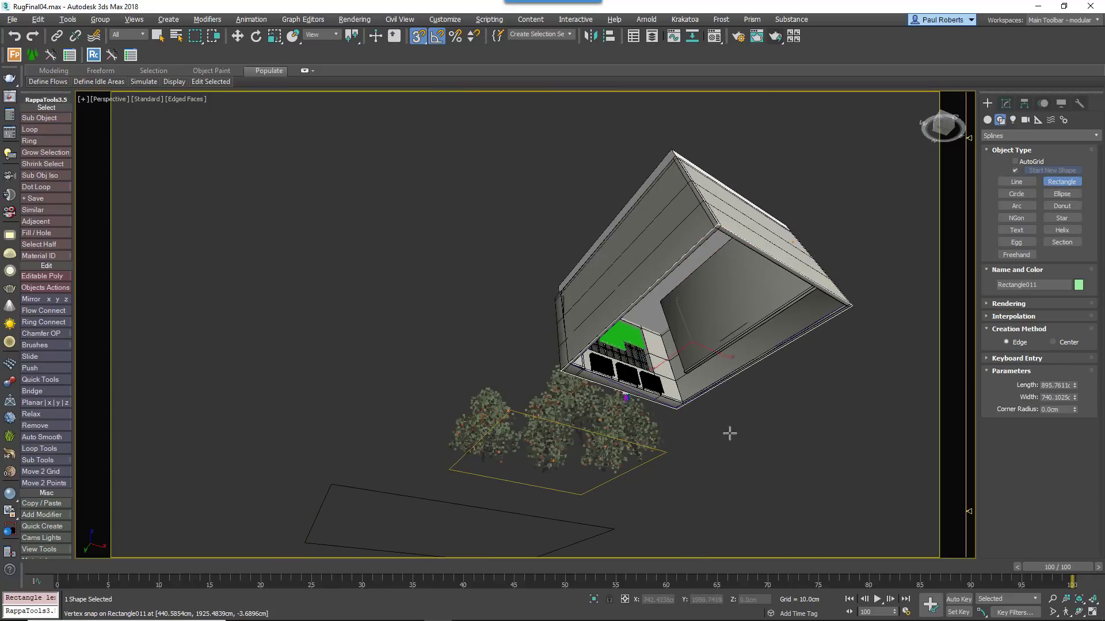
drag(729, 434, 753, 344)
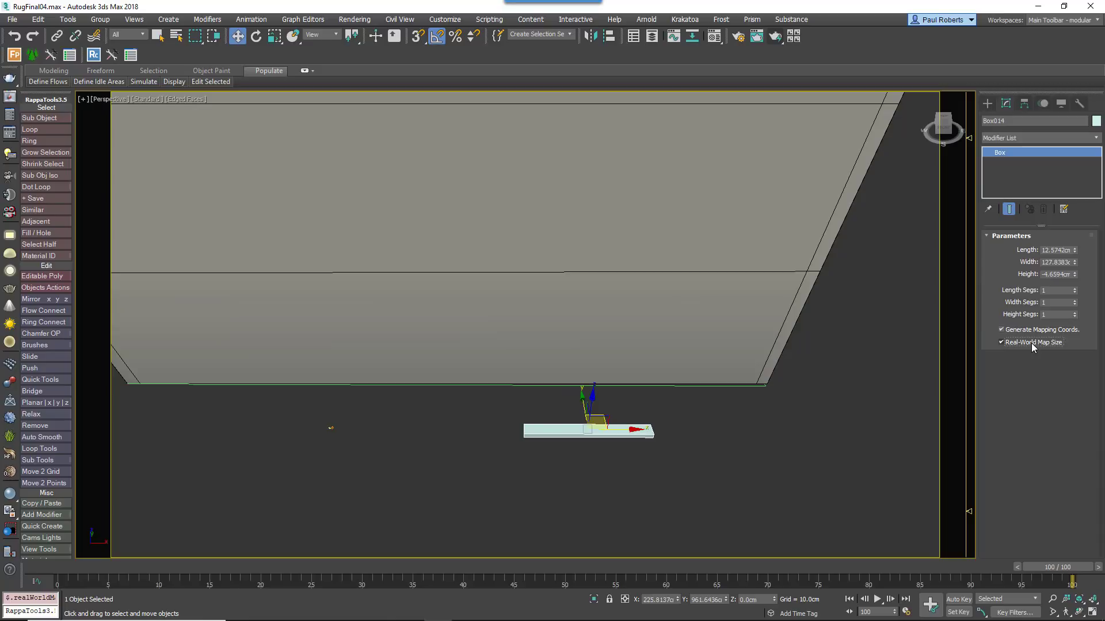
- Add a Chamfer modifier to Box014, keeping the Quad Chamfer option
click(1094, 137)
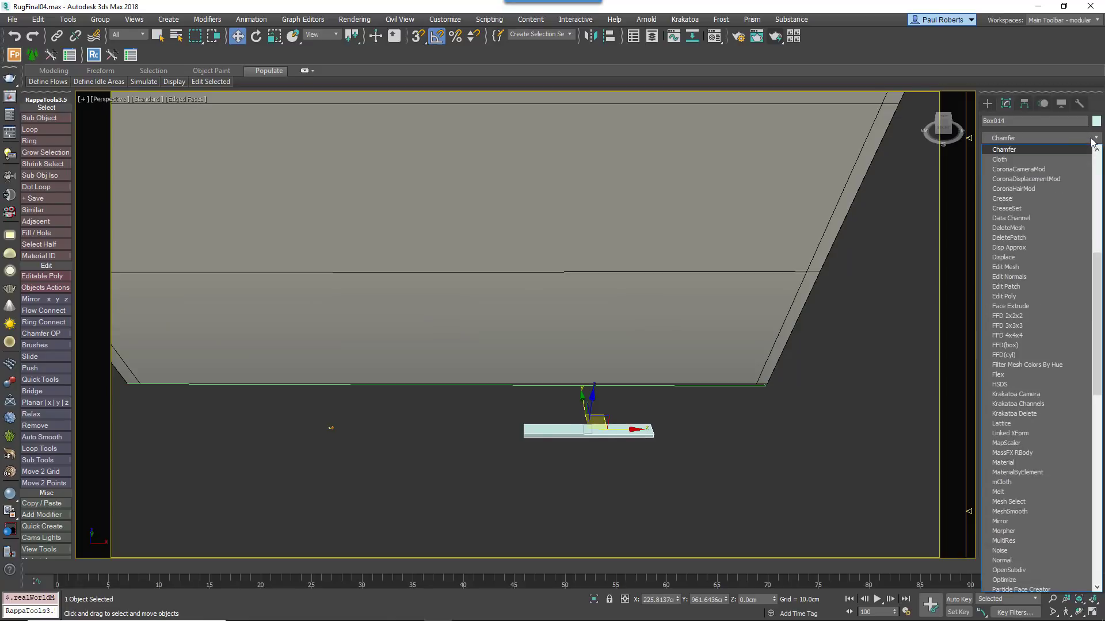
click(1003, 148)
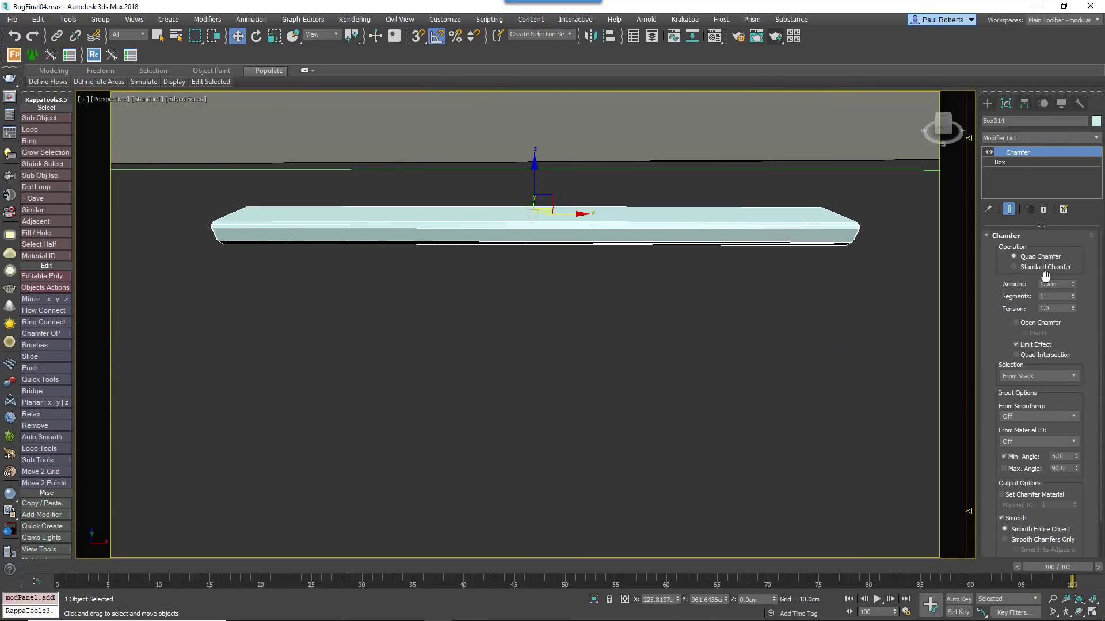
click(1028, 267)
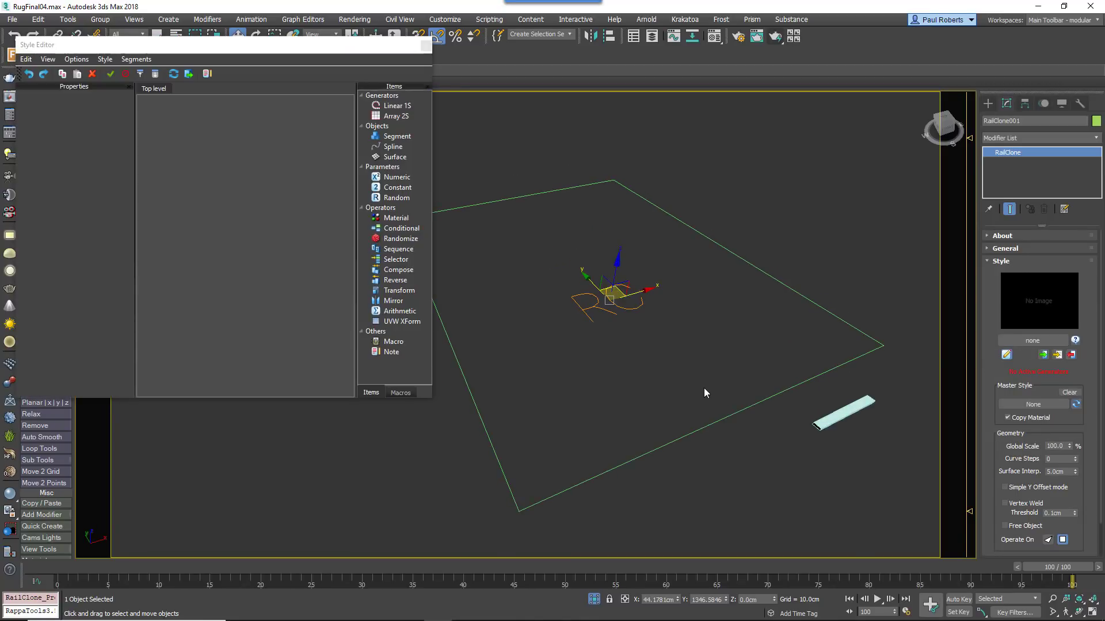
- Set the RailClone Array 2S to extend X/Y size to the clipping area and feed Box014 as its segment
click(396, 115)
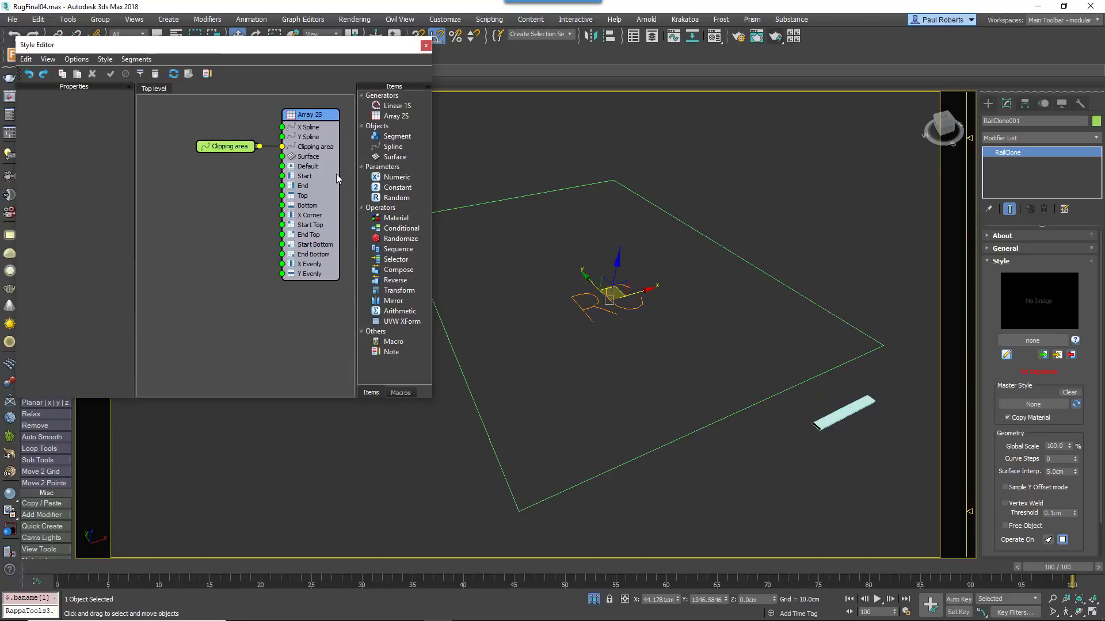
click(312, 114)
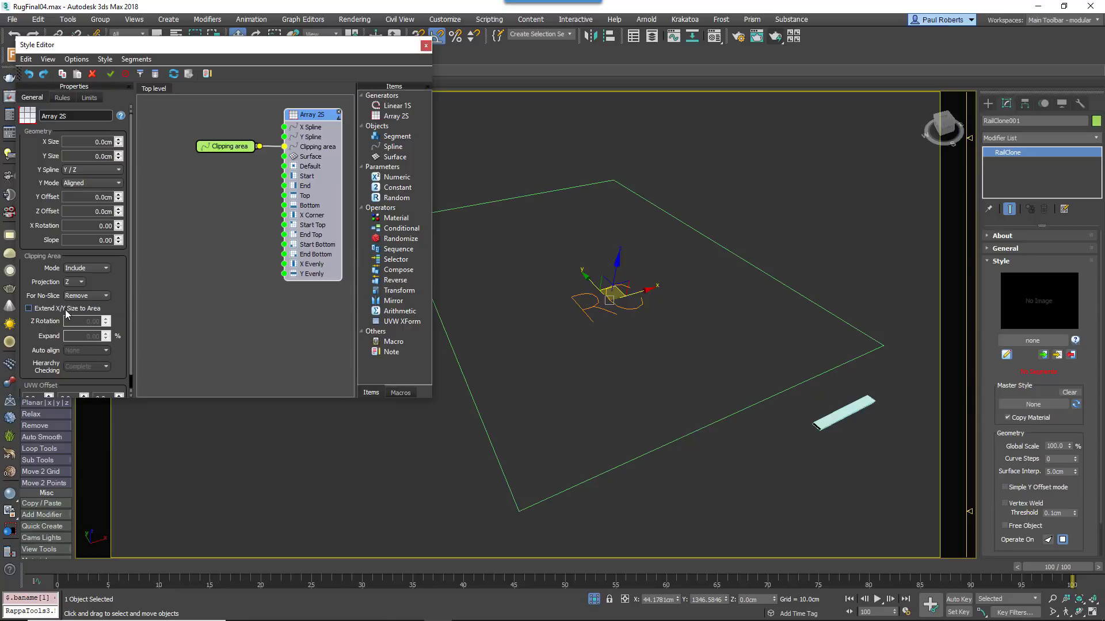
click(28, 308)
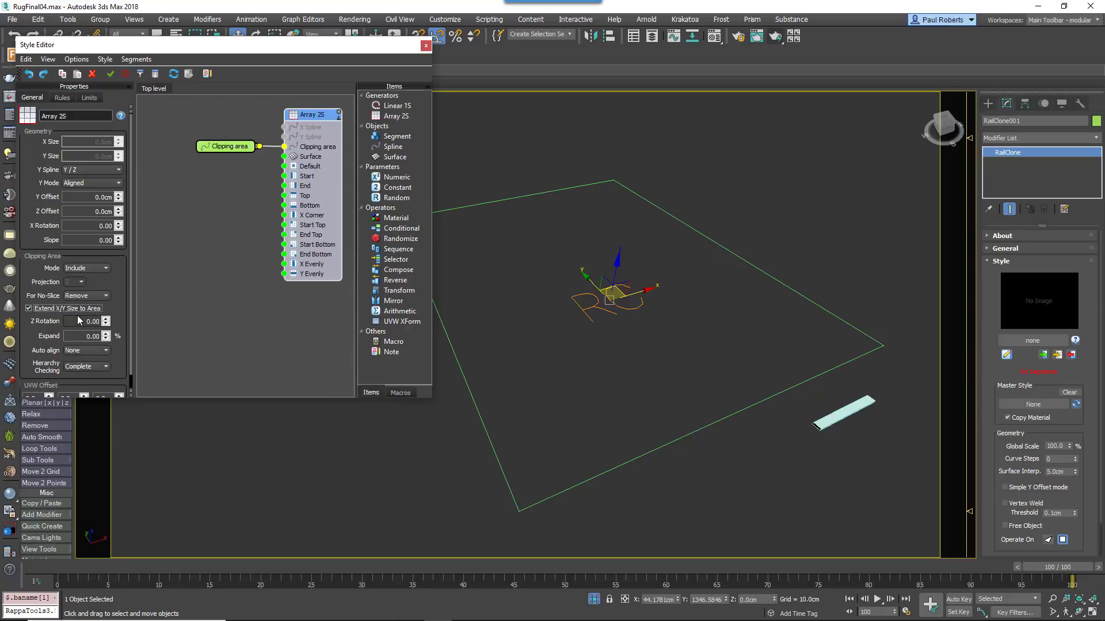
click(397, 136)
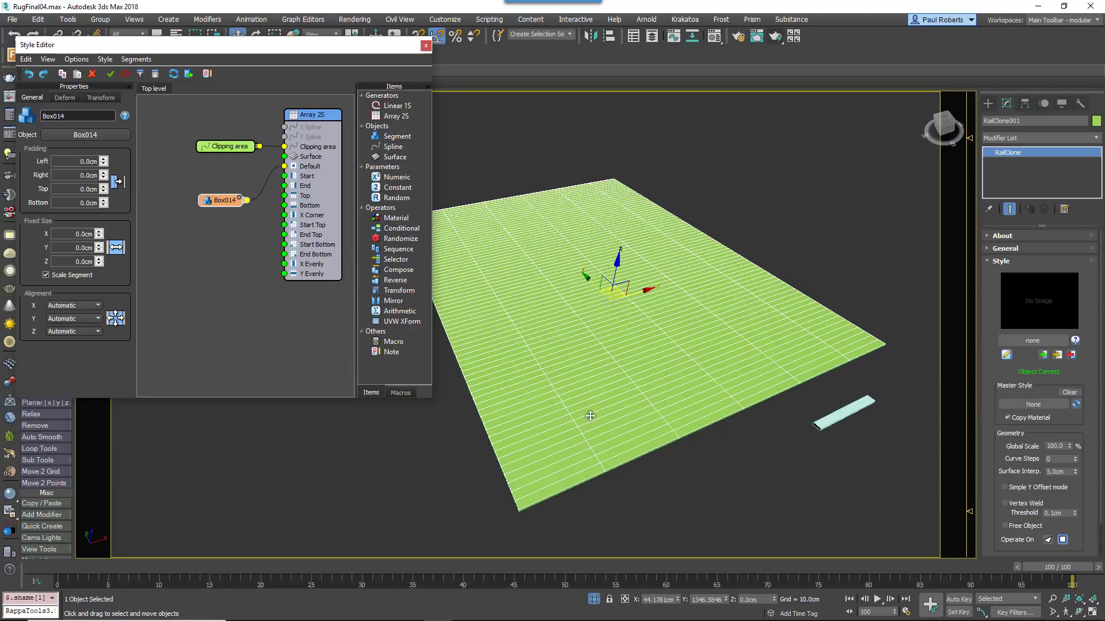
mouse_move(663, 425)
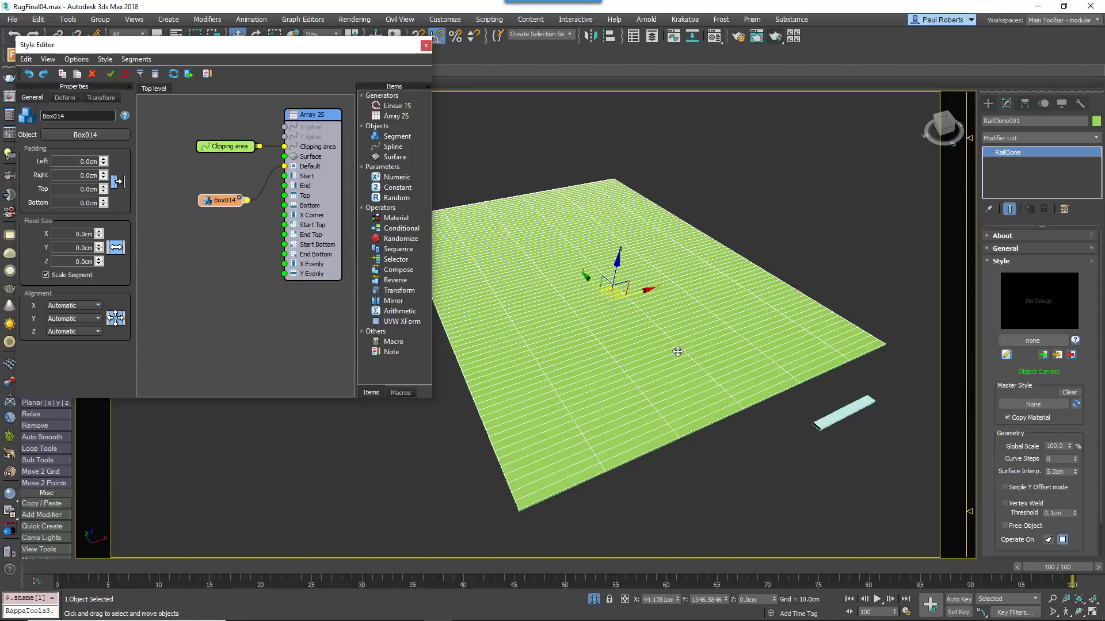
- Export the Size X attribute of the Box014 segment node so it appears as an input
drag(222, 200, 211, 168)
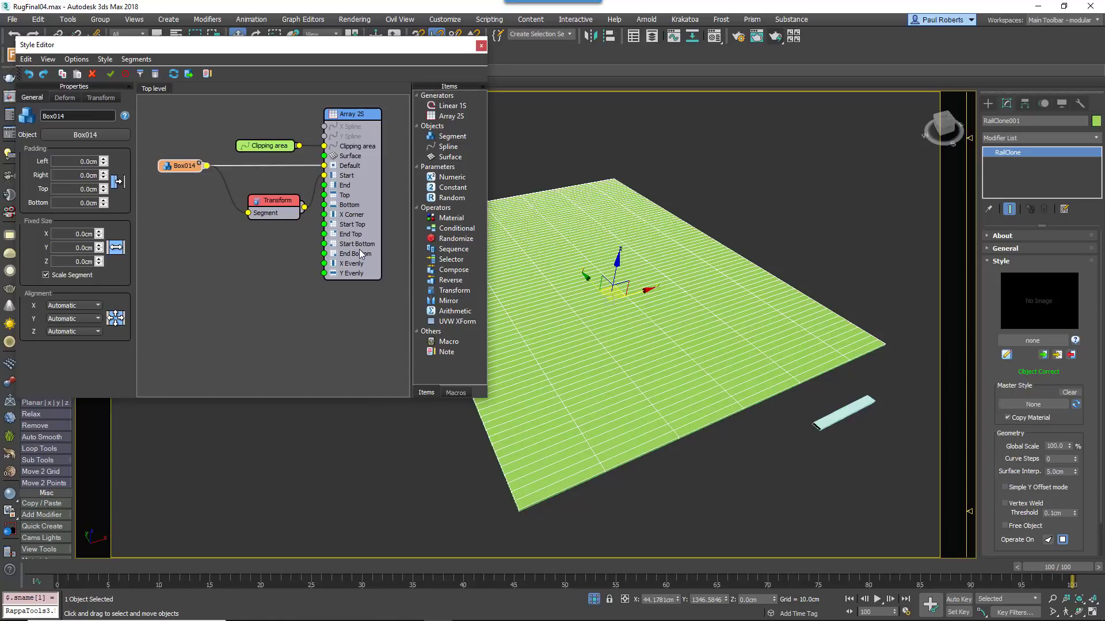
mouse_move(318, 251)
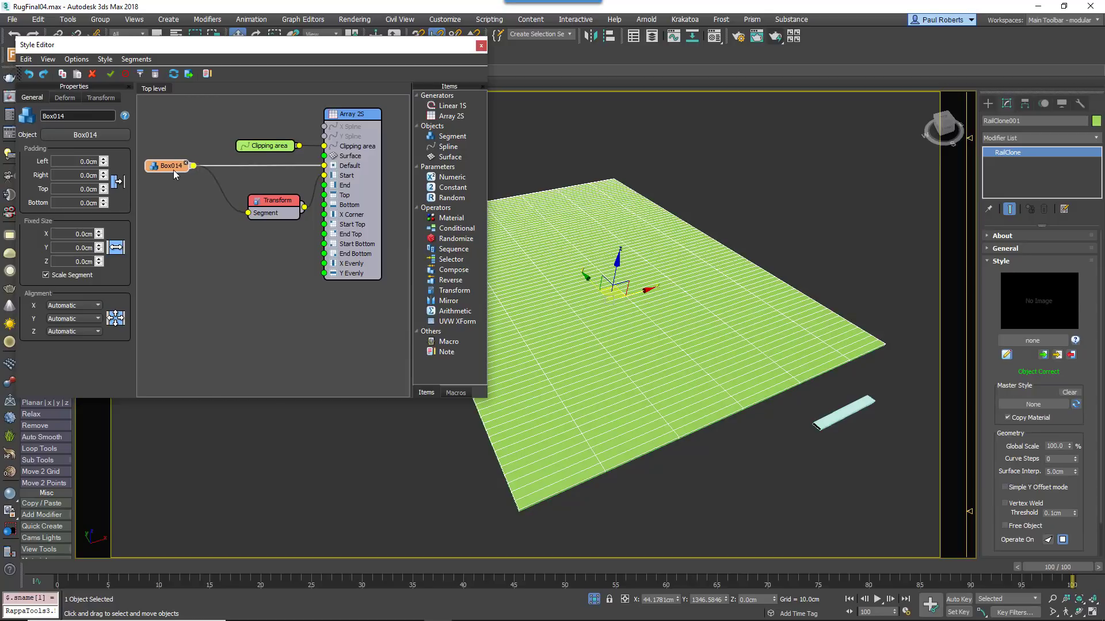
right_click(169, 166)
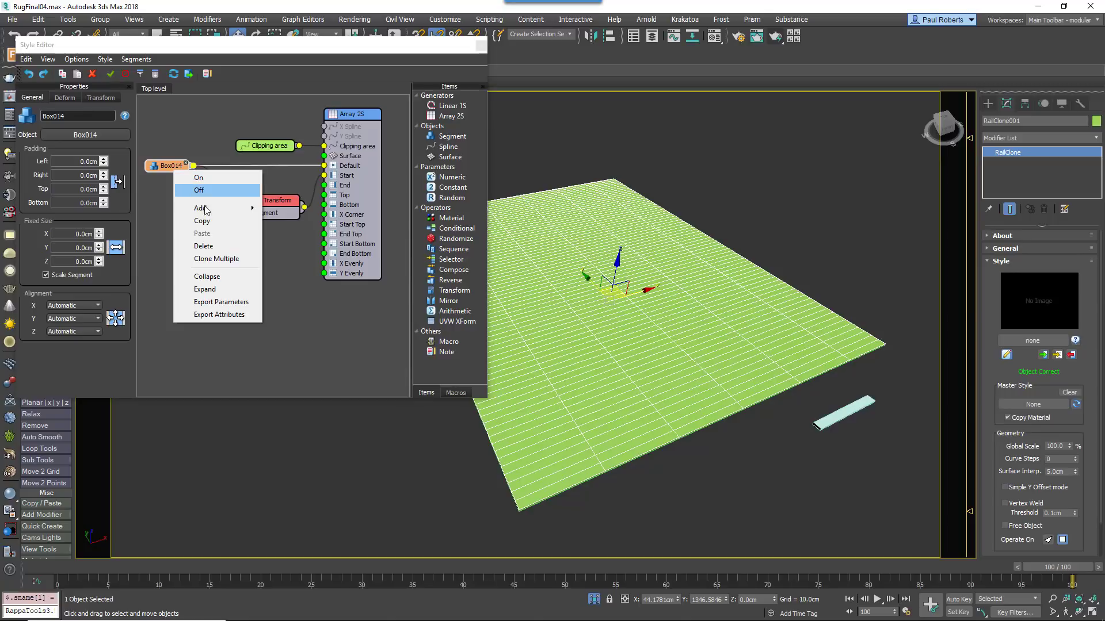
click(221, 314)
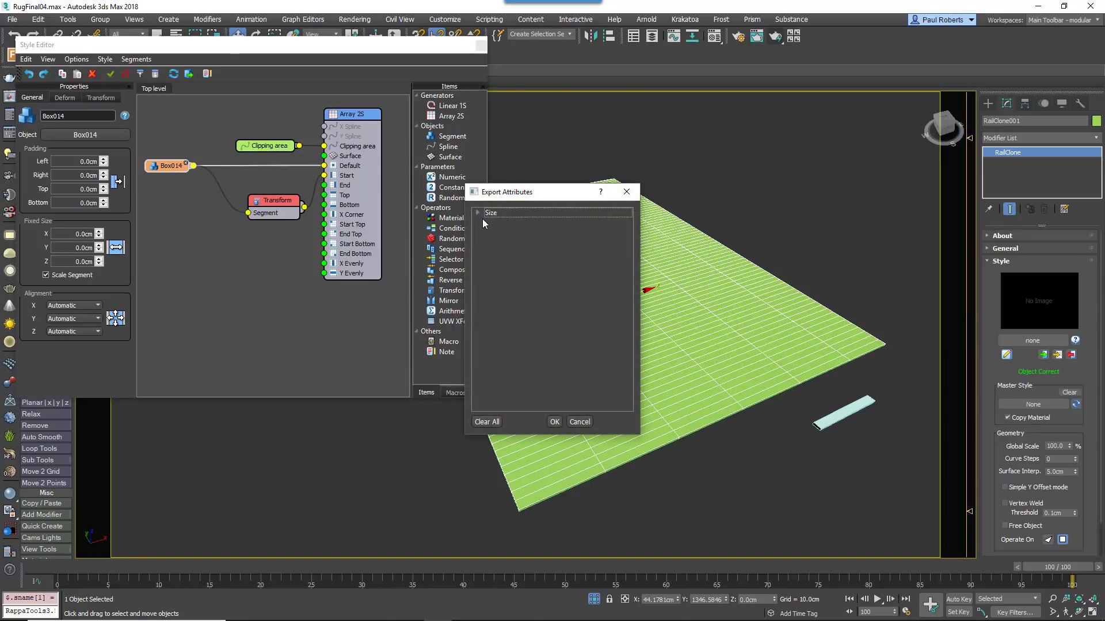
click(477, 213)
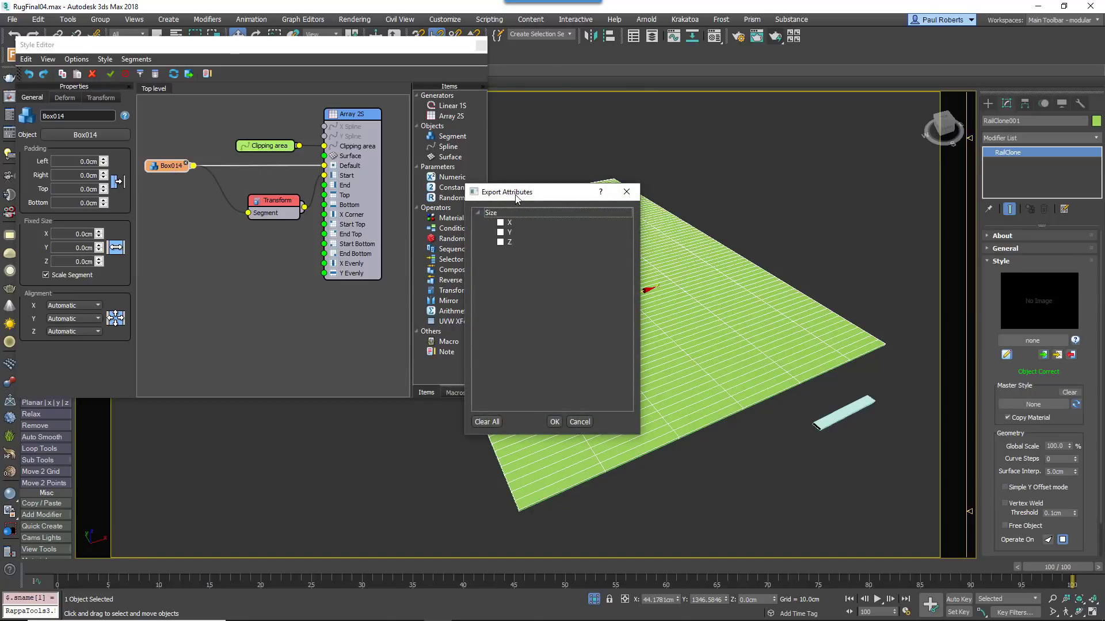
click(500, 202)
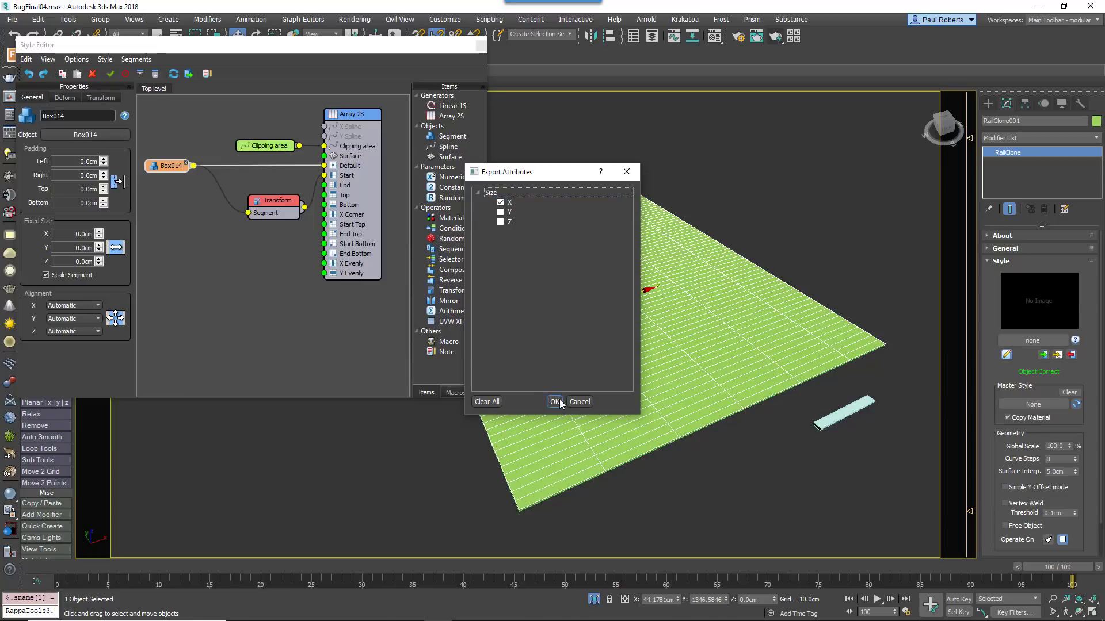
click(555, 402)
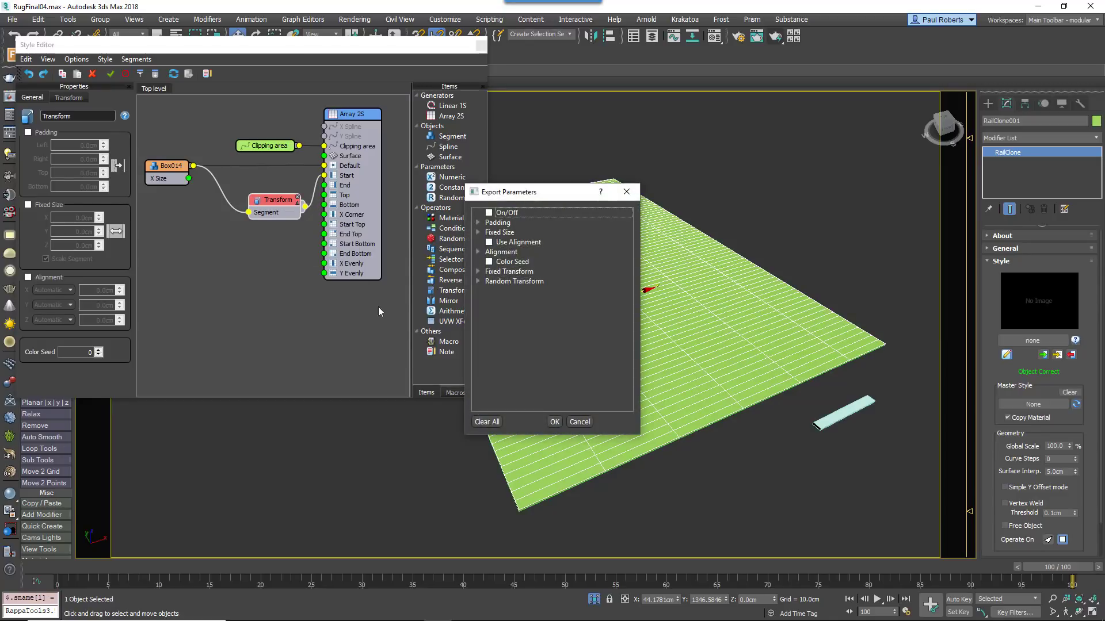
- Export Left Padding on the Transform and add a Random node named Left Padding
click(479, 213)
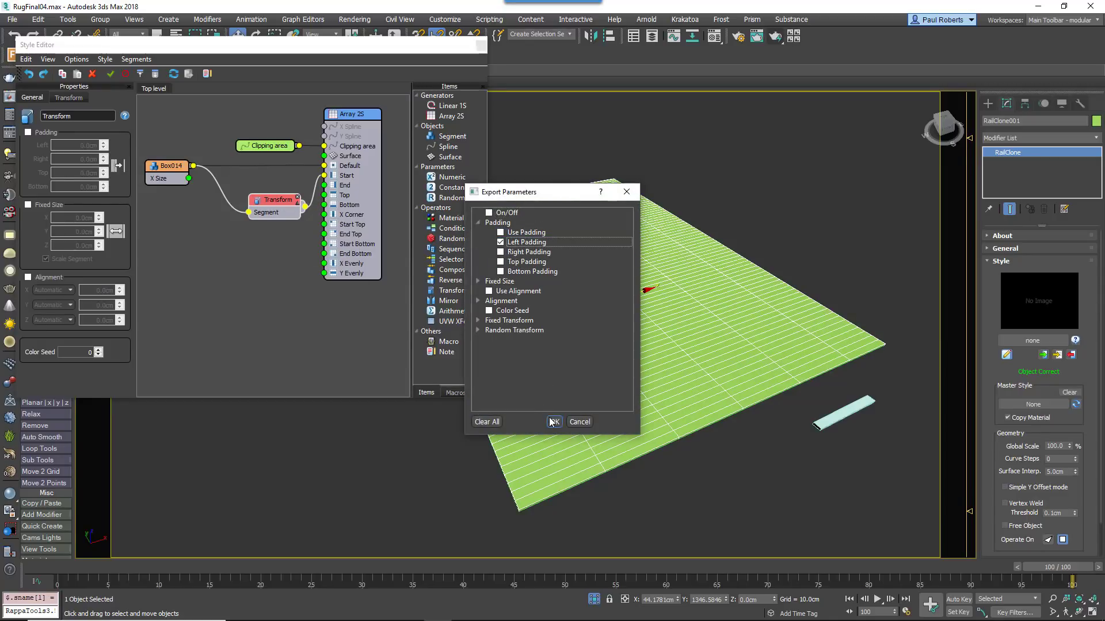
click(553, 421)
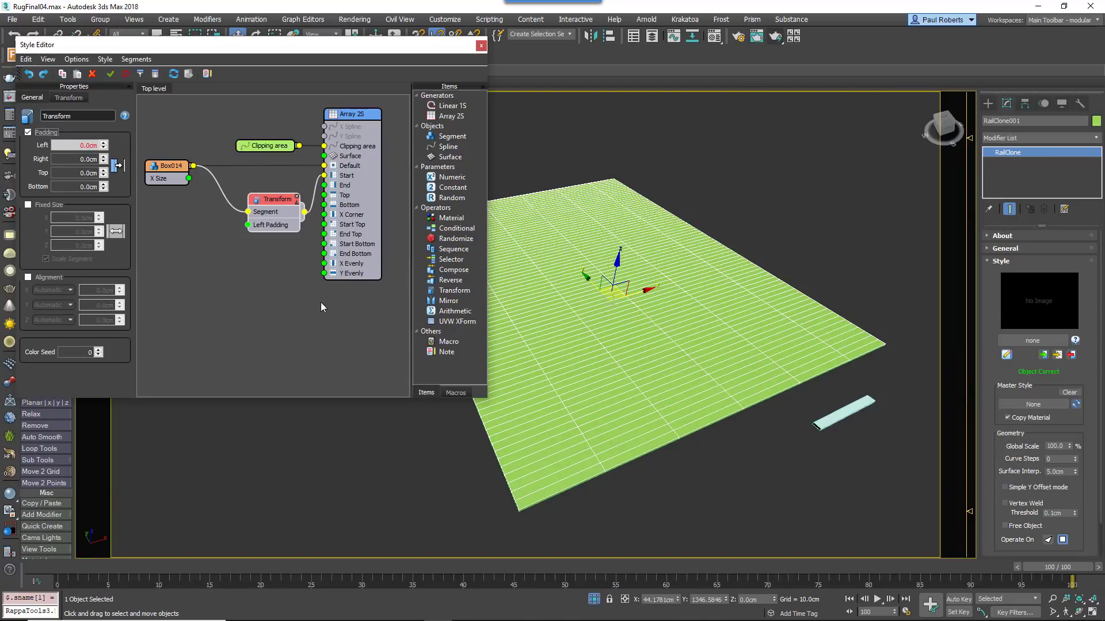
click(449, 146)
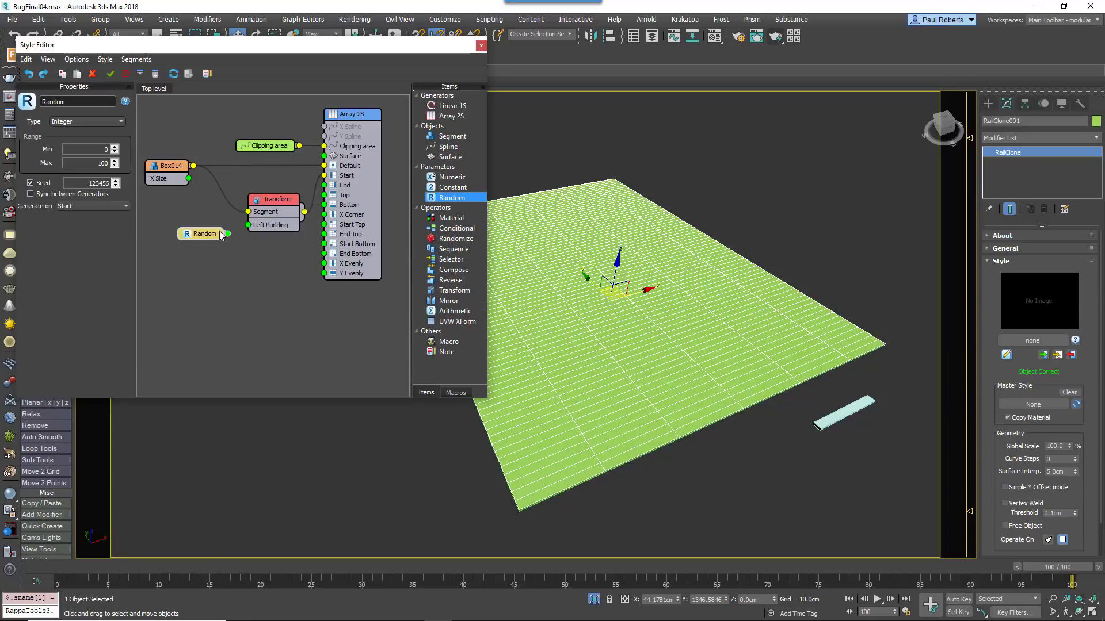
click(209, 234)
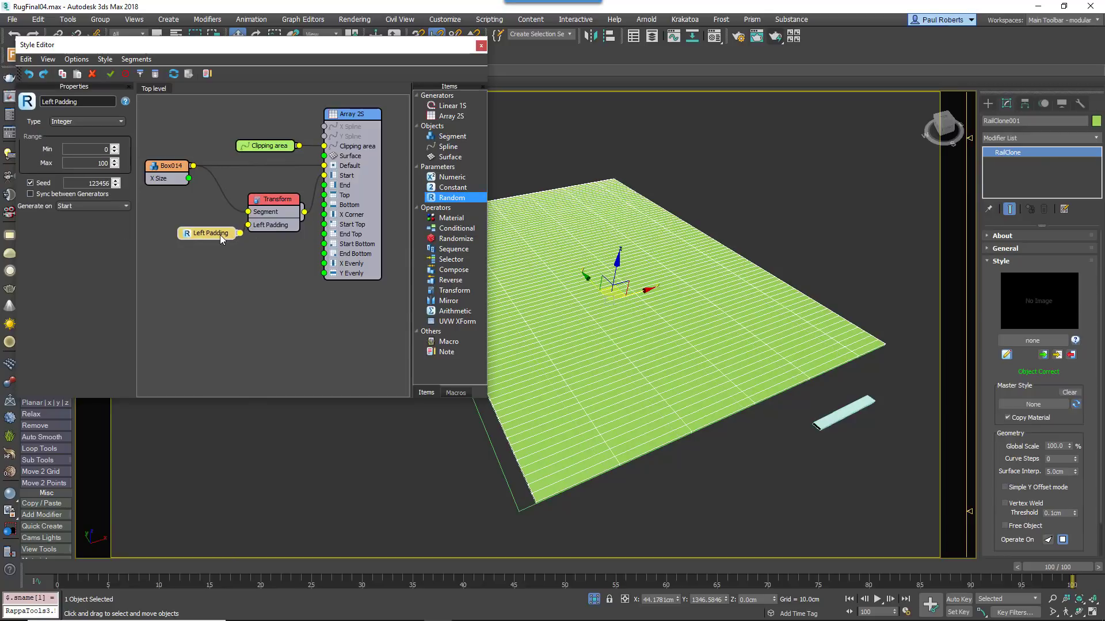
- Set the Random node to Scene Units, generated per Segment, with its Max exported as an input
click(83, 121)
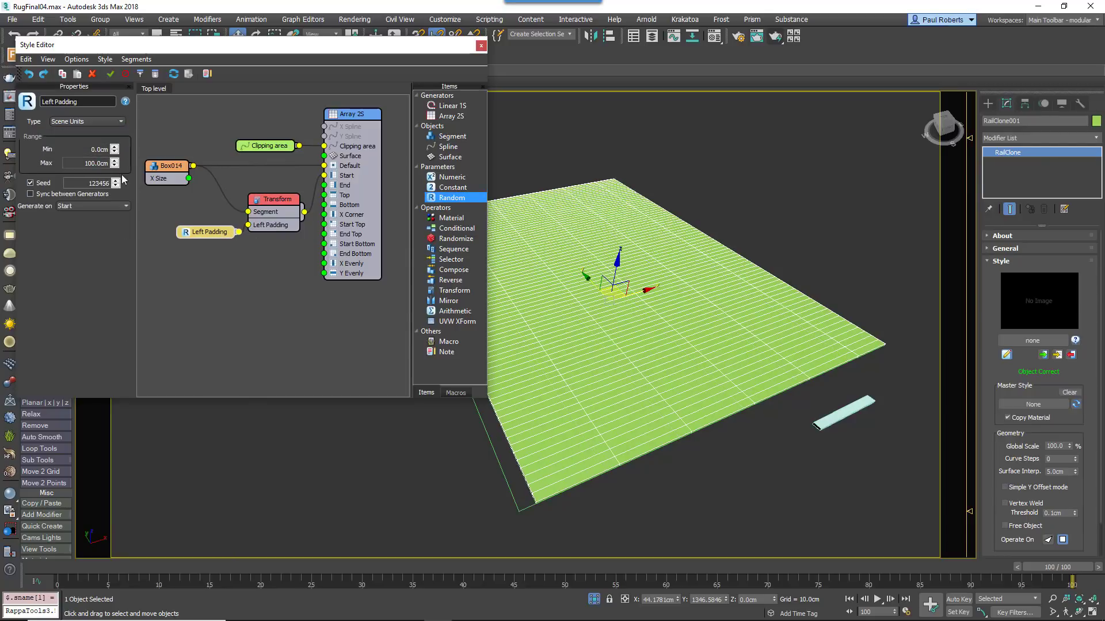
click(92, 206)
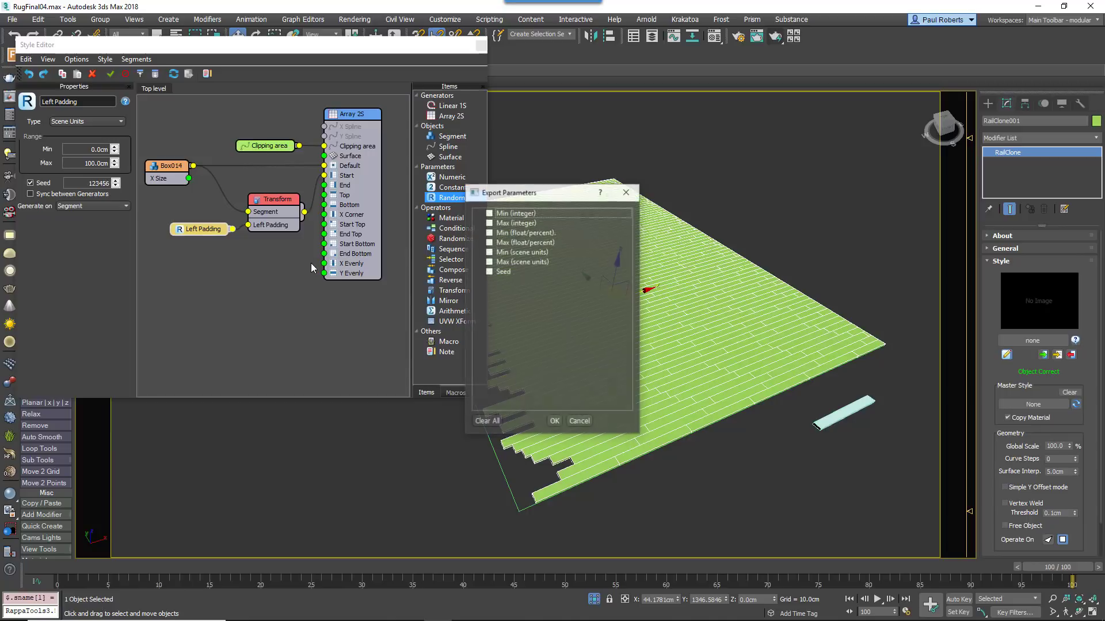
click(489, 261)
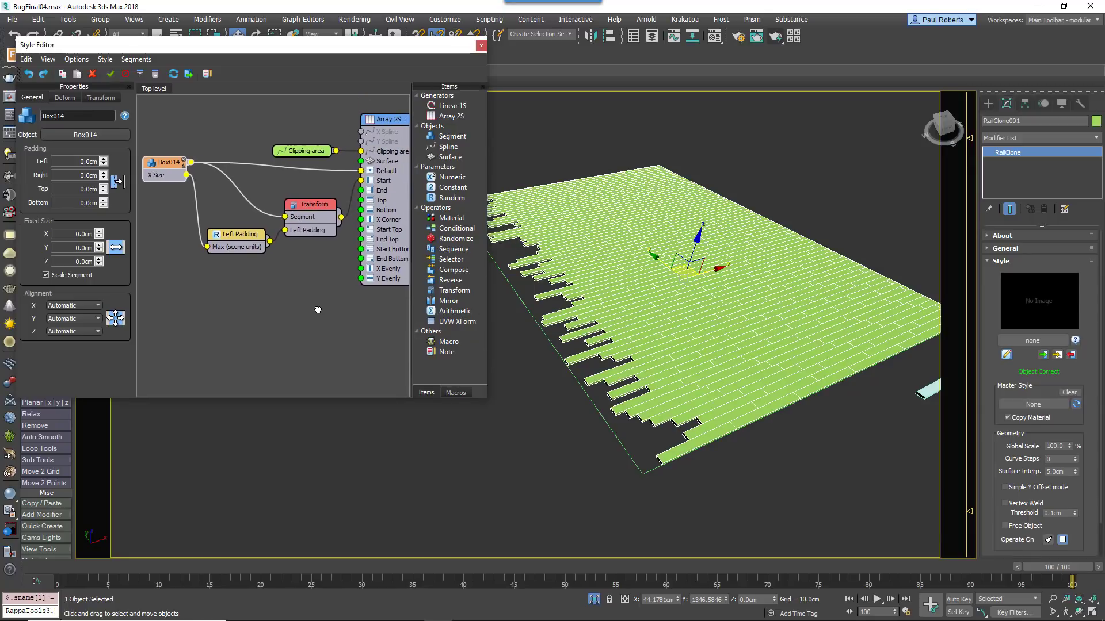
mouse_move(319, 314)
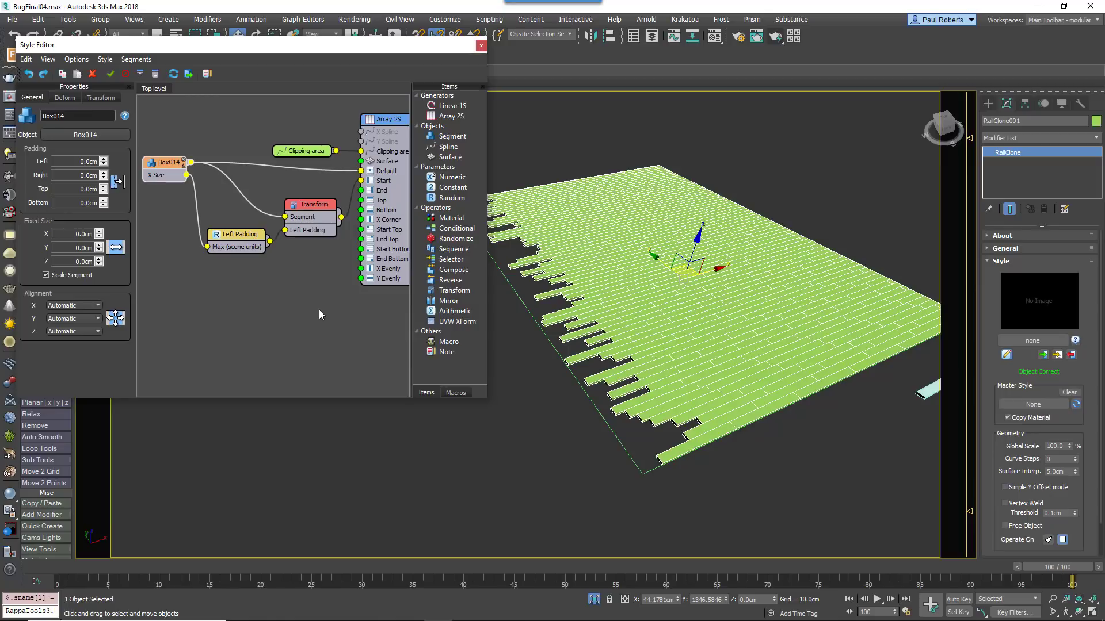
mouse_move(328, 323)
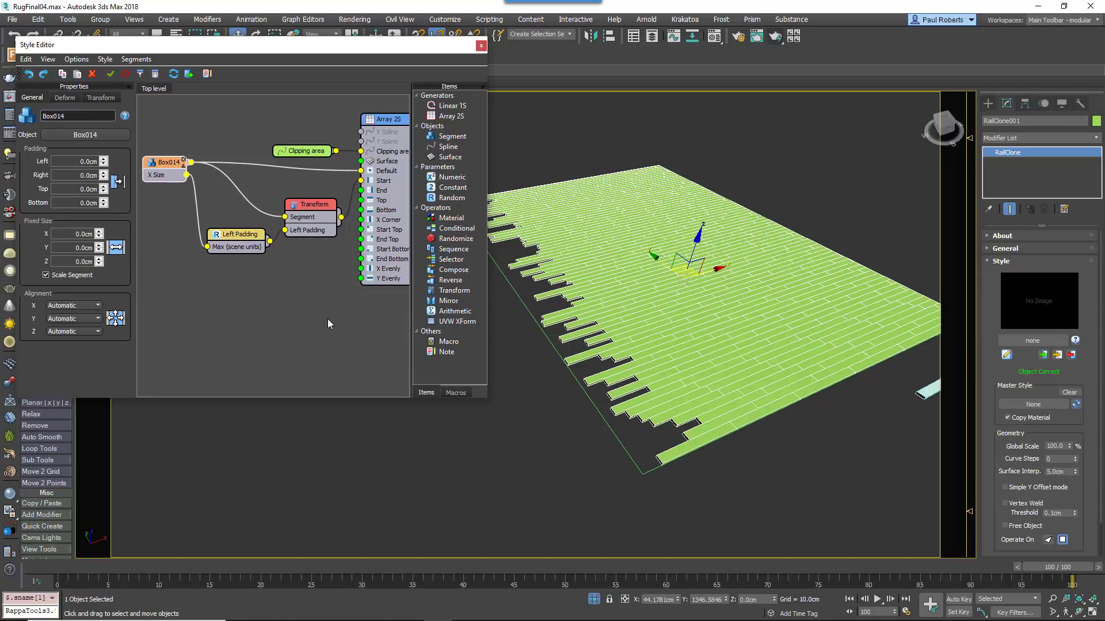
- Add the Invert Value macro from the RailClone library and wire it into the Left Padding node
click(446, 352)
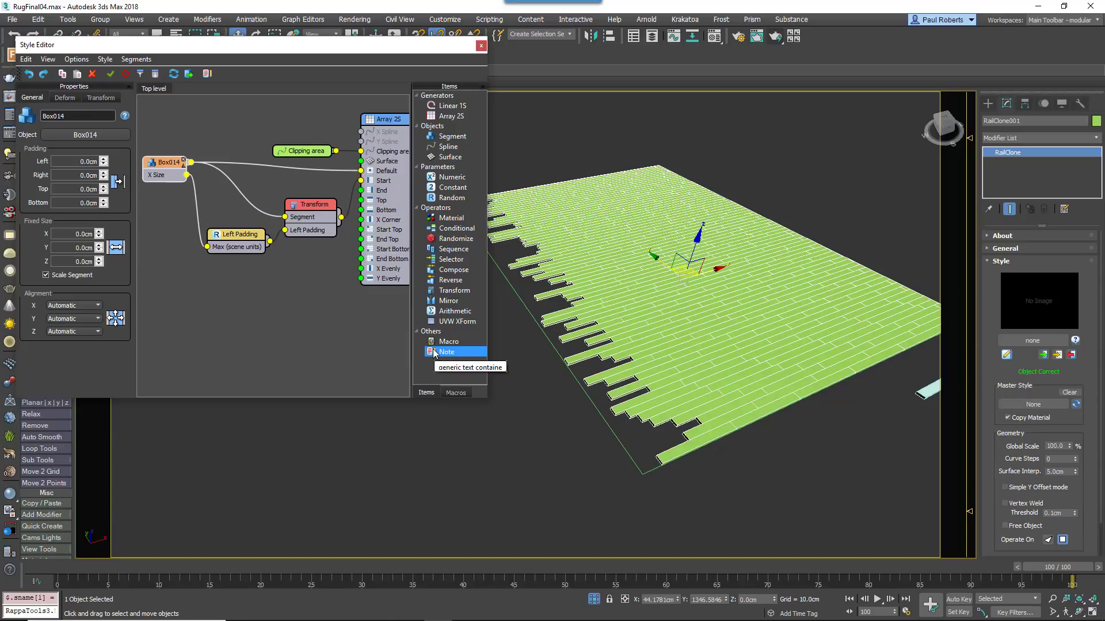
click(455, 393)
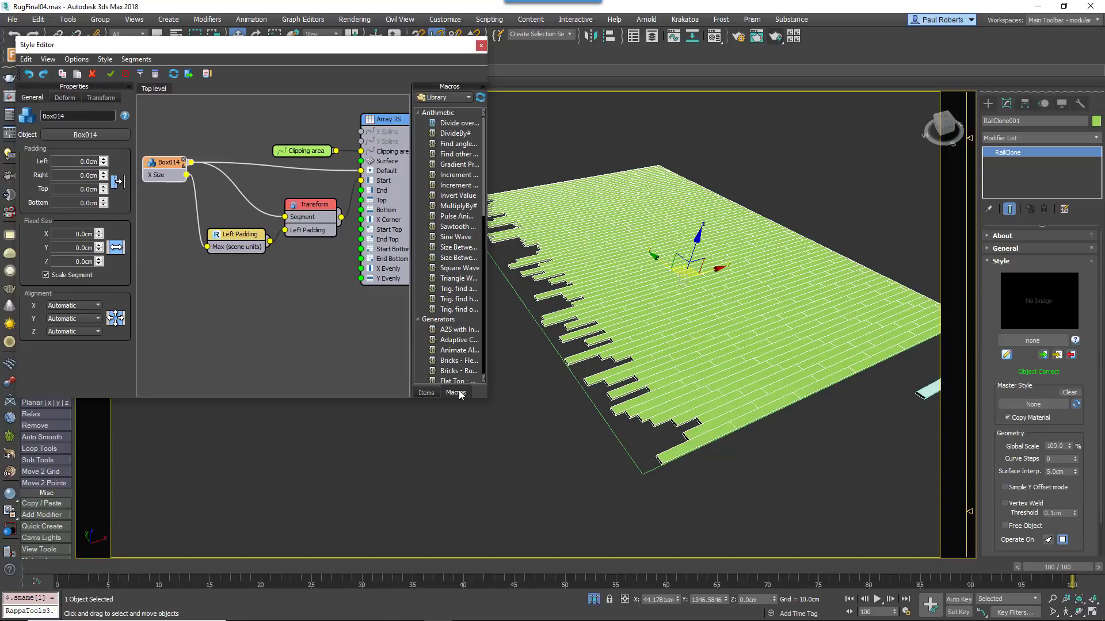
scroll(down, 3)
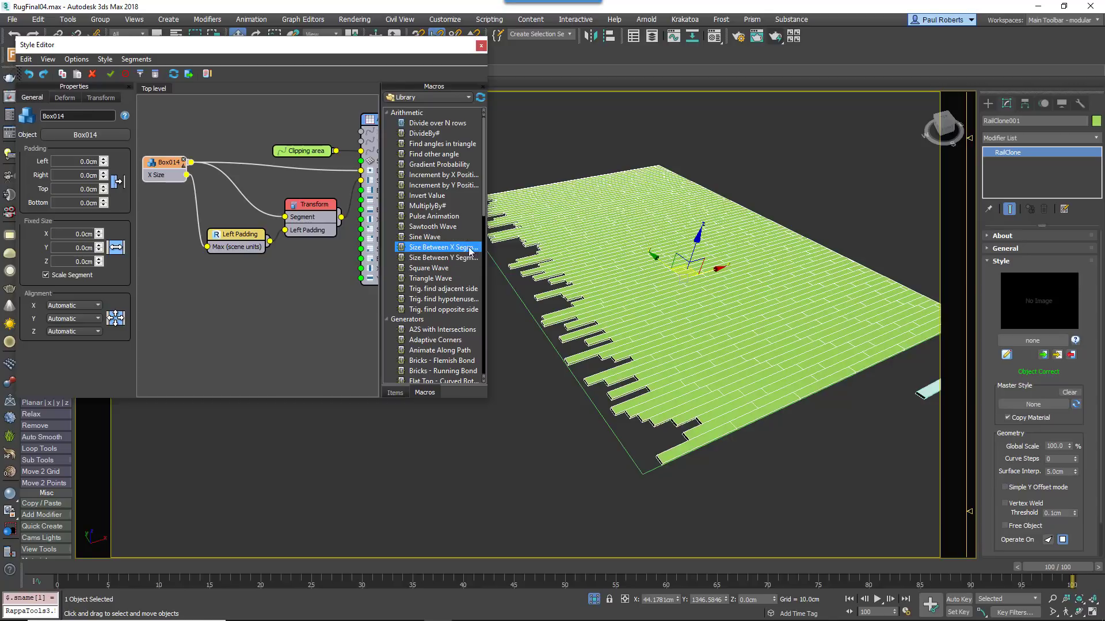
double_click(428, 196)
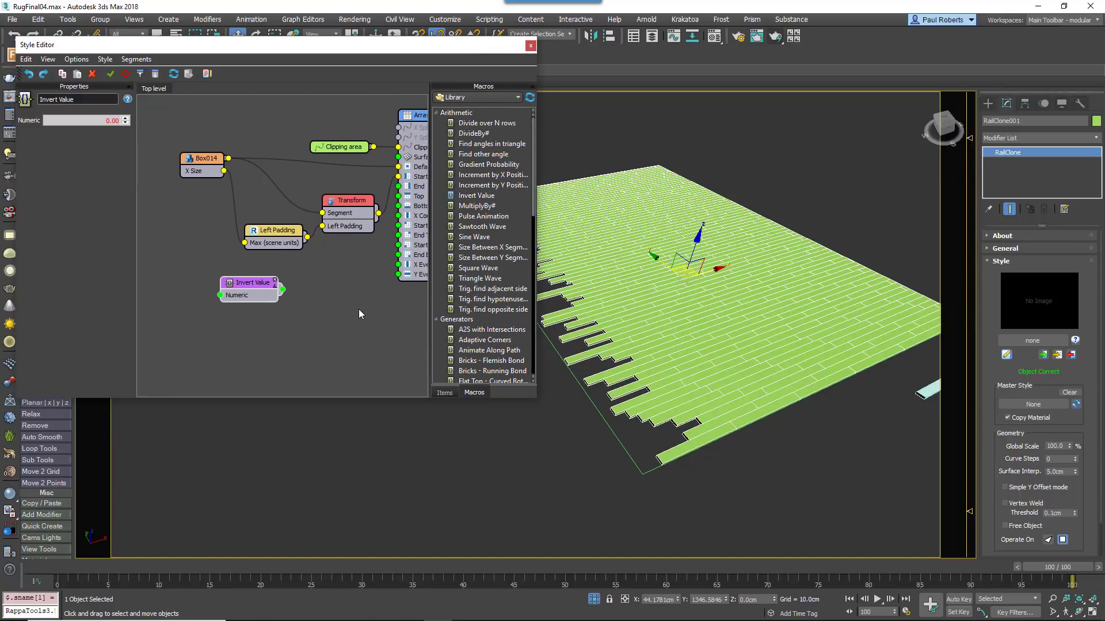
click(202, 159)
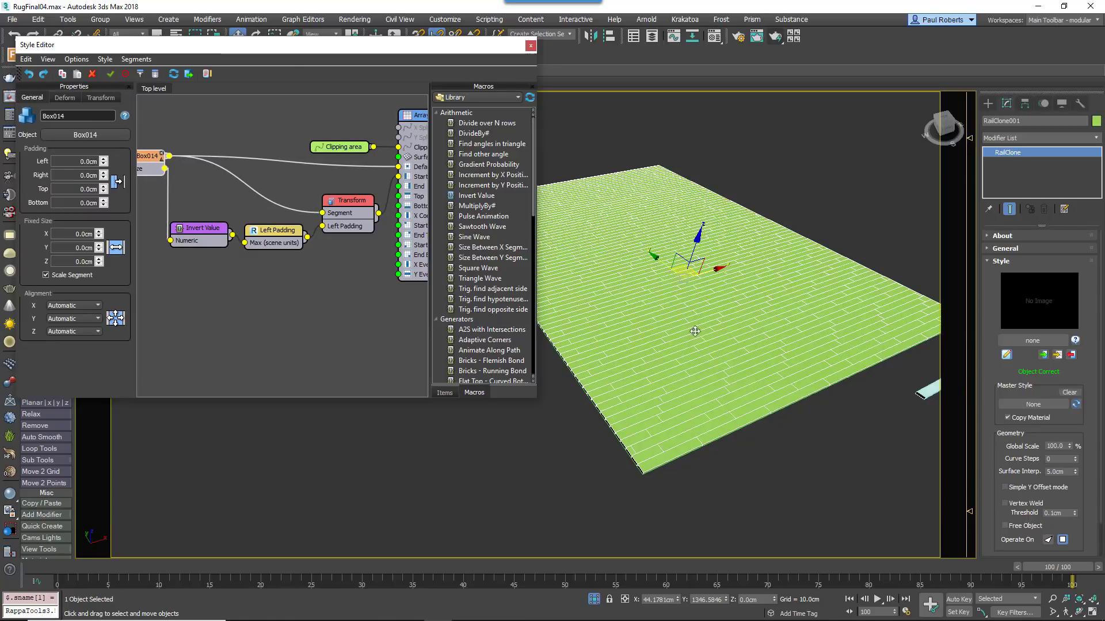
mouse_move(725, 366)
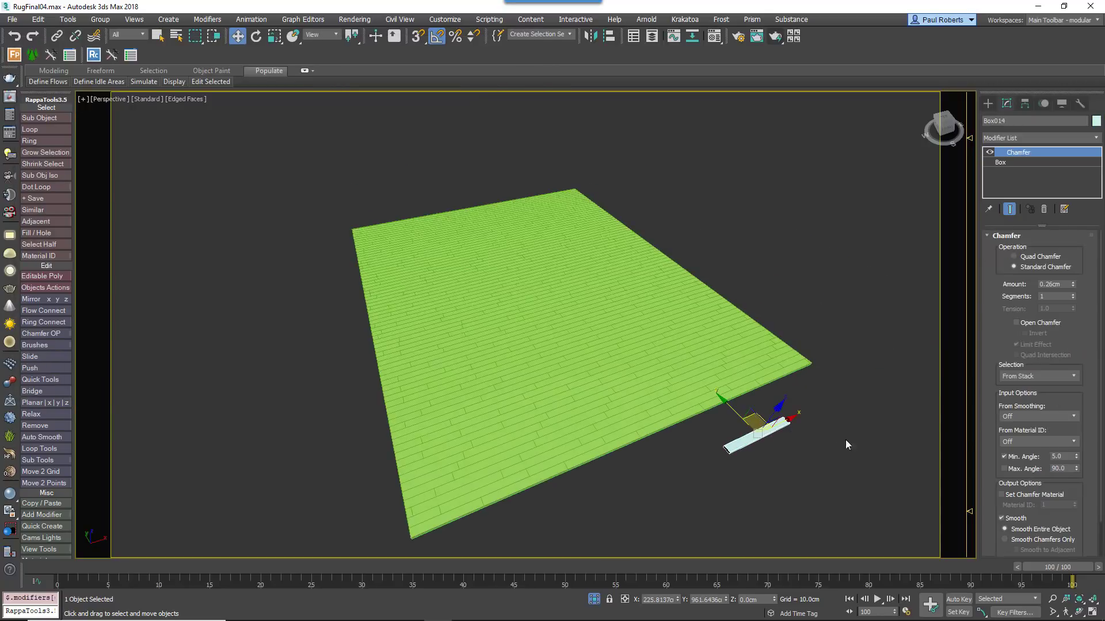
click(1000, 162)
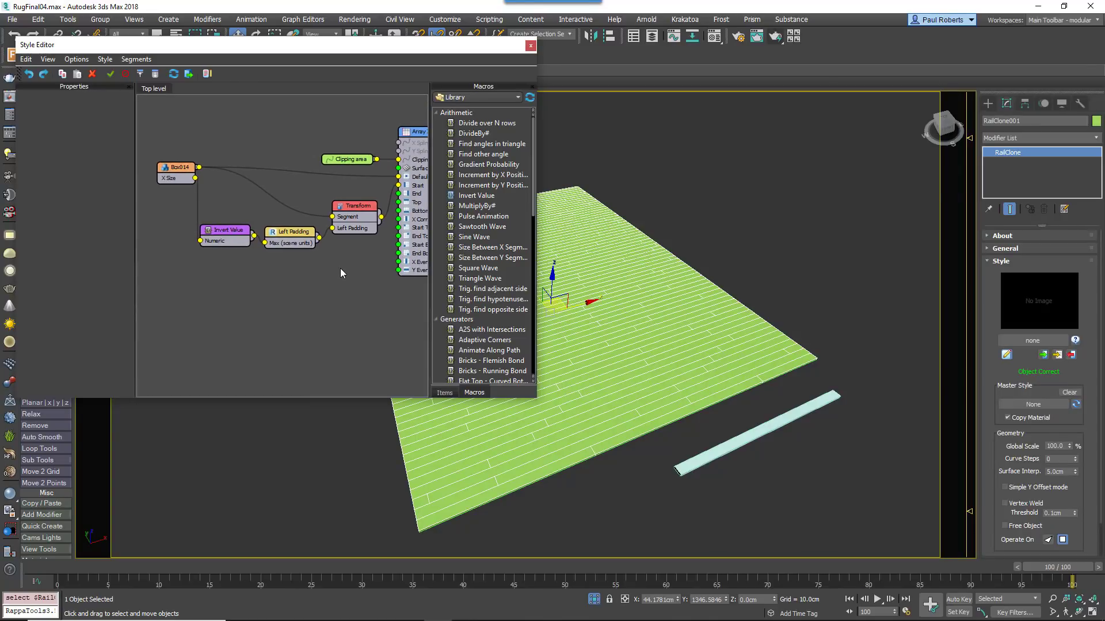
mouse_move(360, 311)
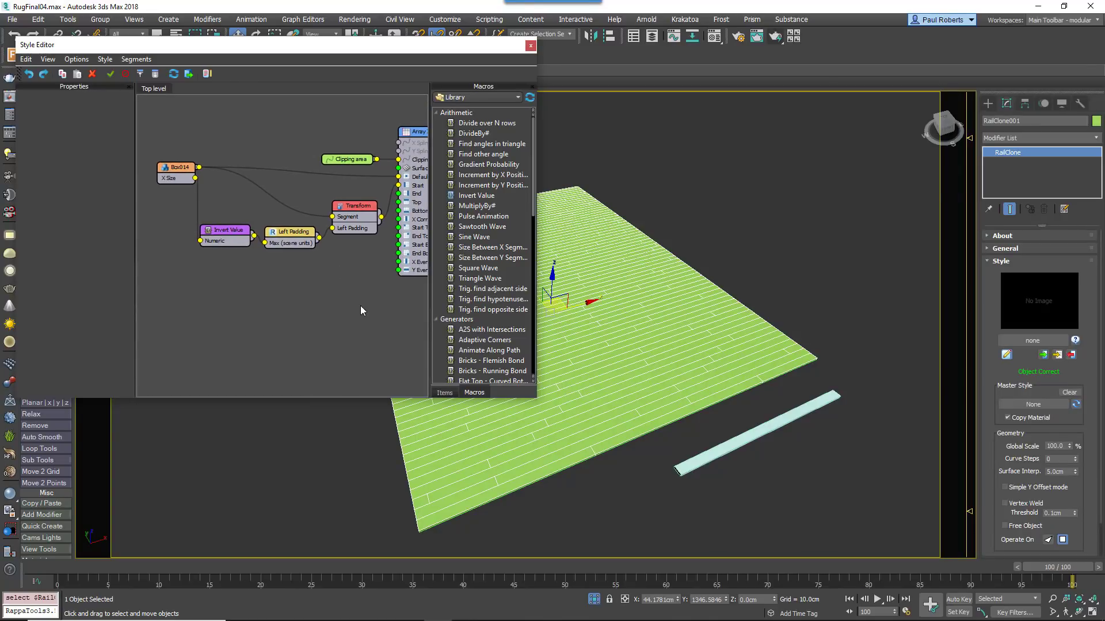
- Delete the padding and Transform nodes, adjust Box014's width and add the Segment -> Herringbone macro
drag(243, 239, 359, 318)
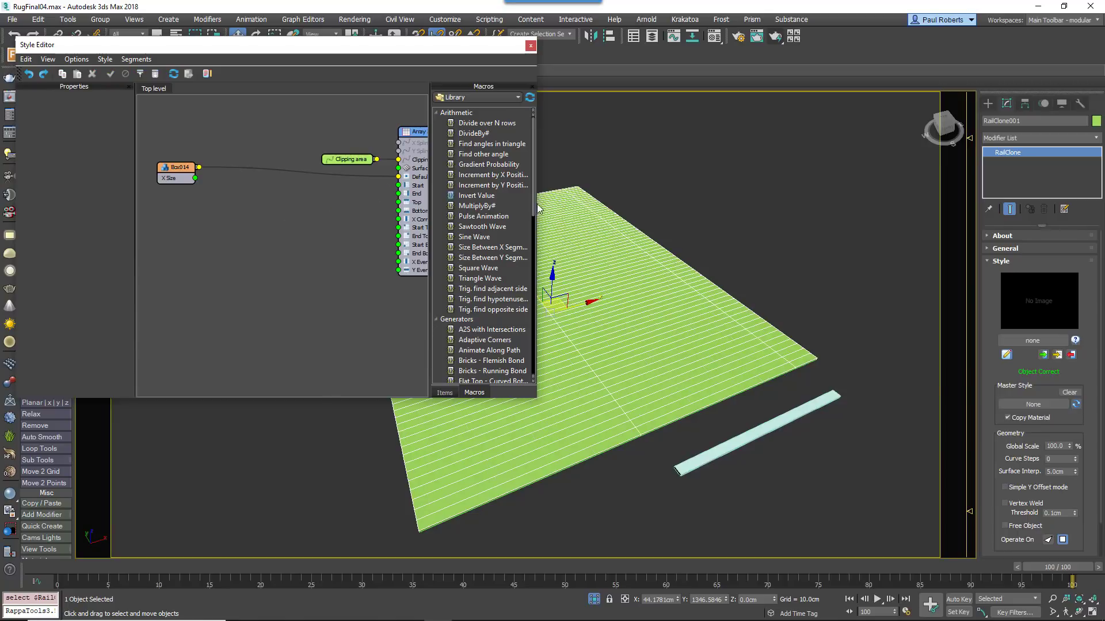
scroll(down, 3)
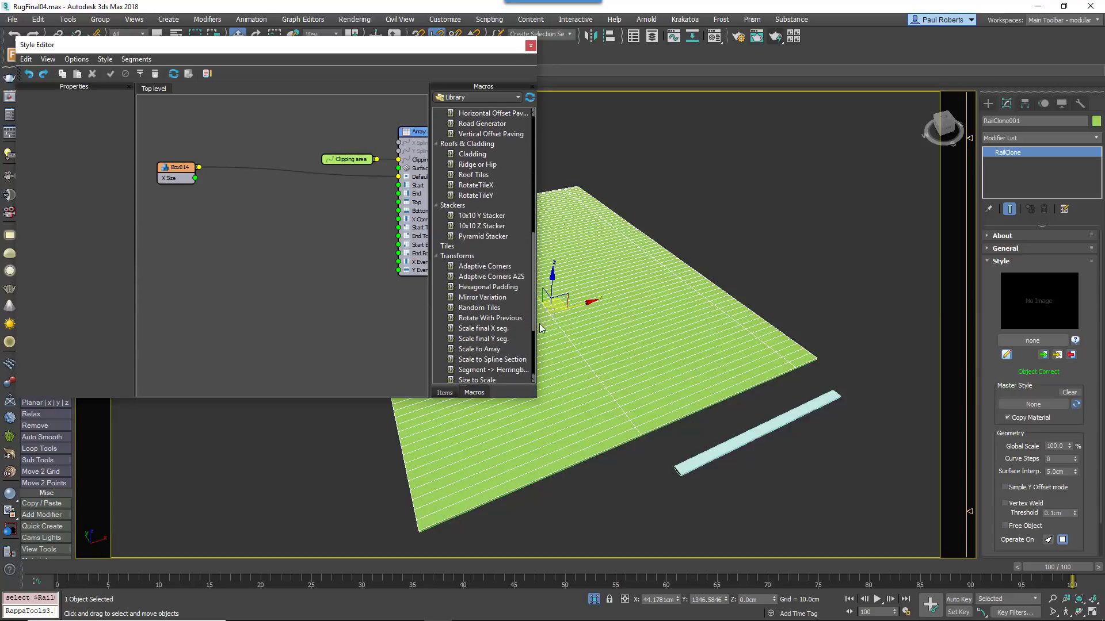
scroll(down, 3)
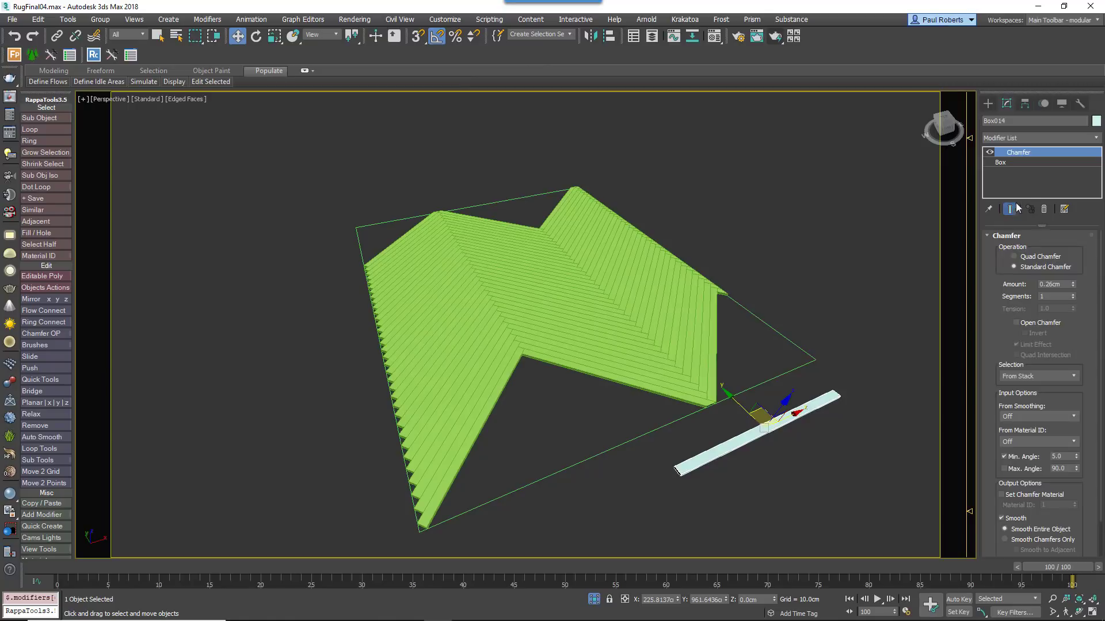
click(1000, 163)
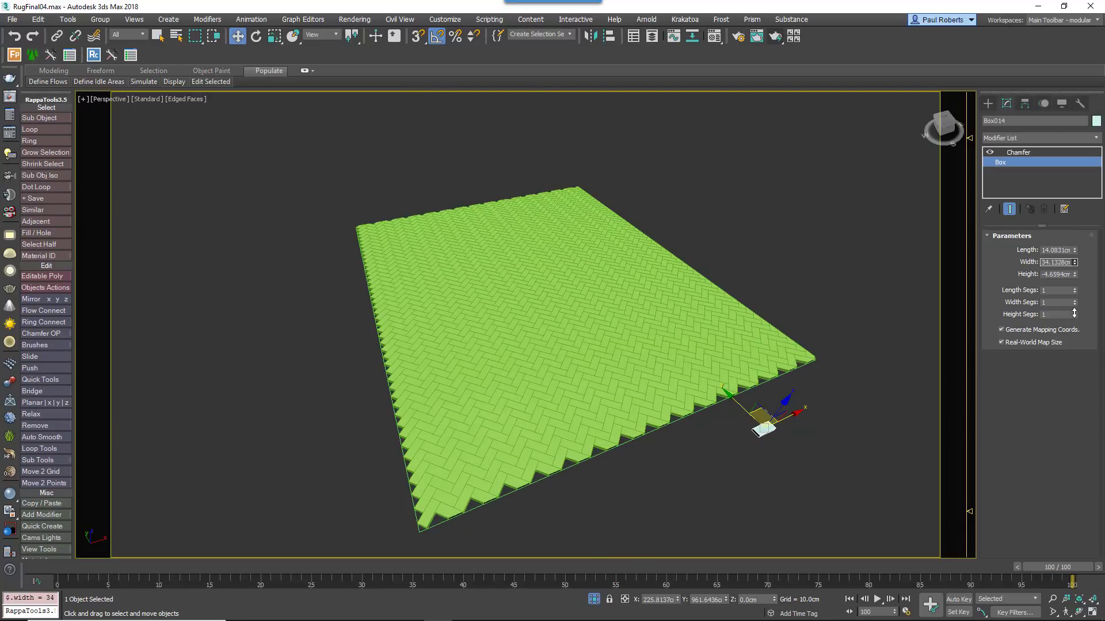
mouse_move(482, 413)
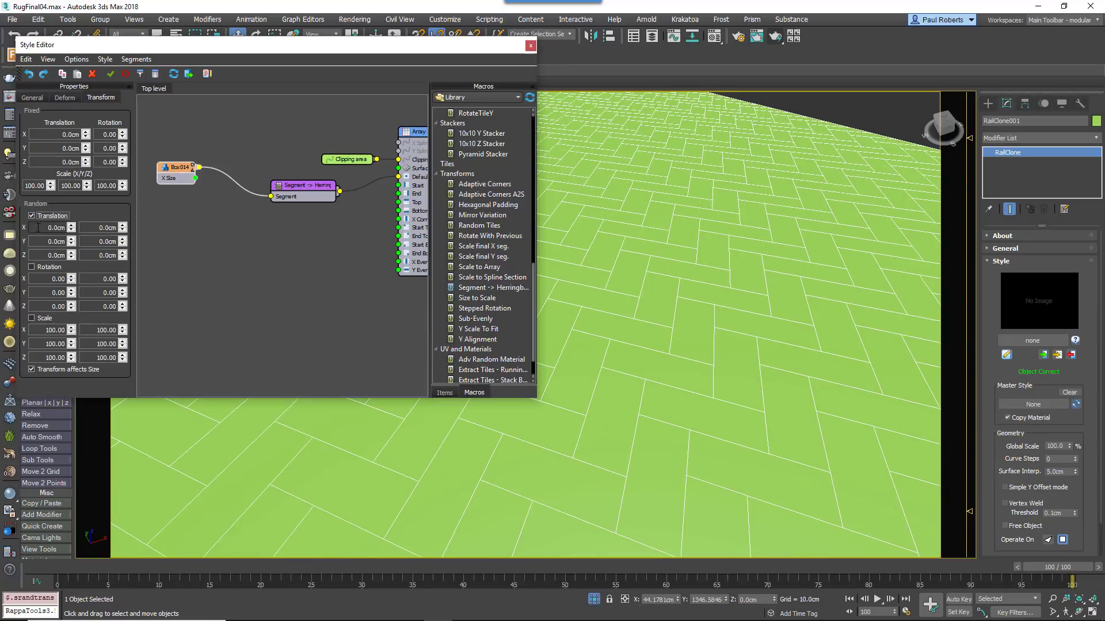
click(32, 266)
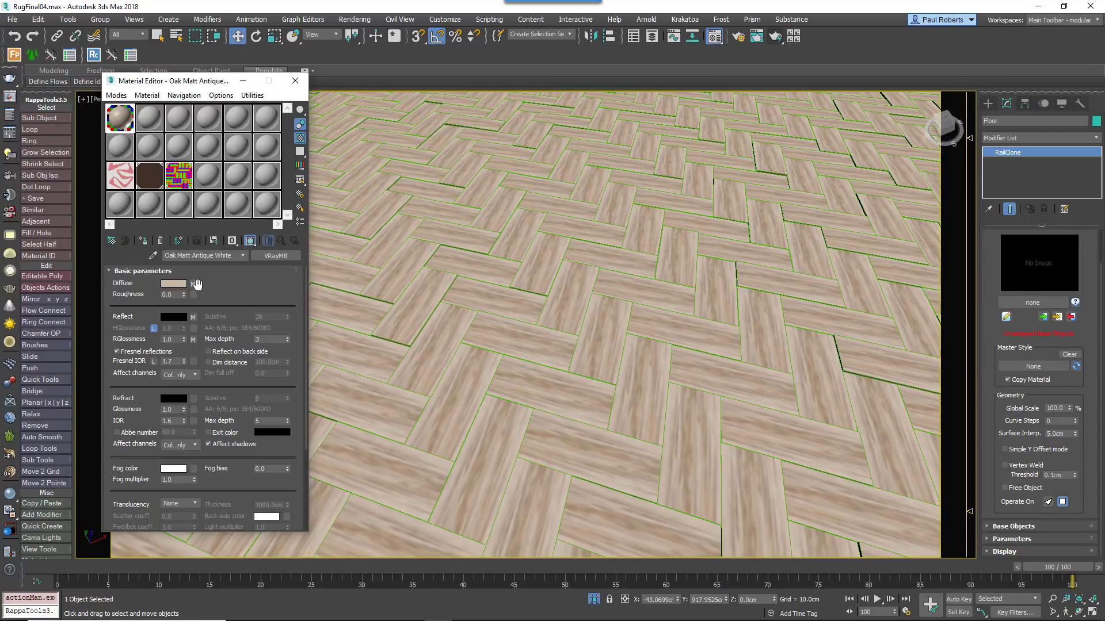
- Preview the oak Diffuse bitmap with View Image, then close the Material Editor
click(192, 283)
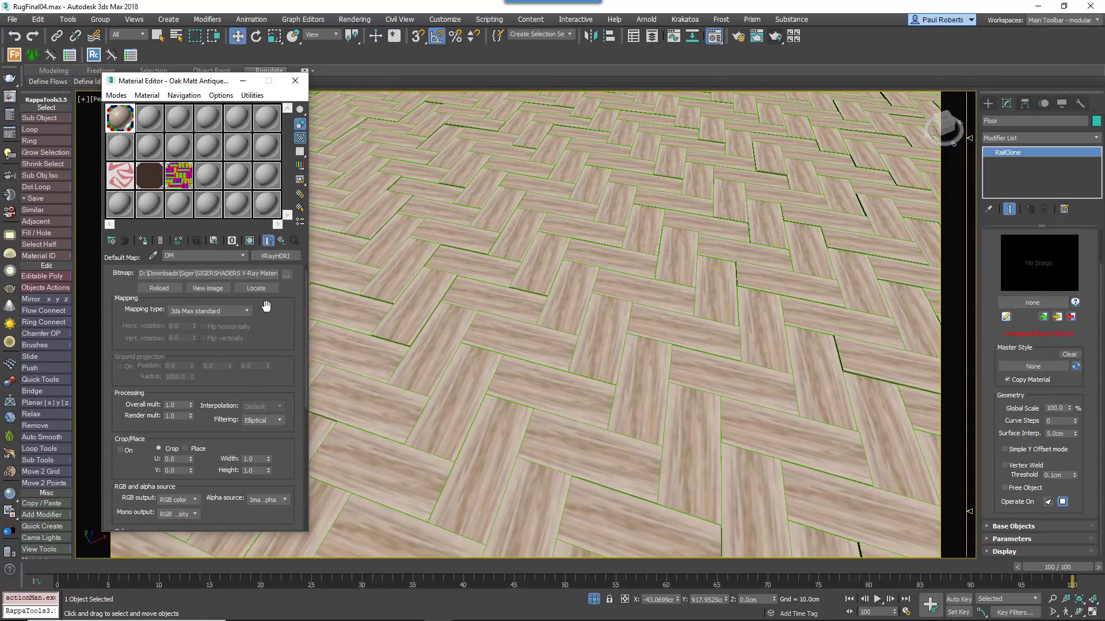
click(207, 288)
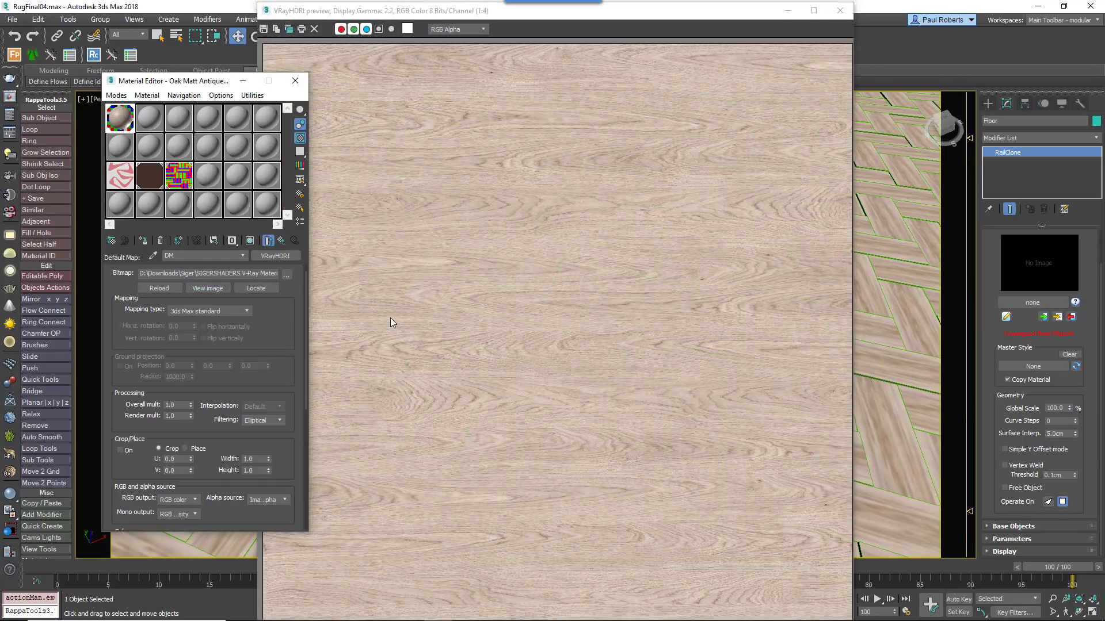
mouse_move(516, 334)
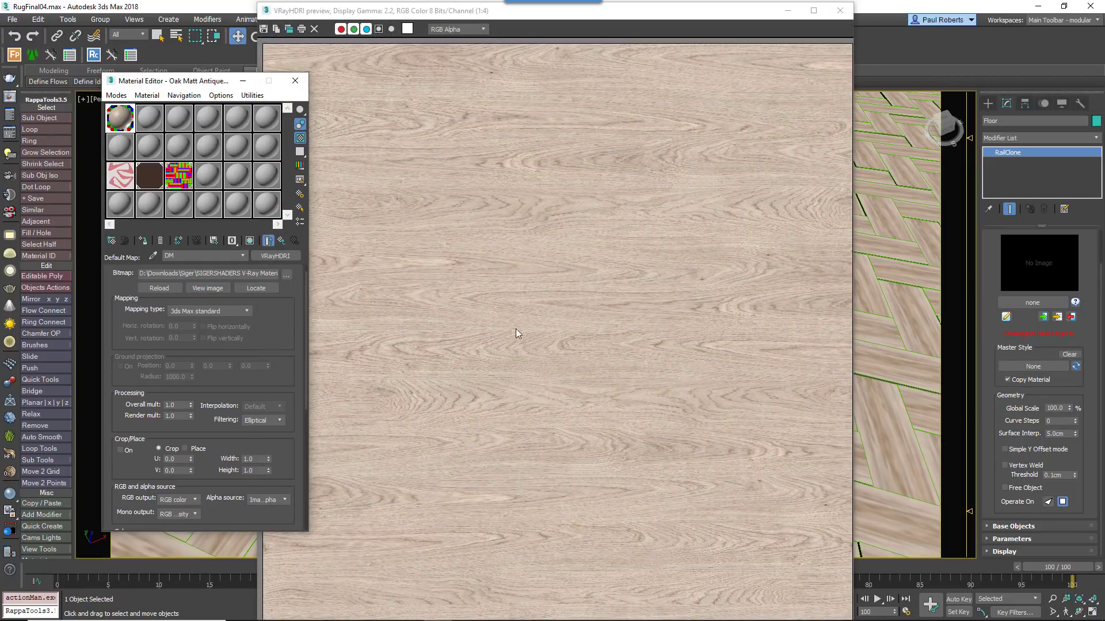
mouse_move(817, 30)
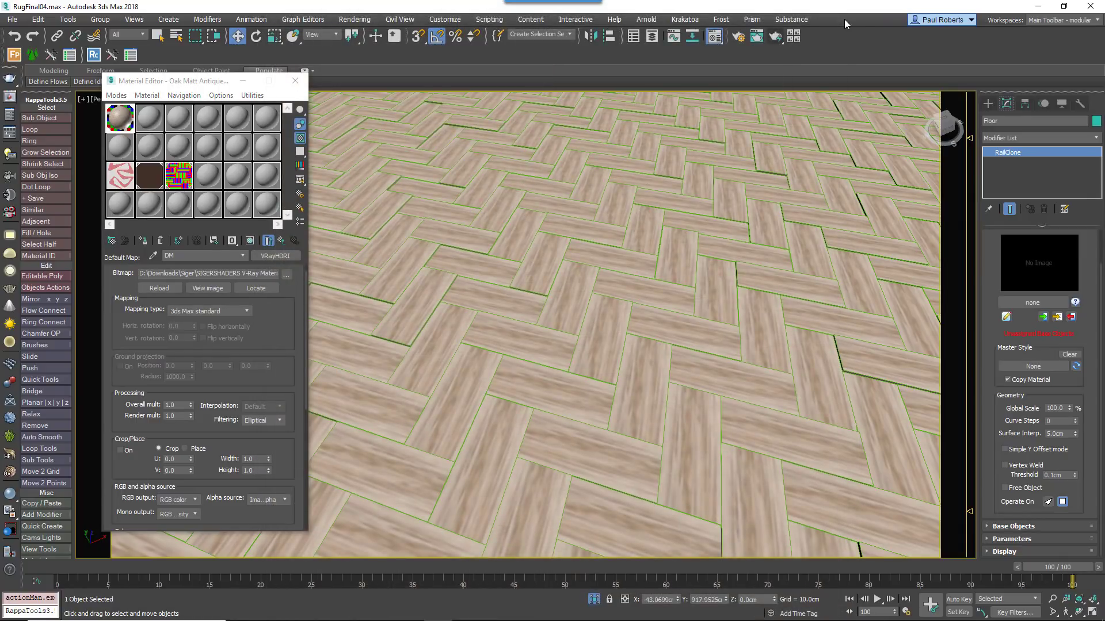
mouse_move(295, 80)
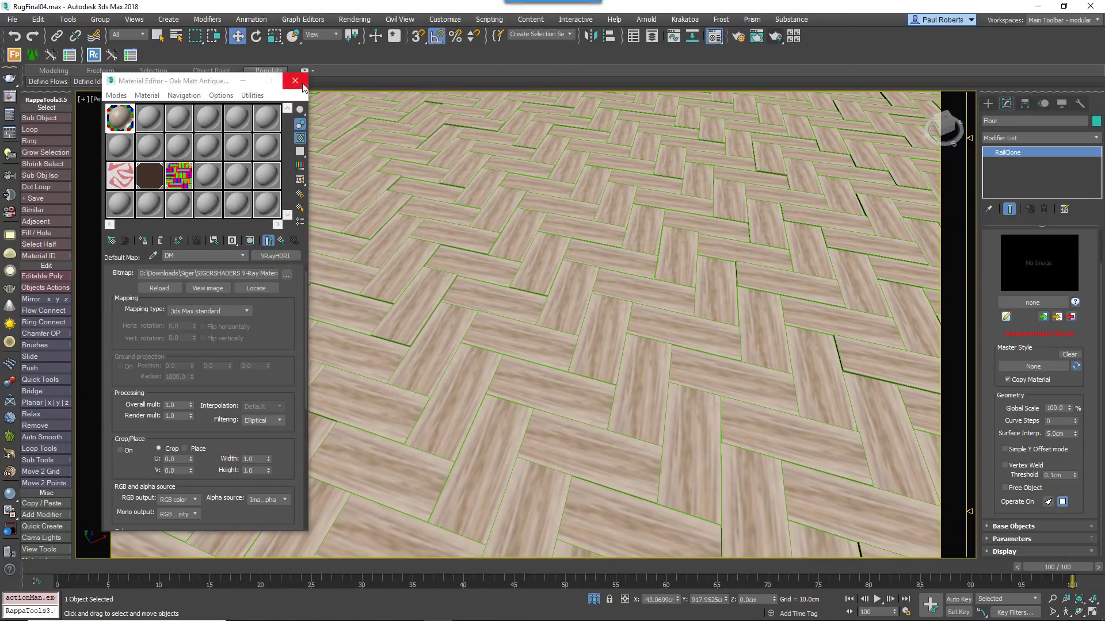
click(295, 80)
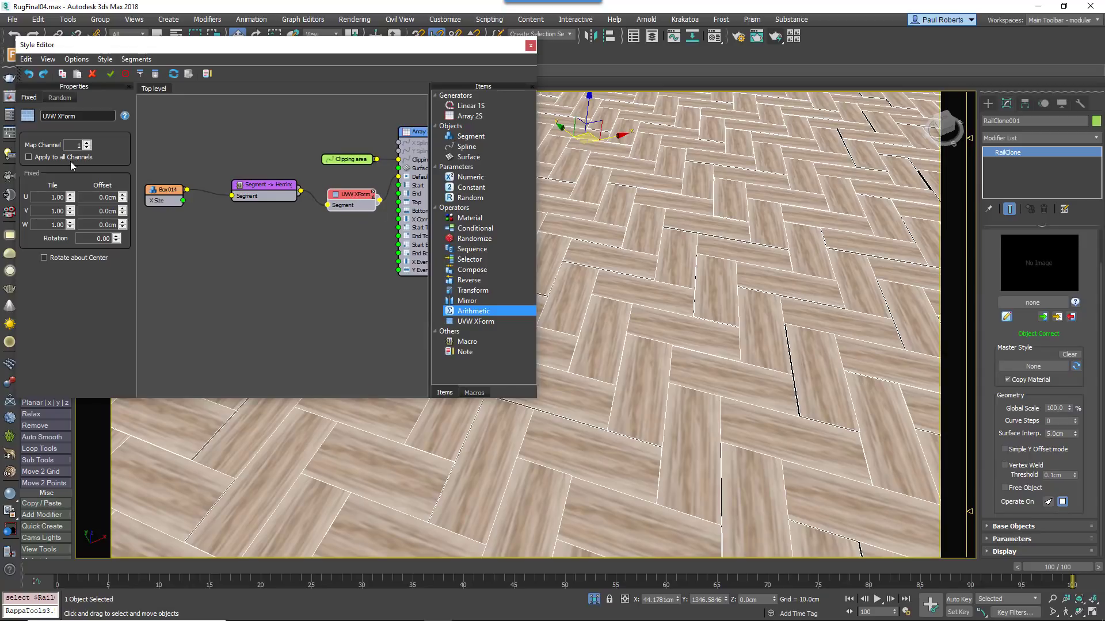
- Insert a UVW XForm node between the herringbone macro and the Array to vary grain per plank
click(59, 97)
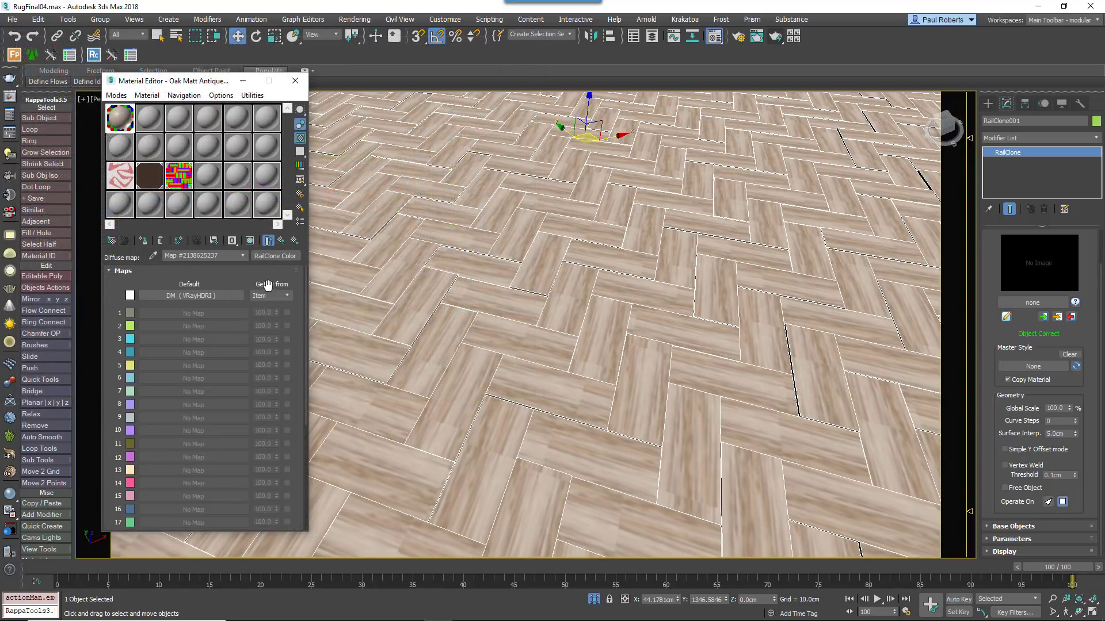
scroll(down, 3)
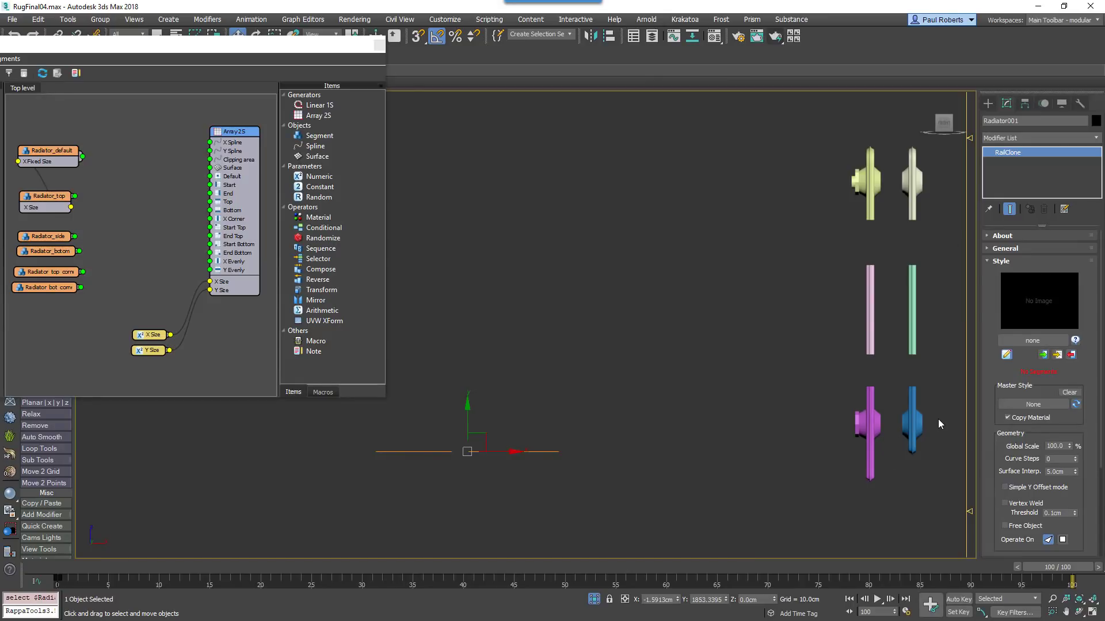
mouse_move(156, 275)
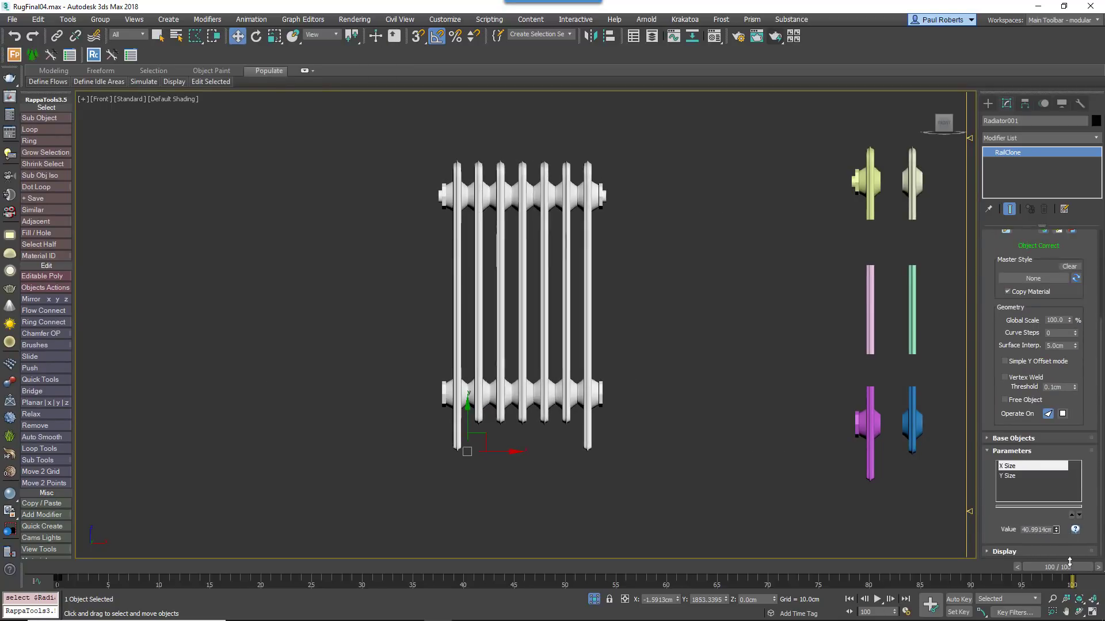
- Draw Rectangle012 on the room floor as the rug outline
click(1009, 475)
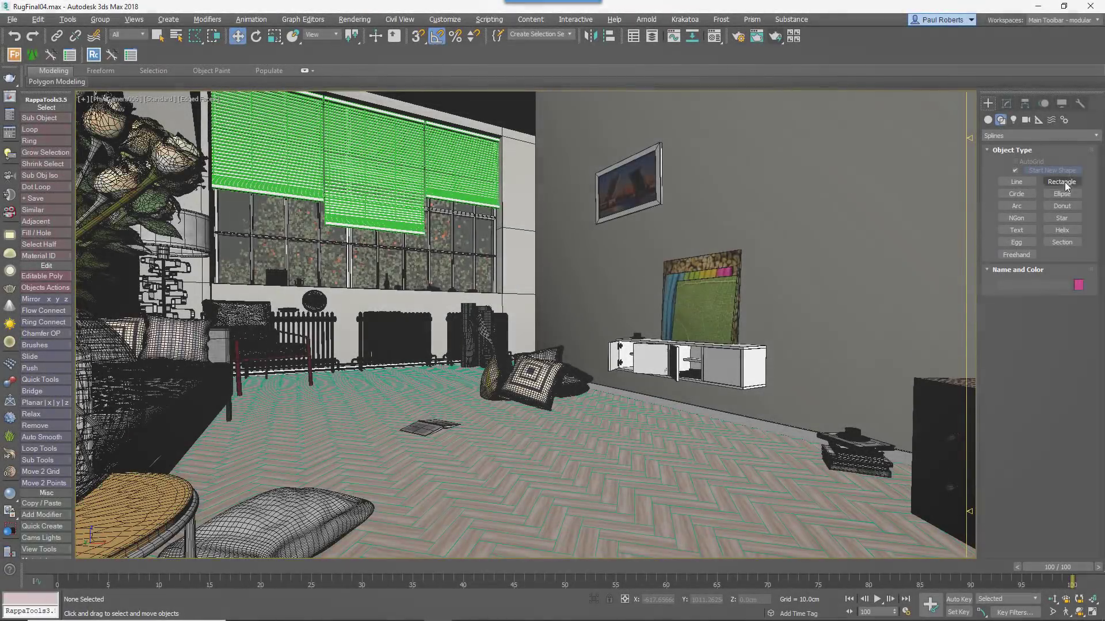
click(1061, 182)
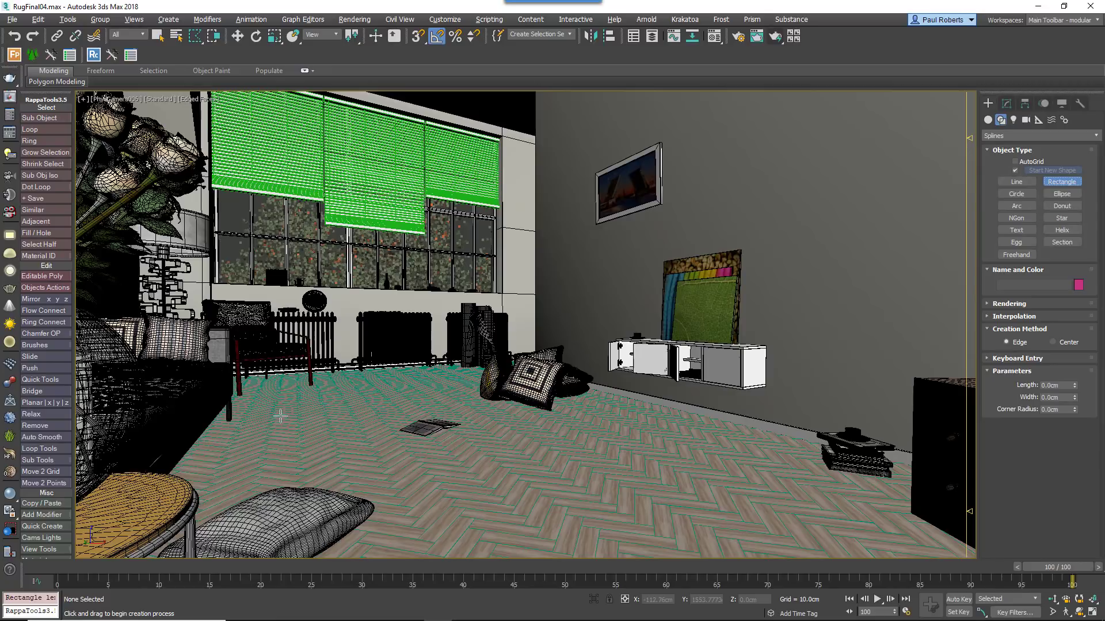
drag(277, 417, 969, 524)
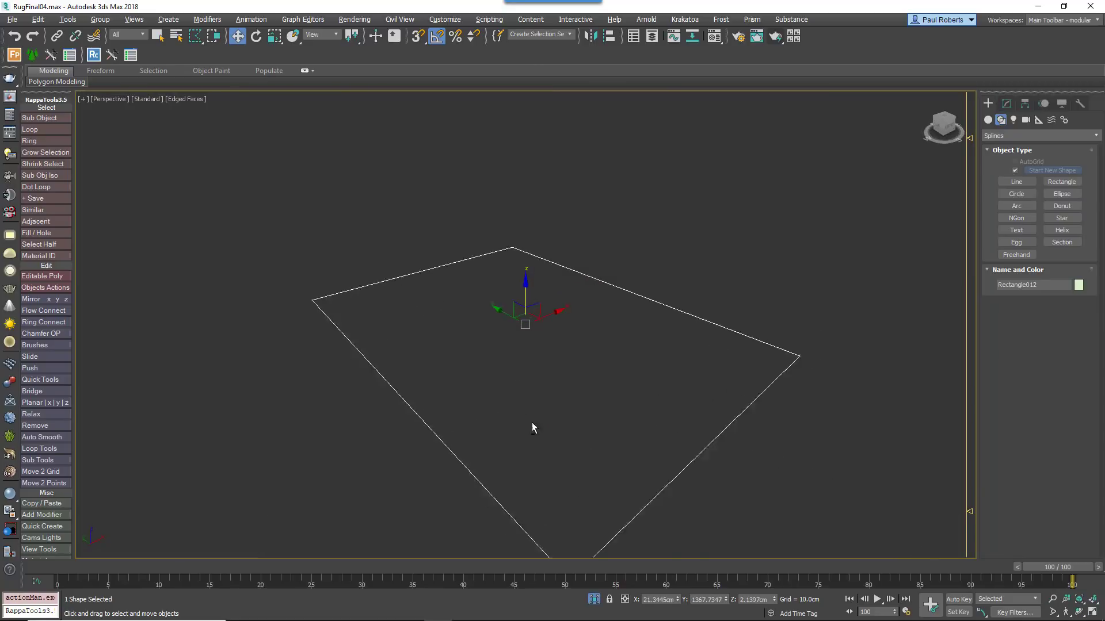
- Stack Shell, Edit Poly, TurboSmooth and Noise on Rectangle012, then strip the stack back to the bare spline
click(1005, 104)
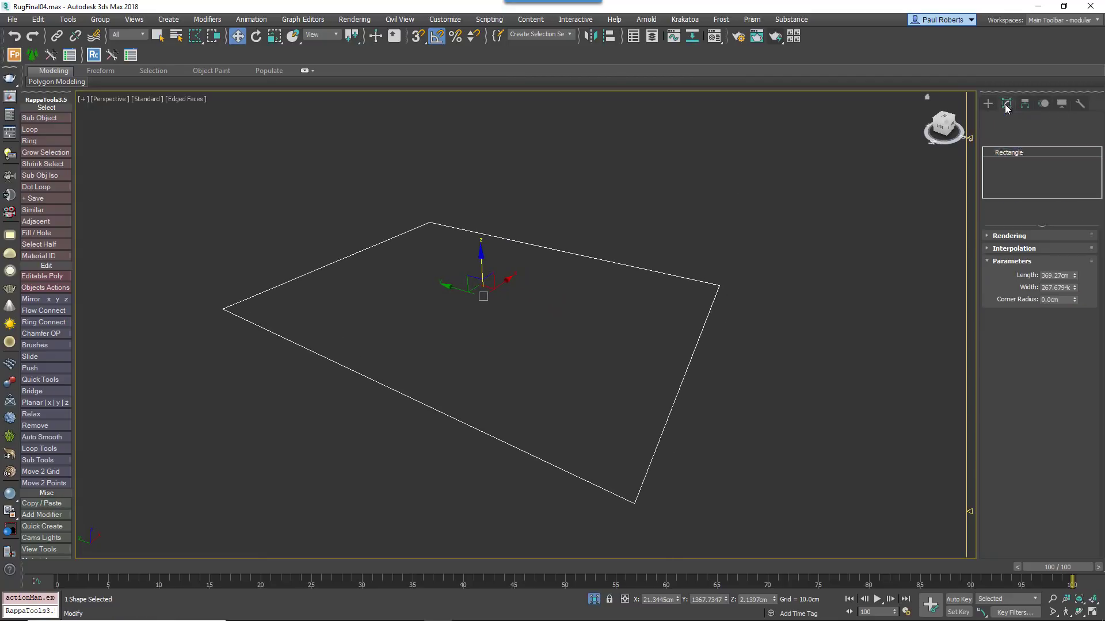
click(1005, 103)
text(Shell)
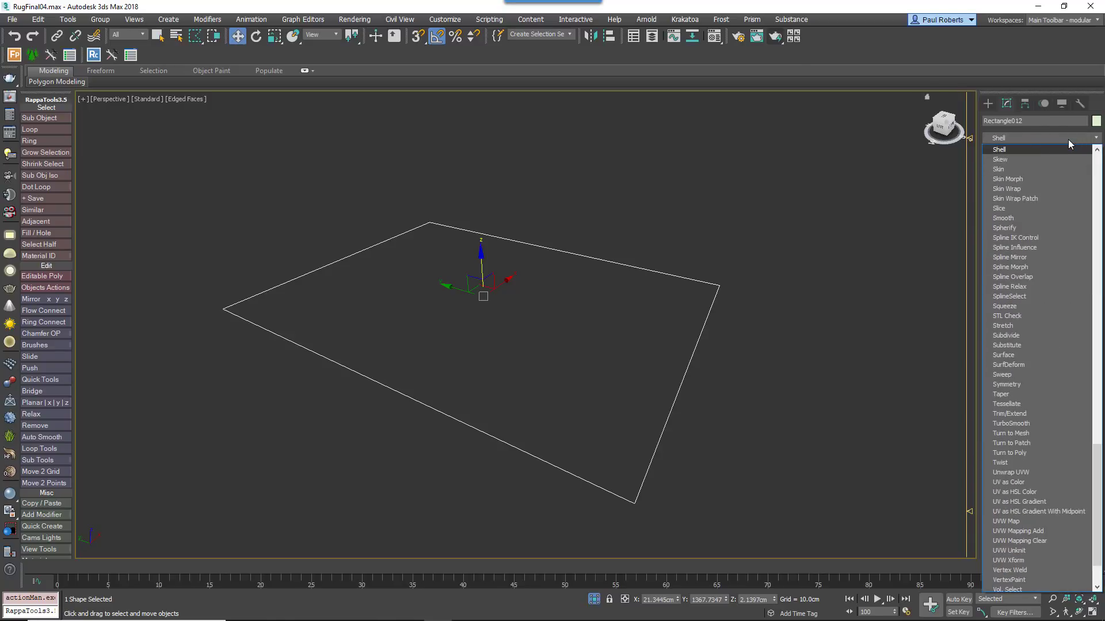
click(998, 150)
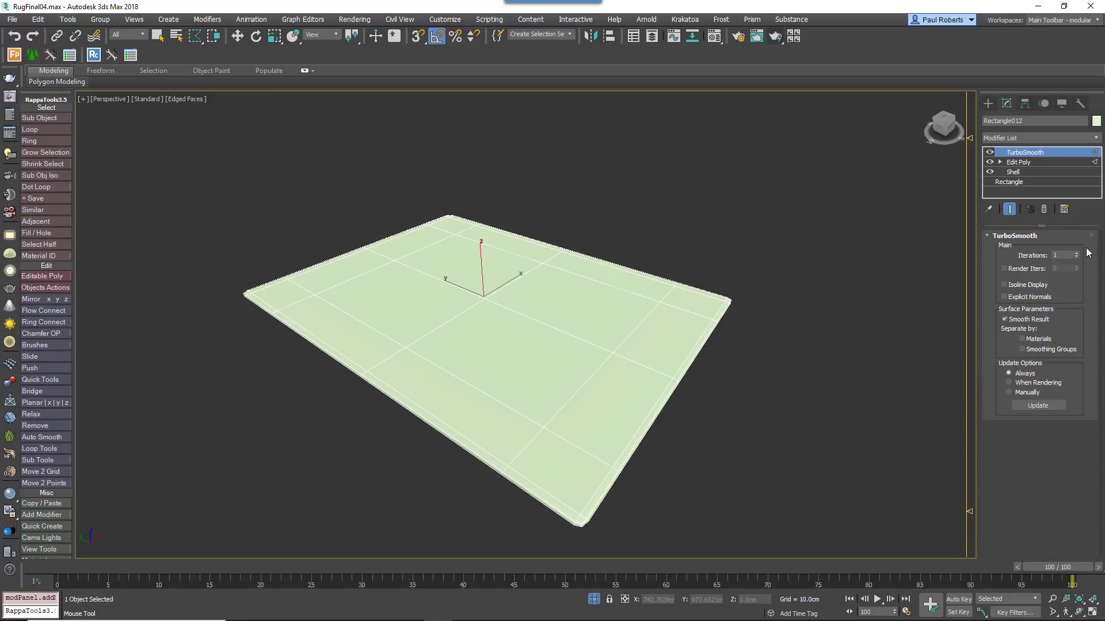
click(1036, 138)
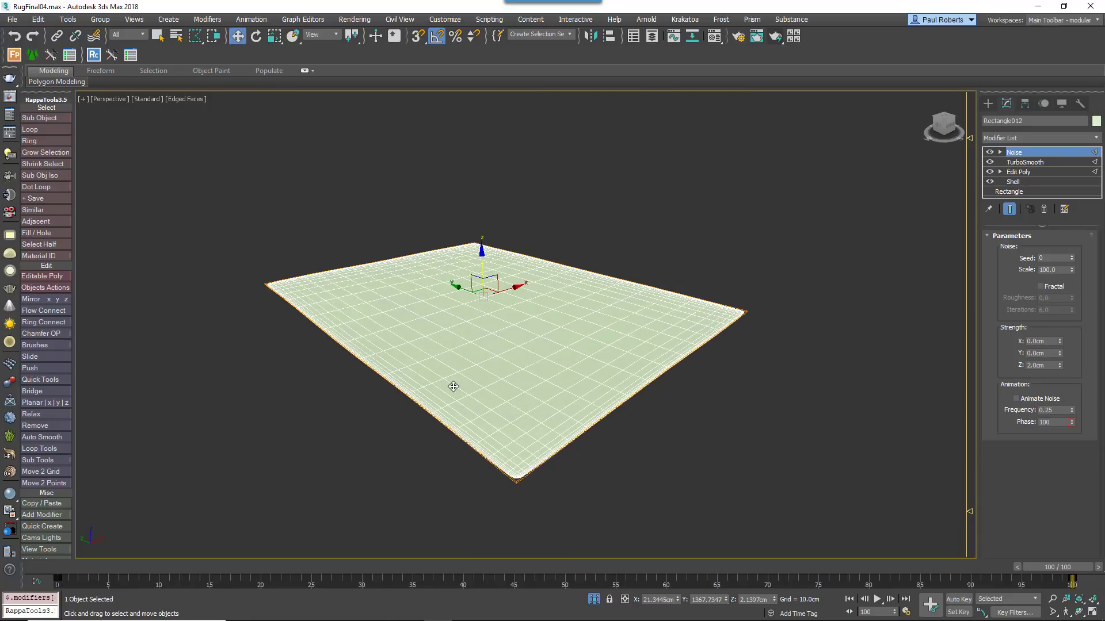
mouse_move(479, 367)
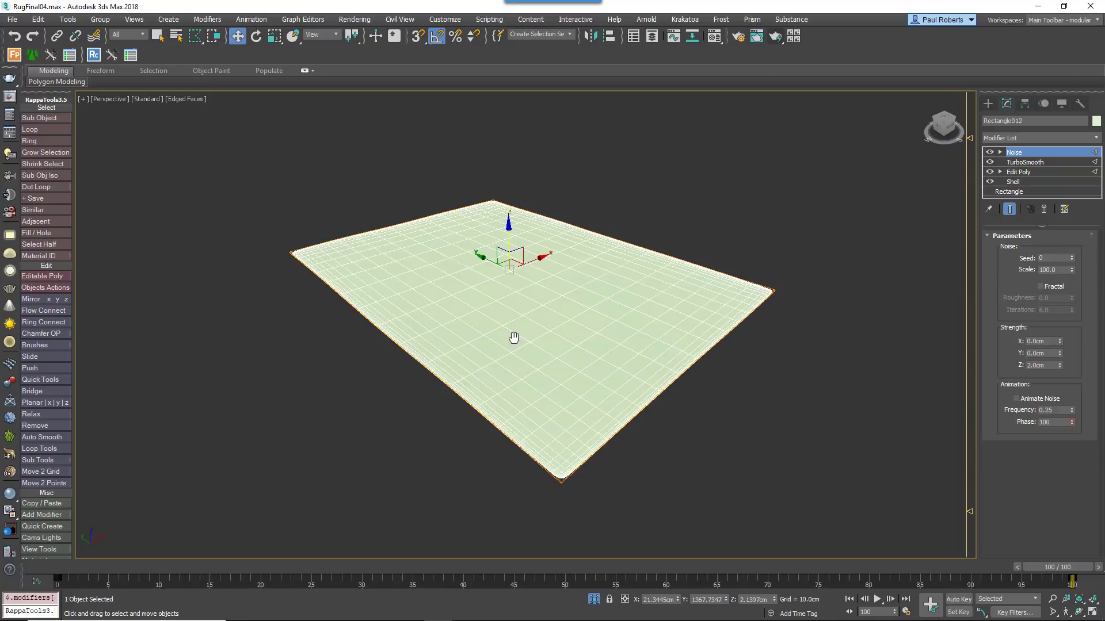
click(1043, 209)
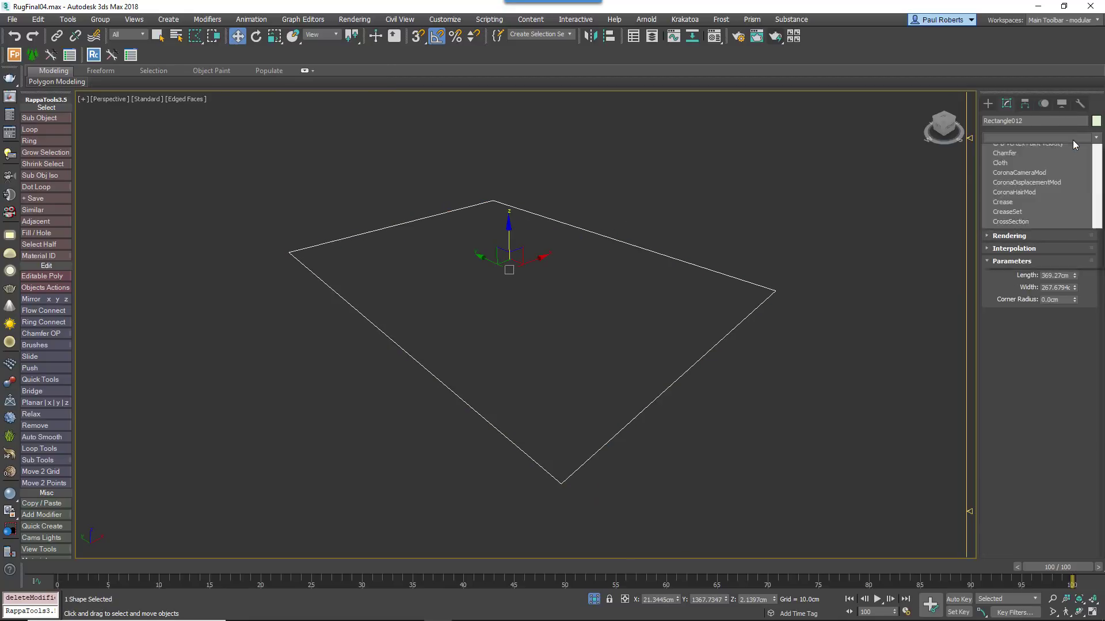
- Give Rectangle012 a modifier that meshes it into a finely triangulated slab inside the box border
click(1028, 152)
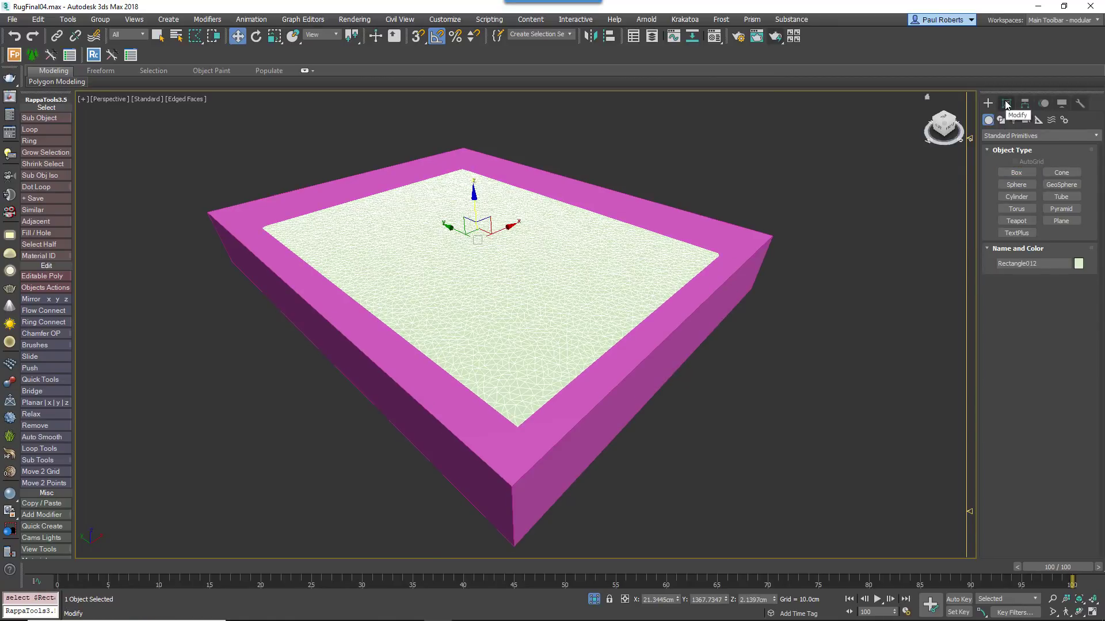
- Make Rectangle012 a Cloth object with the Default preset and Use Collision Obj Friction
click(1005, 103)
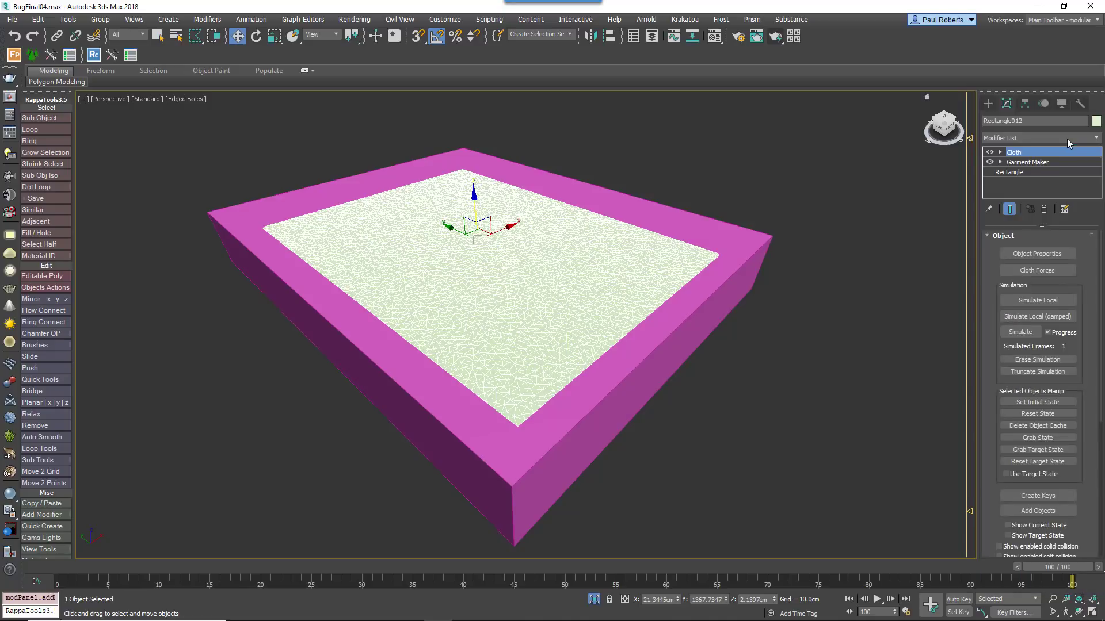
click(1037, 253)
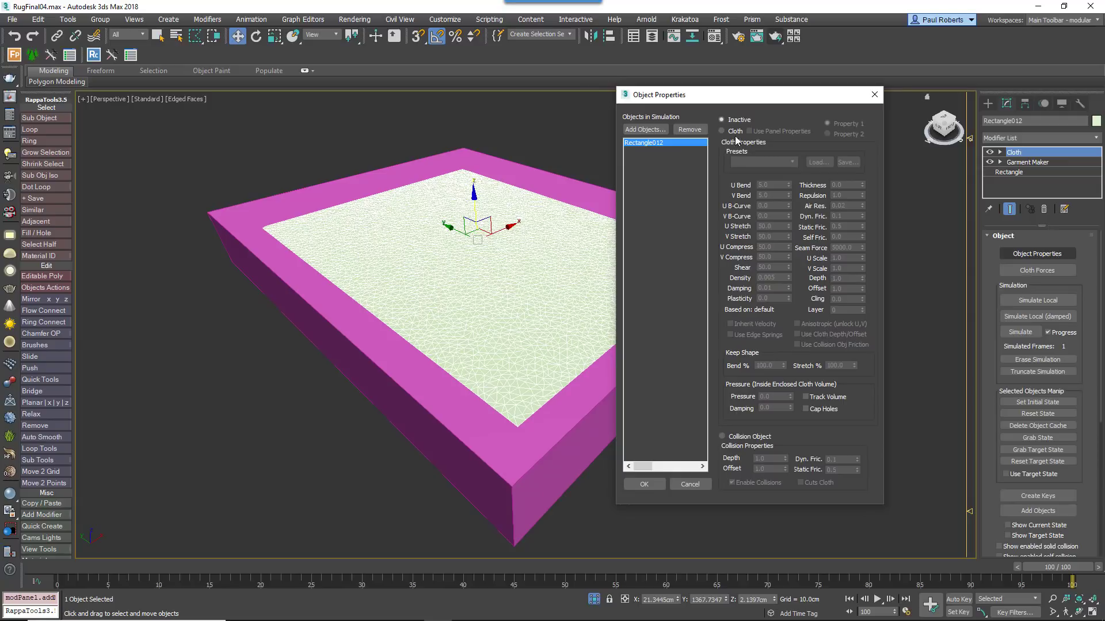
click(791, 162)
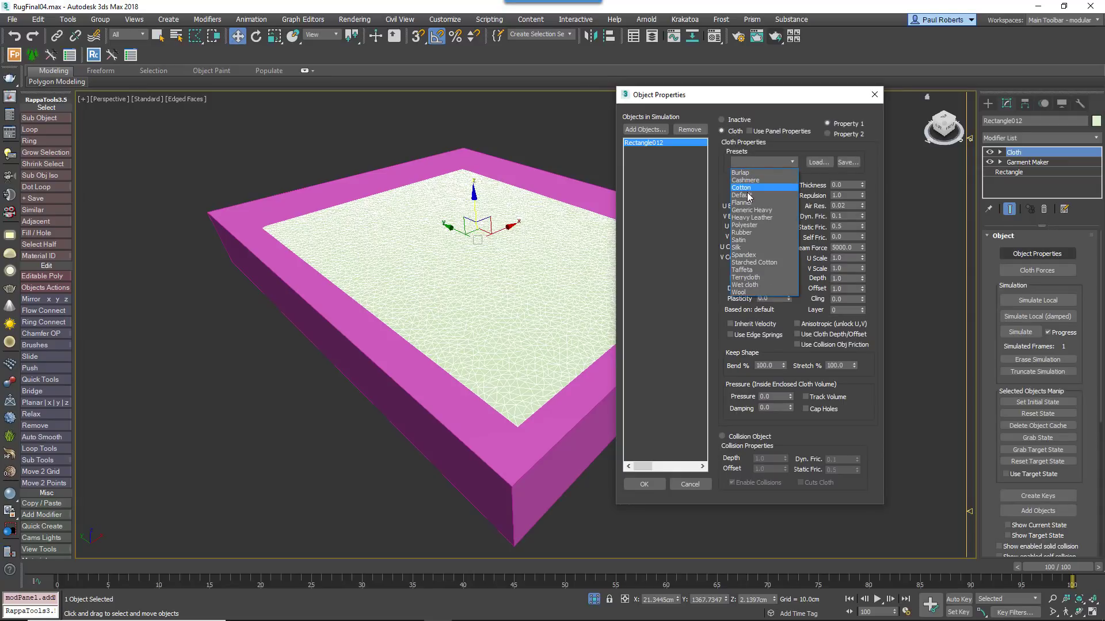
click(740, 195)
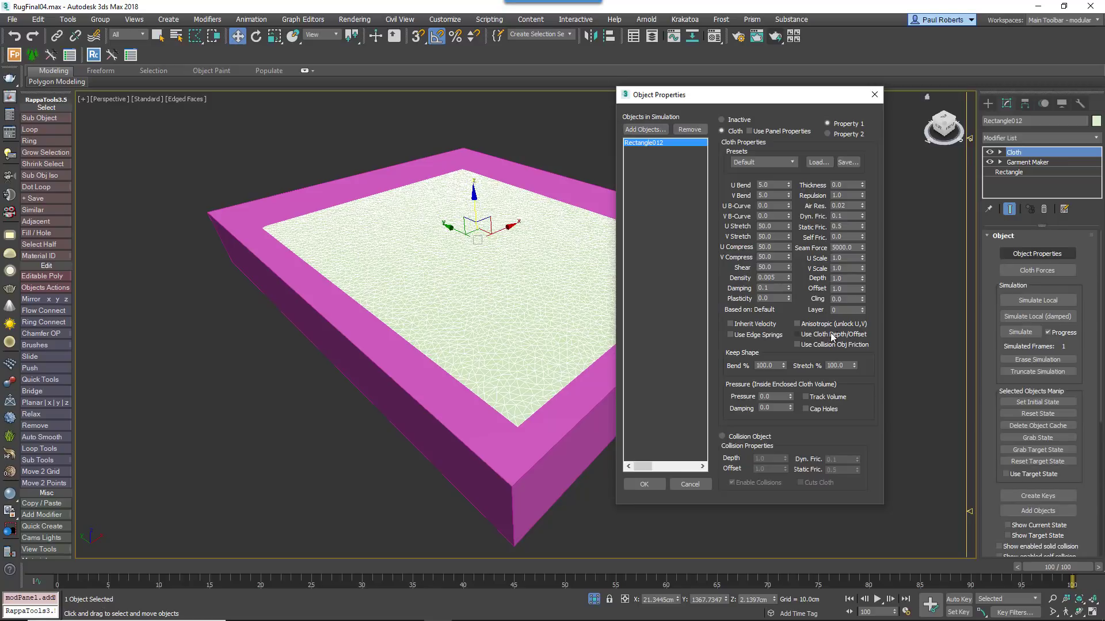
click(796, 344)
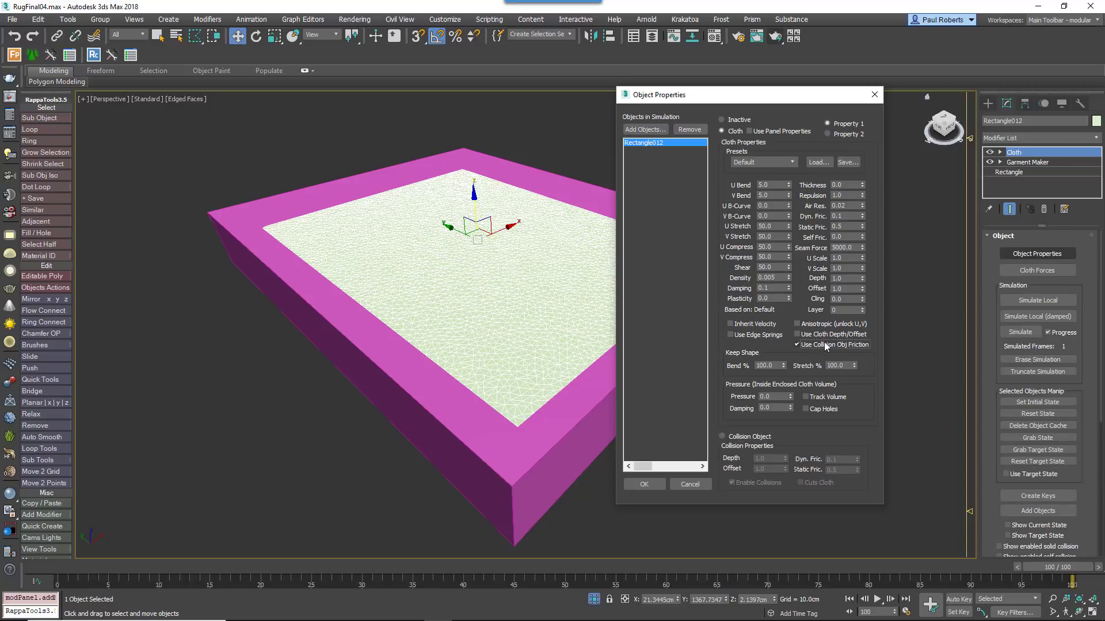
- Add Box015 to the simulation as a Collision Object with friction 5.0
click(644, 129)
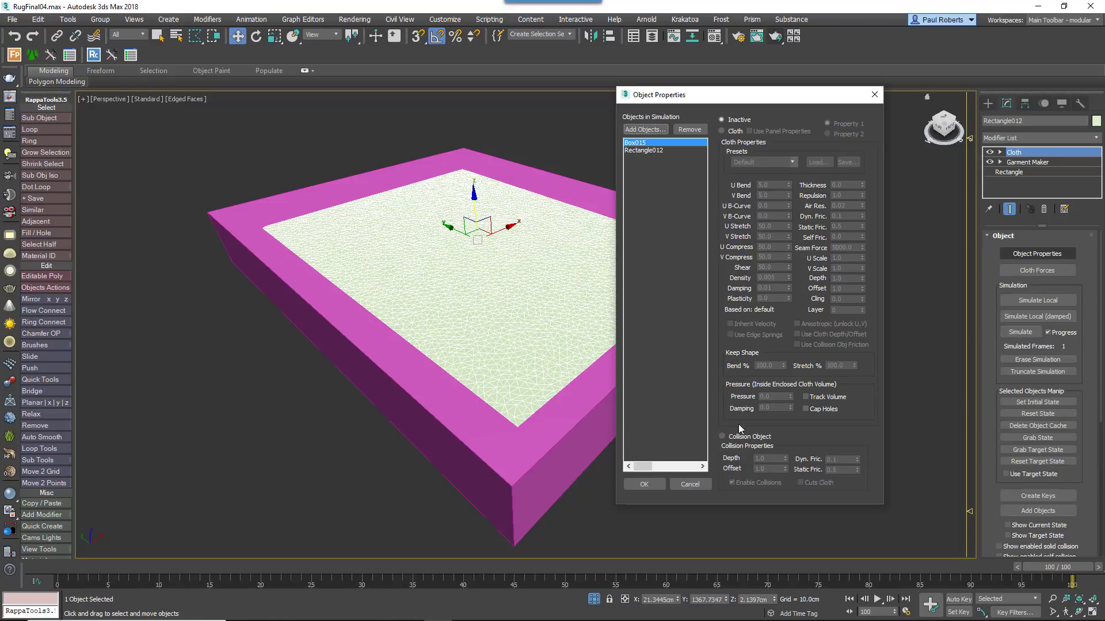
click(721, 436)
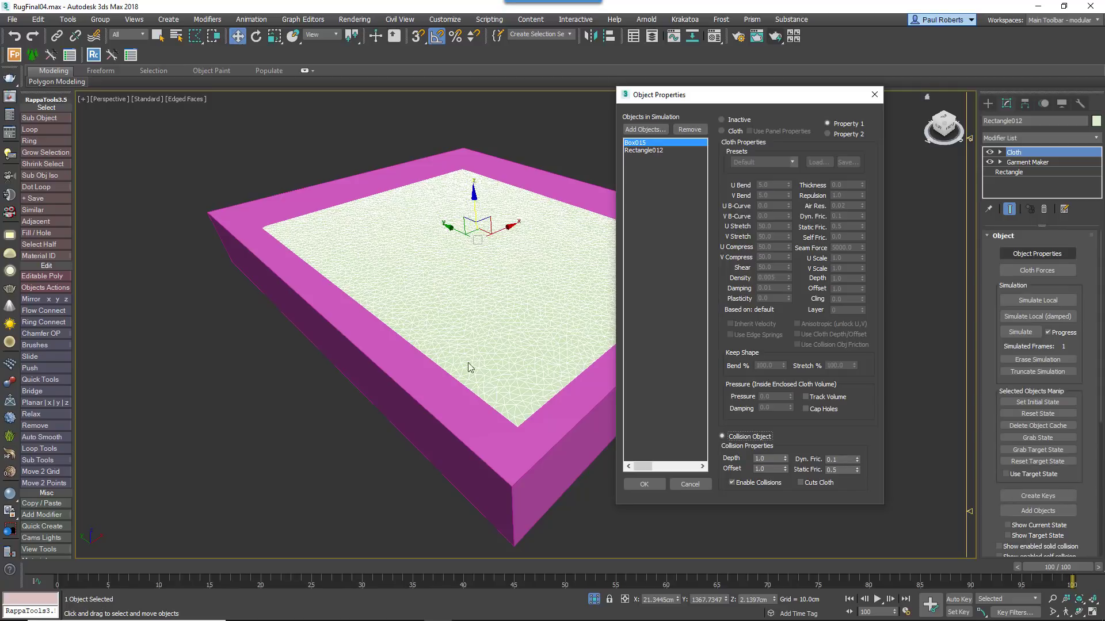
mouse_move(501, 363)
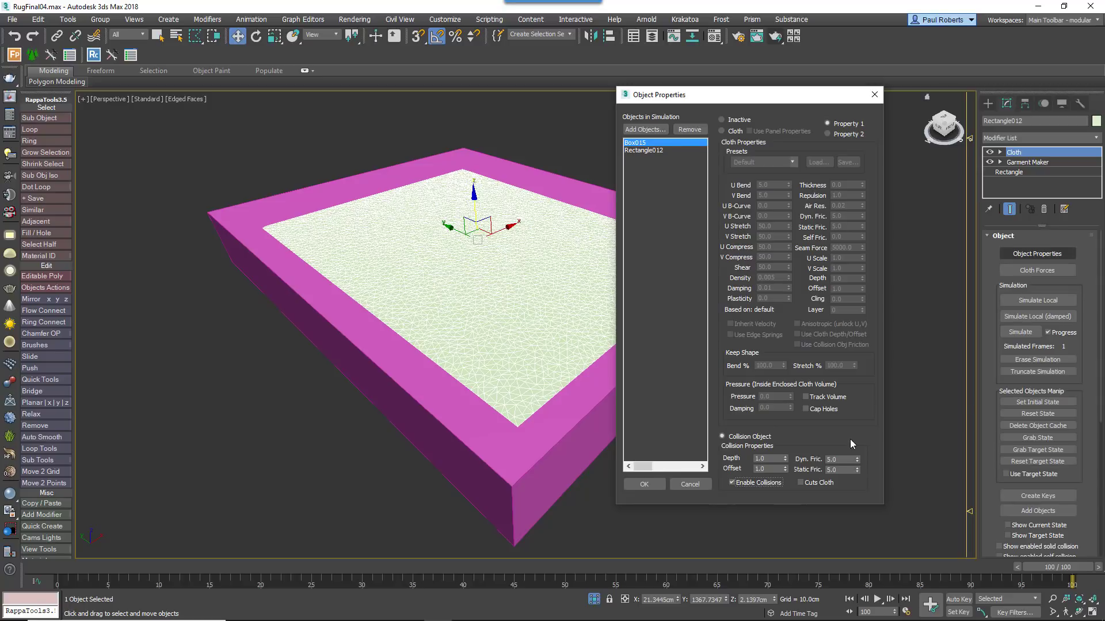
mouse_move(736, 143)
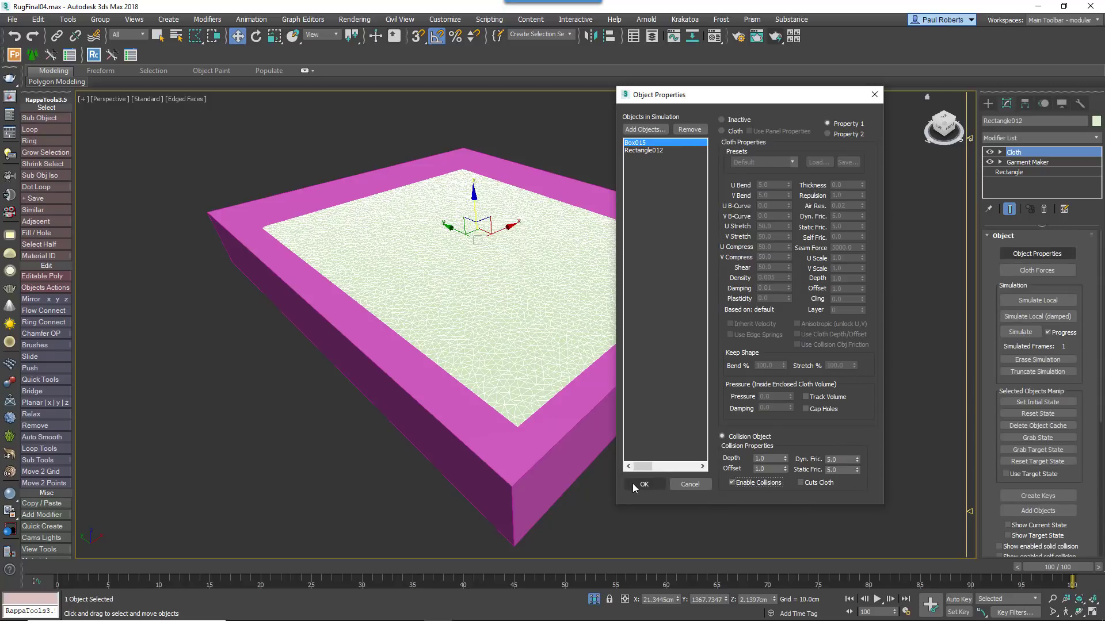
- Confirm the cloth setup and live-drag the rug faces over the box edge to form wrinkles and folds
click(642, 484)
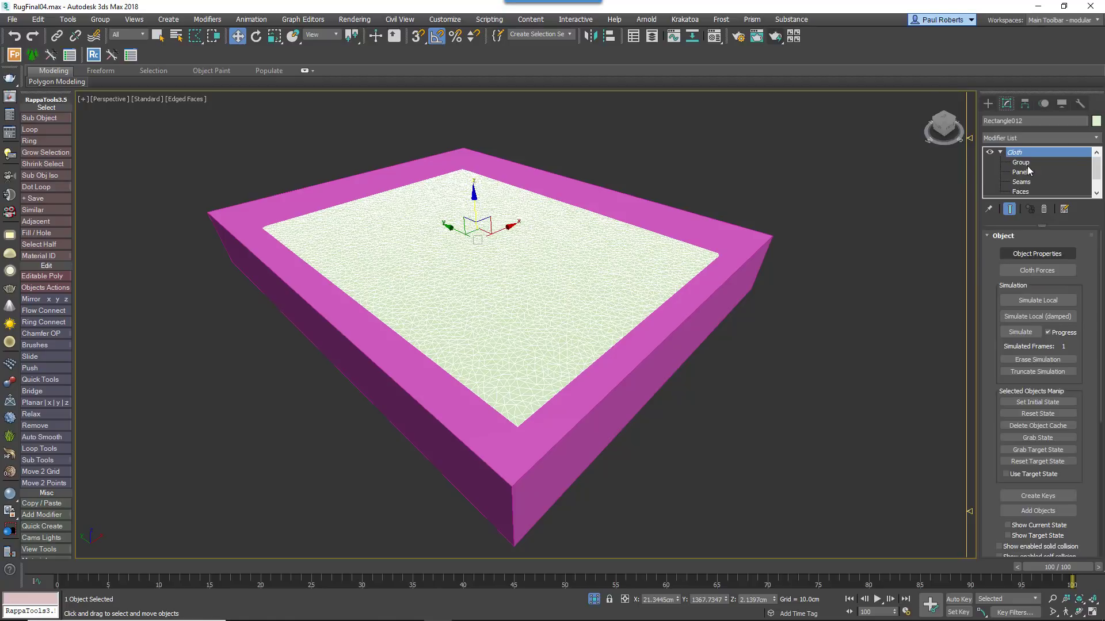
click(1020, 191)
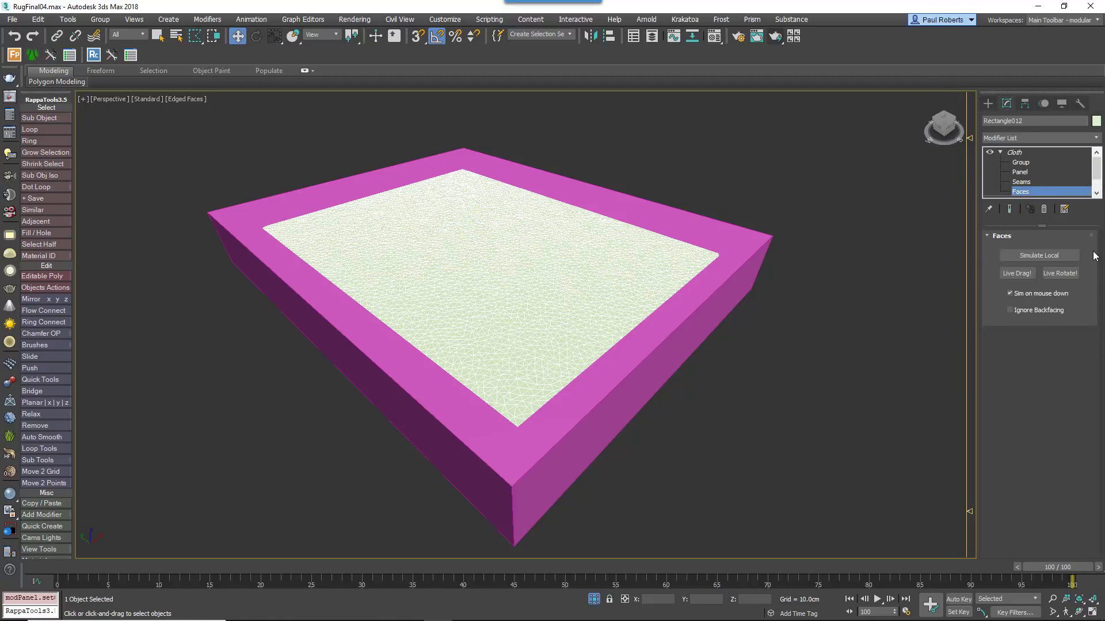
mouse_move(1055, 255)
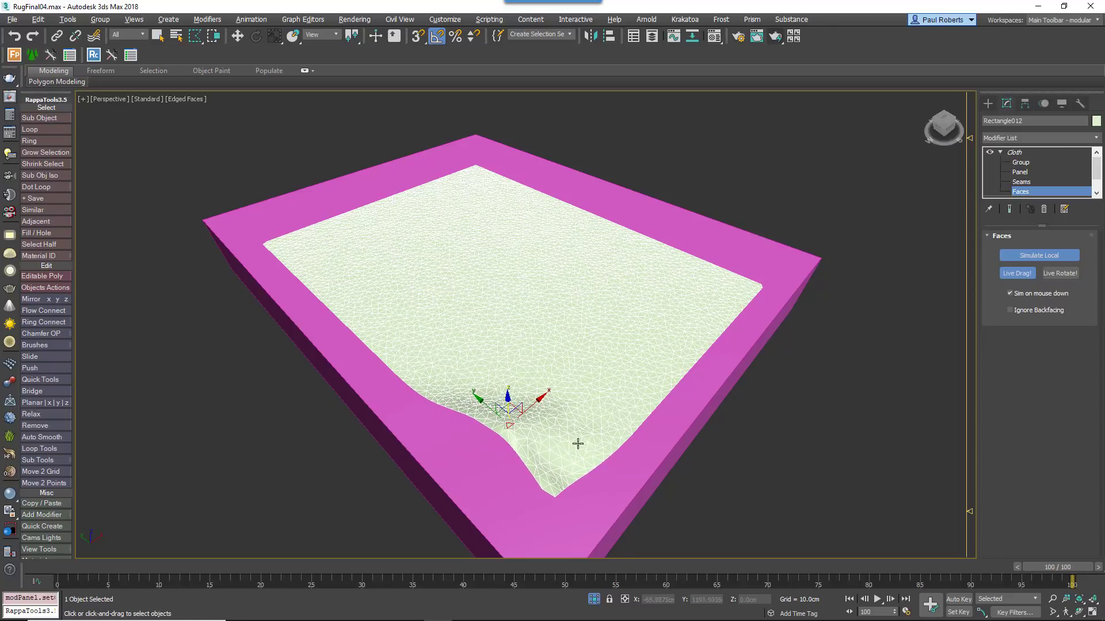
drag(578, 444, 535, 387)
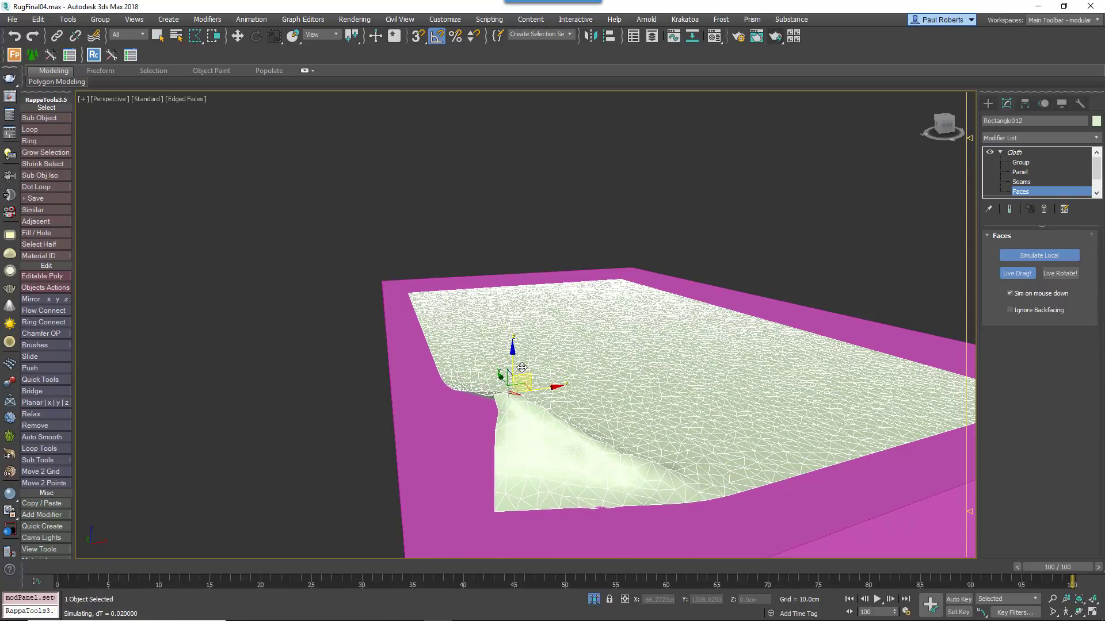
click(1009, 293)
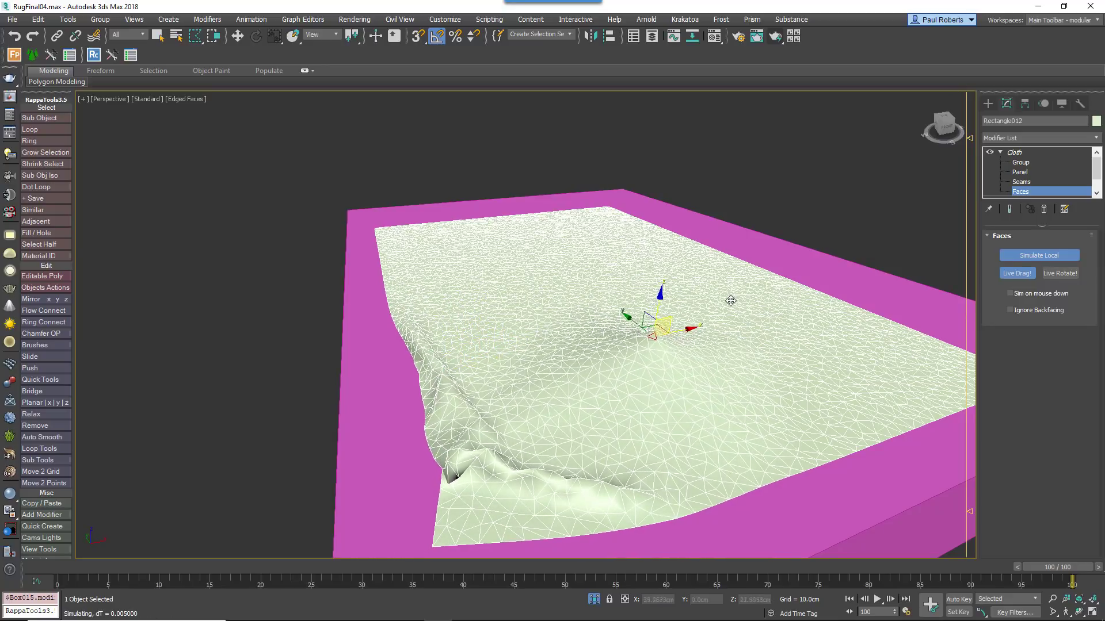
drag(730, 301, 642, 366)
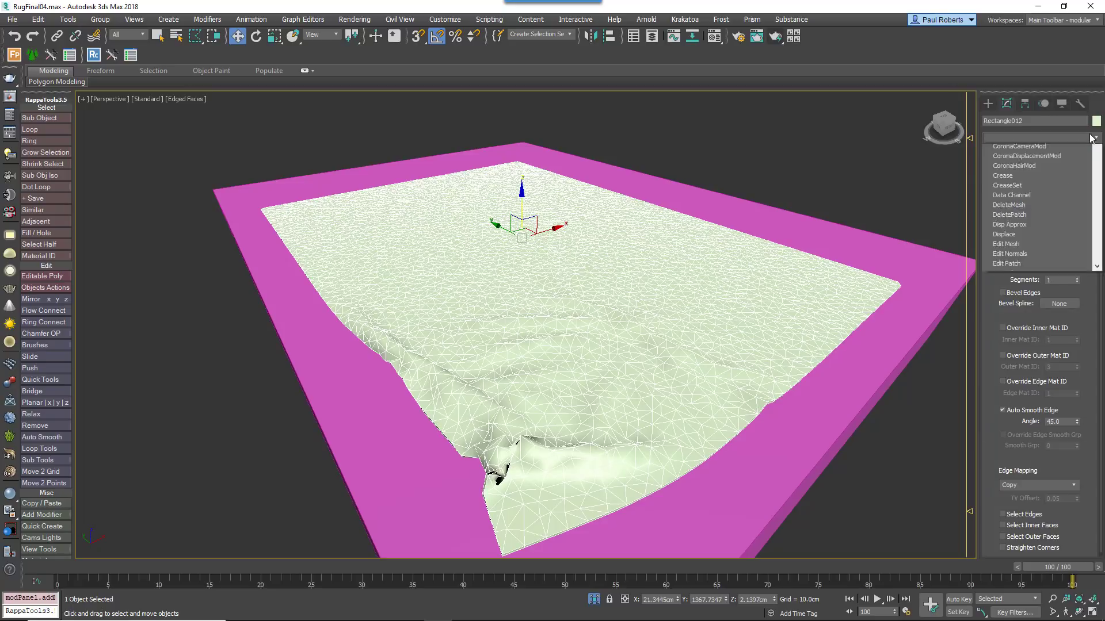
- Bring up the Modifier List for the draped rug
click(1024, 152)
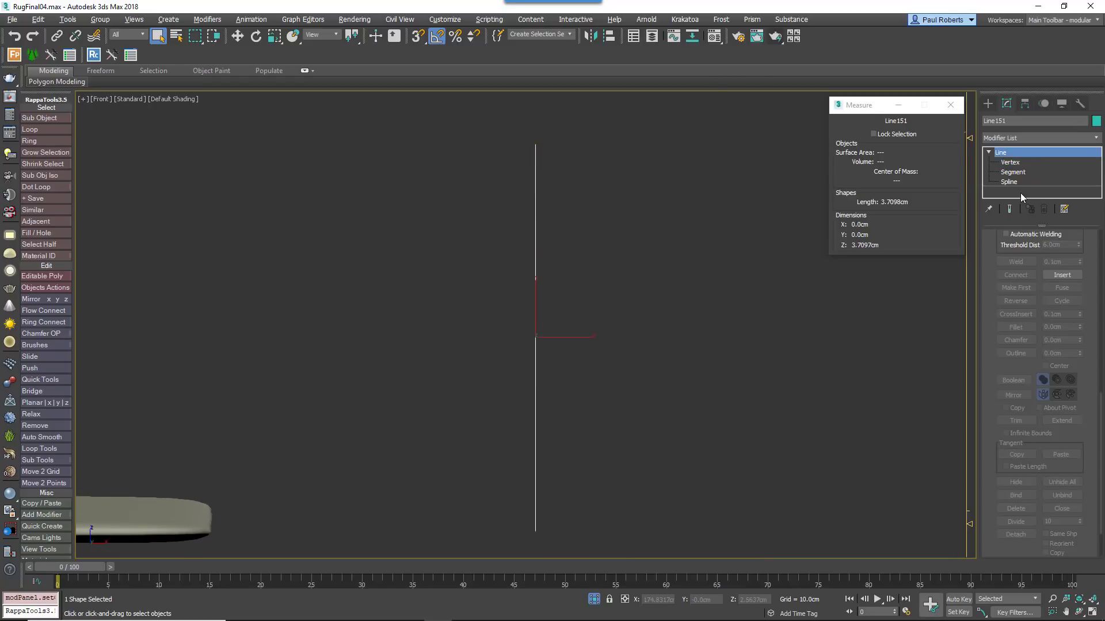
- At Spline sub-object level copy Line151 into a parallel pair of vertical strands
click(1009, 180)
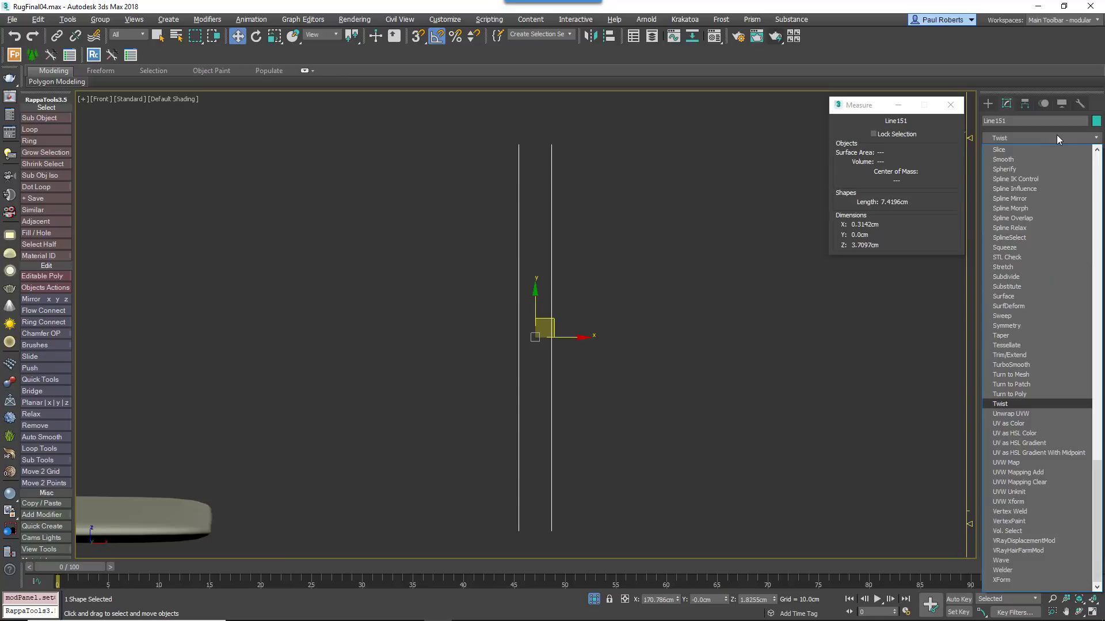
- Twist the strand pair 825 degrees on Y with Limit Effect, then add a Bend modifier
click(1000, 404)
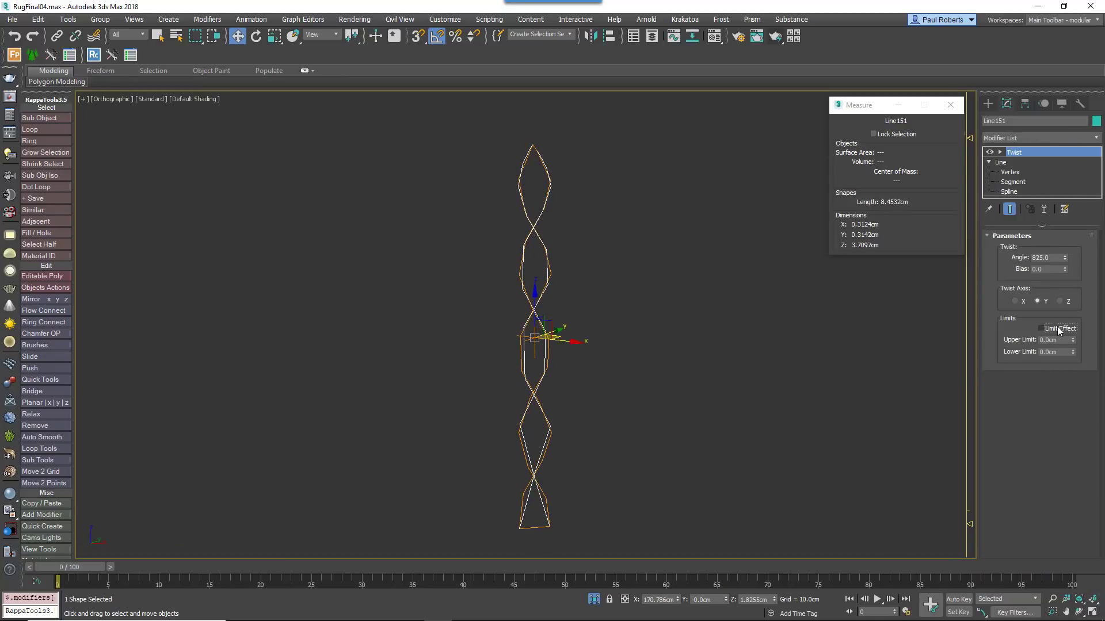
click(1047, 328)
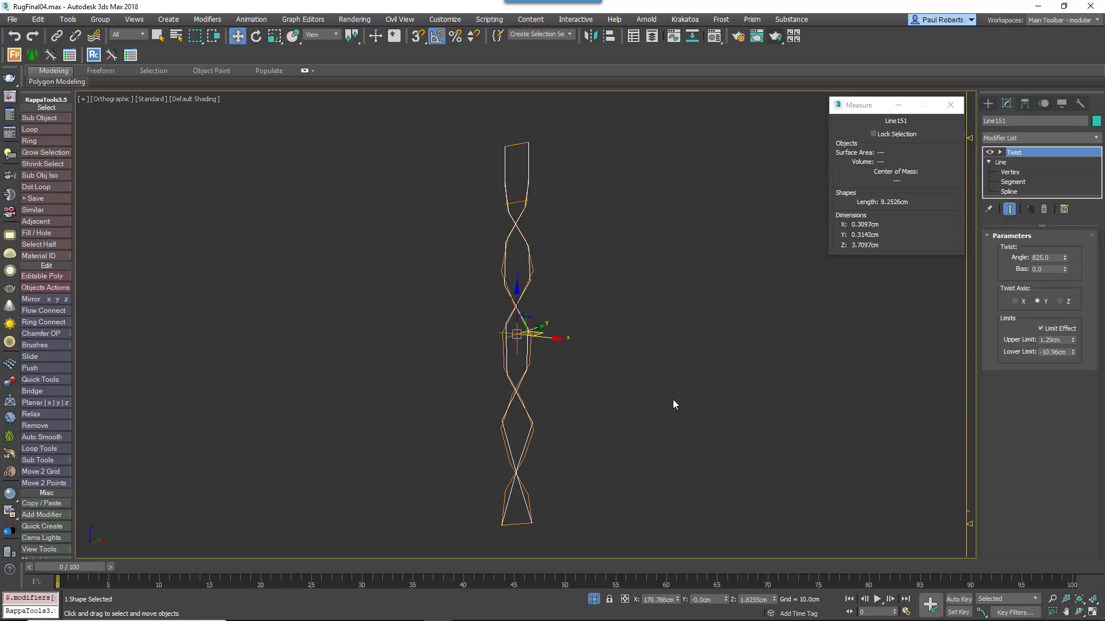
click(1094, 137)
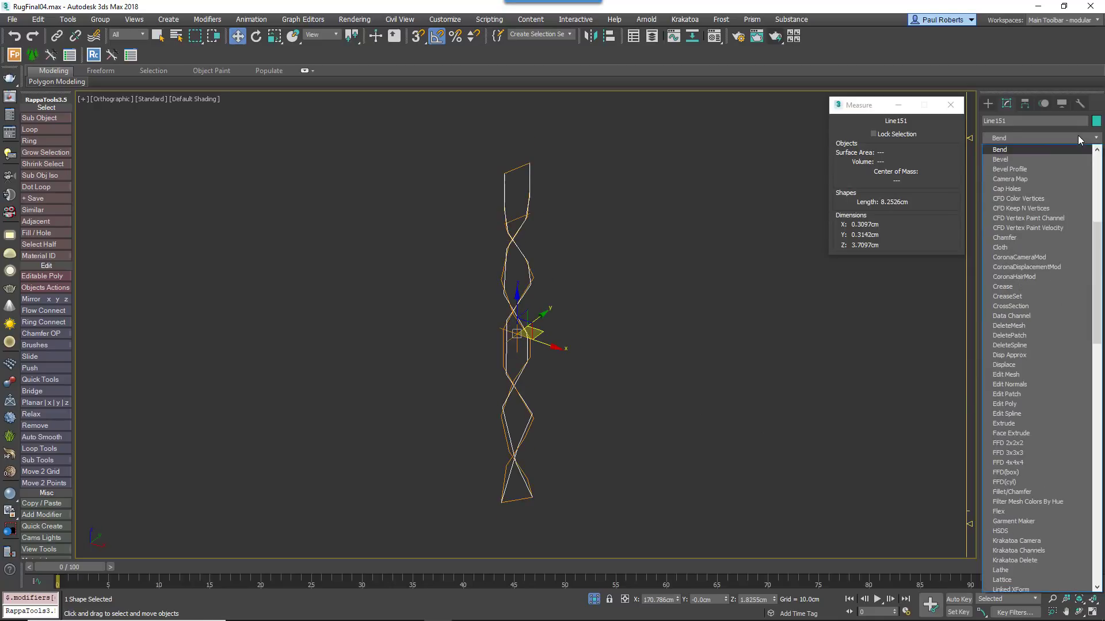
click(999, 149)
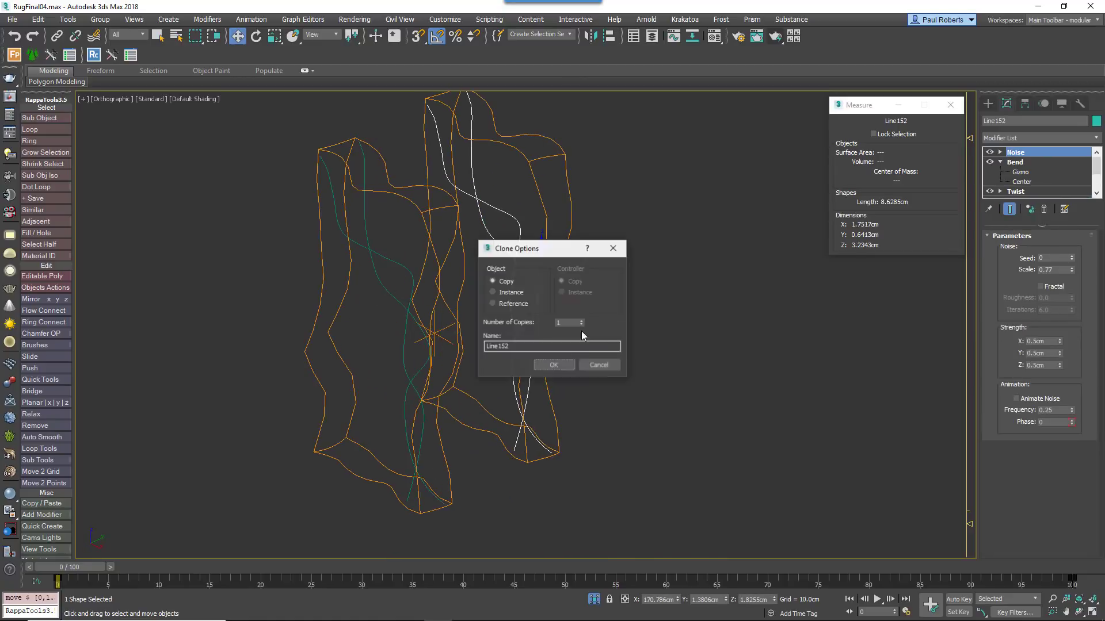
- Clone the noisy strand to three copies and render them as thick radial tubes in the viewport
click(553, 365)
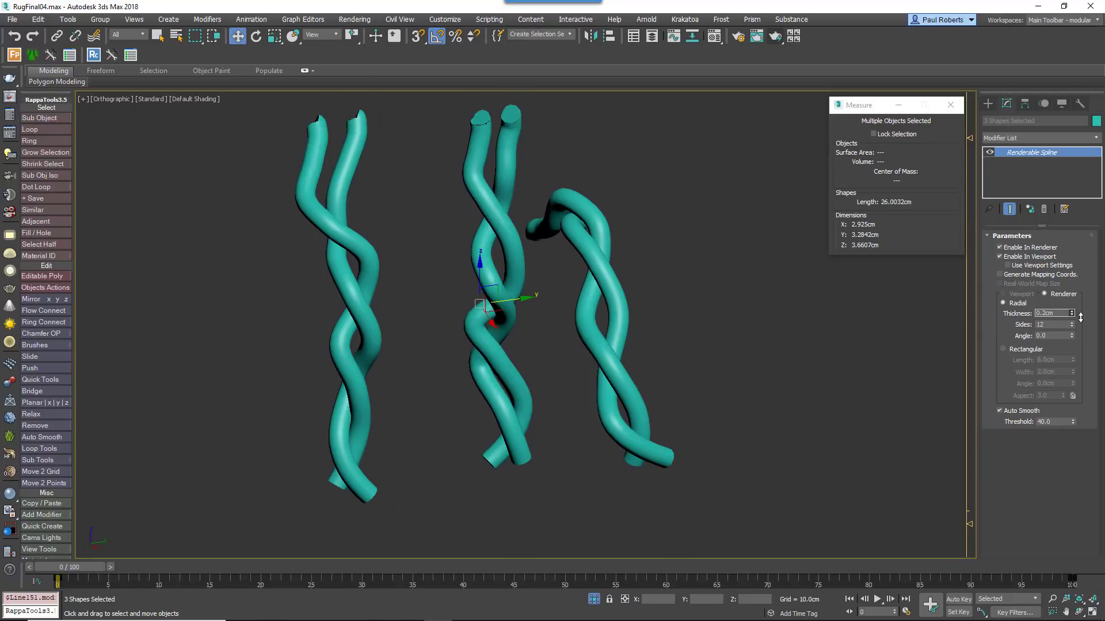
click(1073, 311)
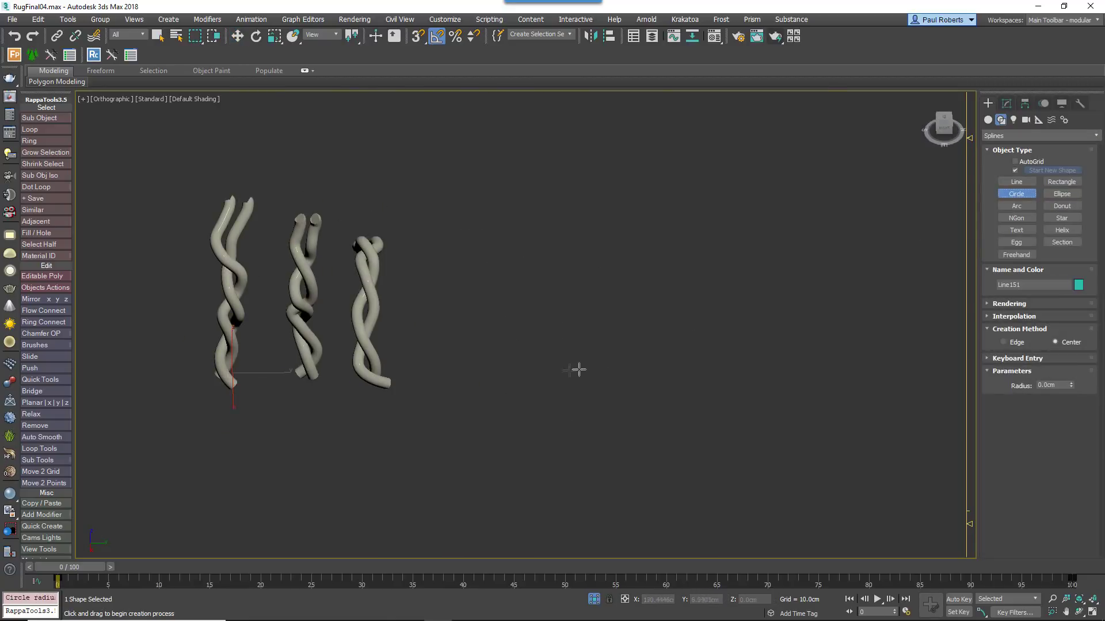
- Draw a circle right of the strands and switch Geometry to Itoo Software for a Forest scatter
drag(515, 346, 561, 378)
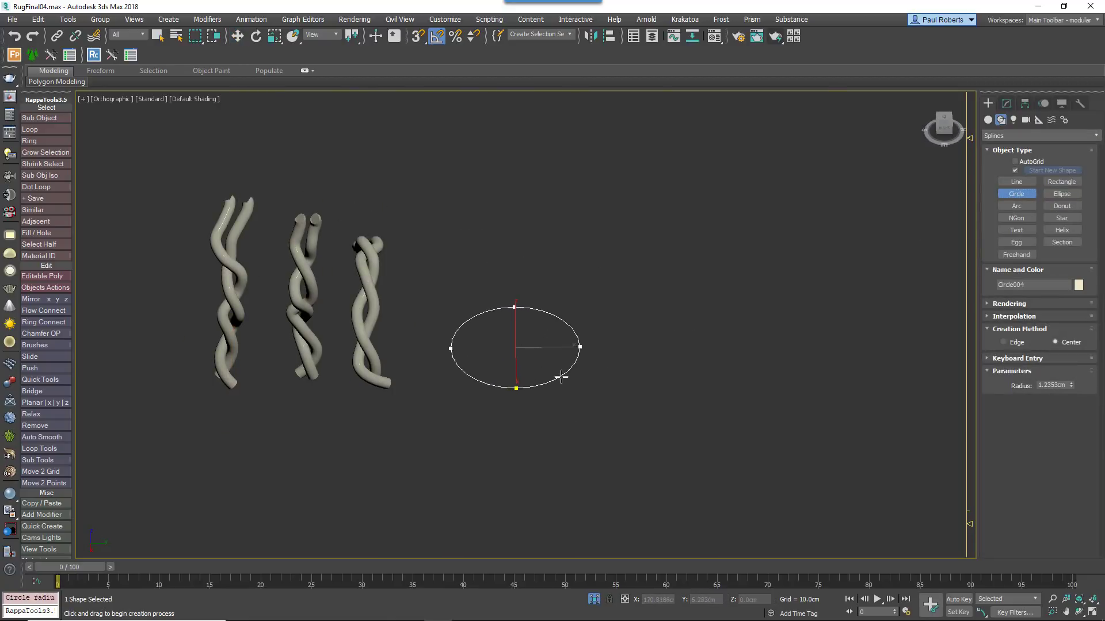
drag(560, 377, 553, 368)
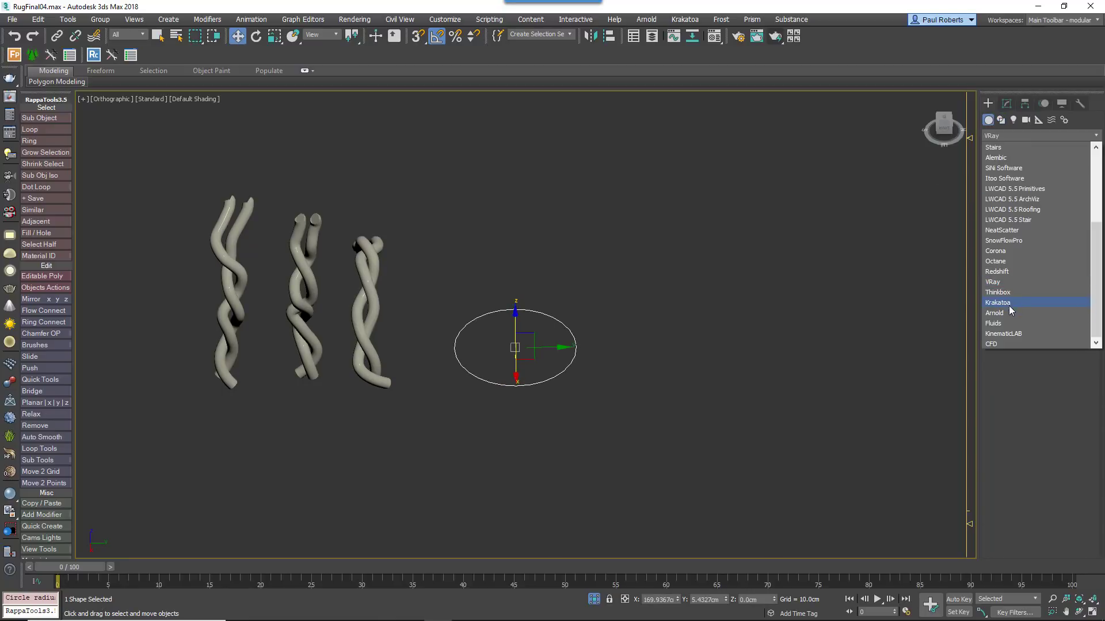
click(1003, 168)
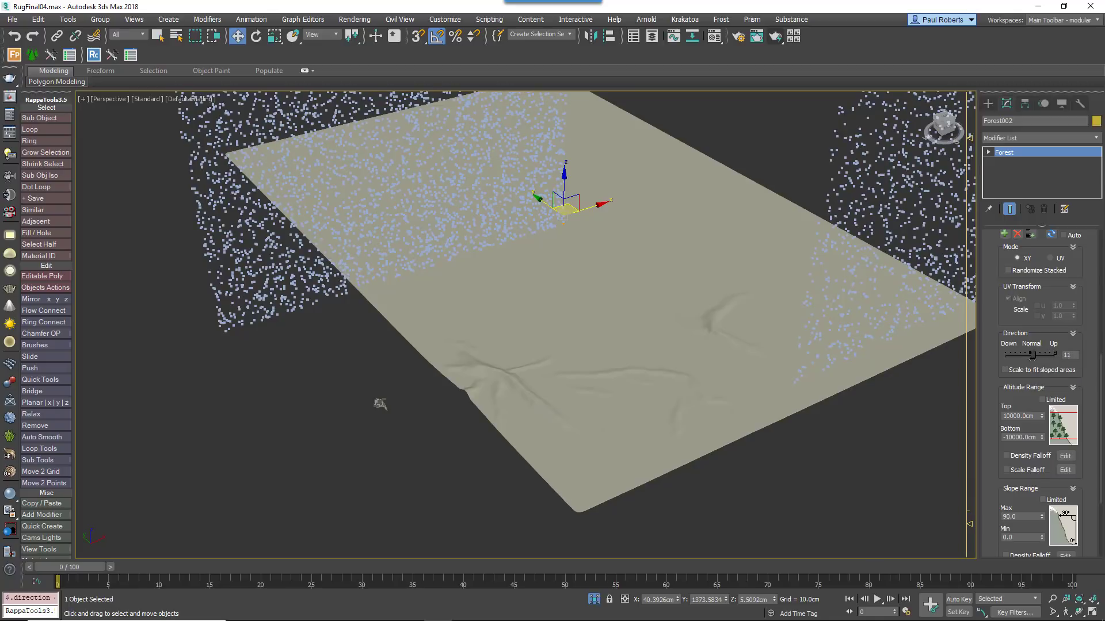
- Set Forest002 to a Full distribution map at 3600 density units and adjust its Transform rollout
drag(1046, 354, 1067, 355)
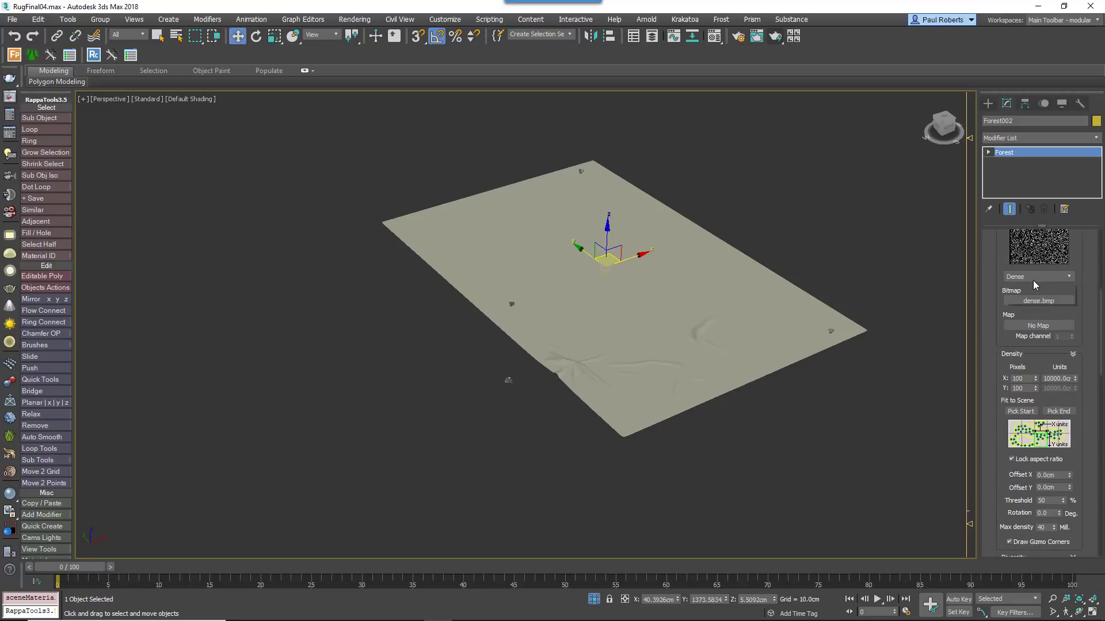
click(1036, 275)
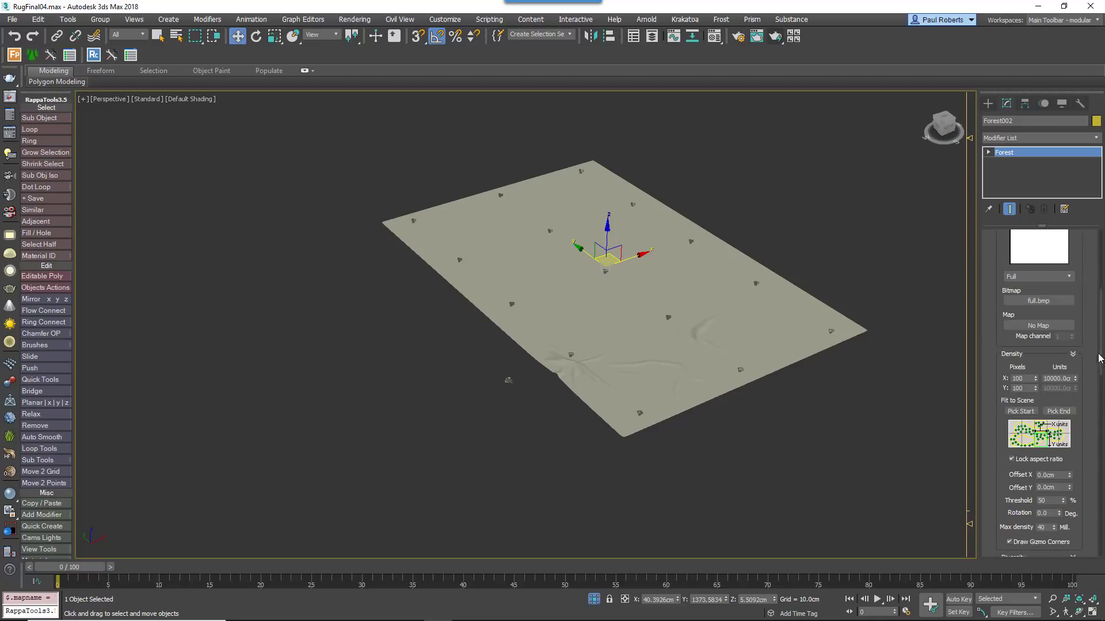
text(3600)
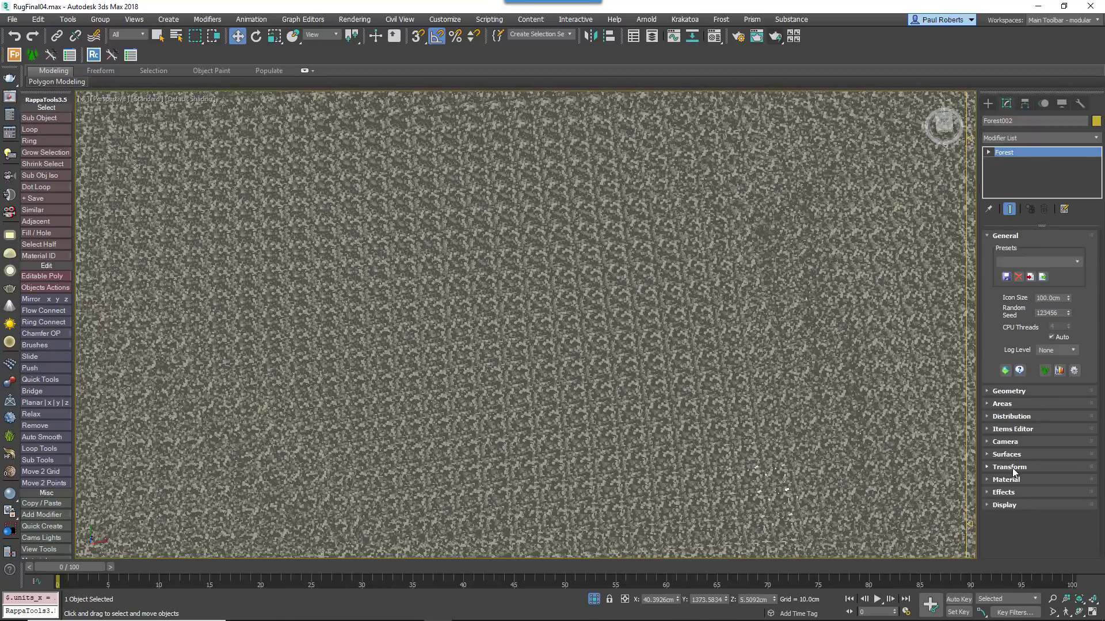
click(1009, 466)
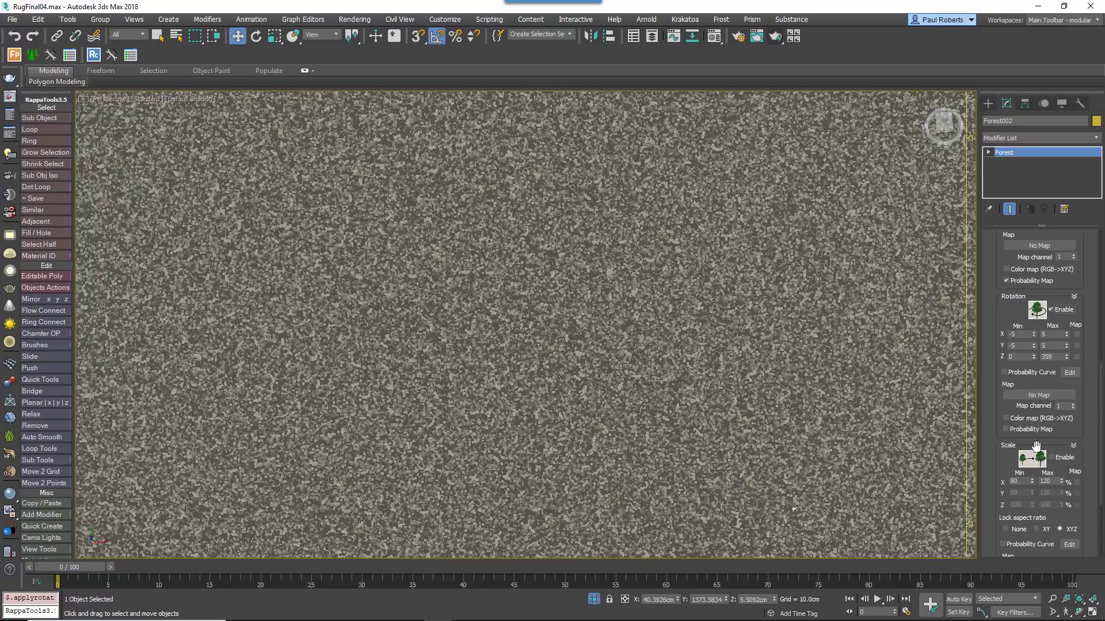
click(1050, 457)
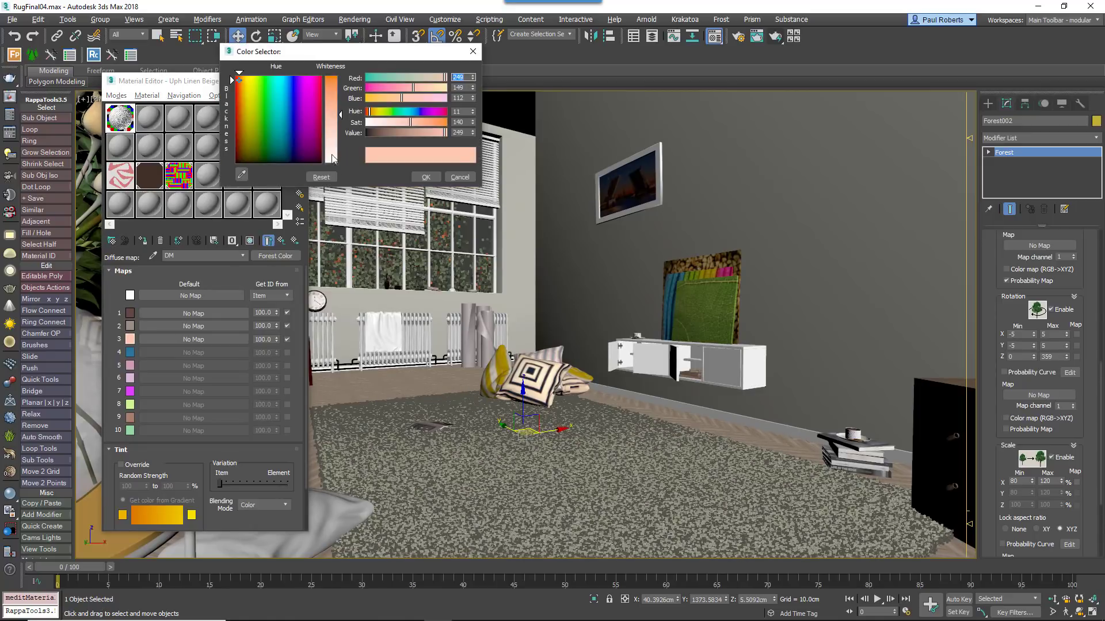
- Set a beige tint swatch and take the Forest Color map's colour IDs per Item
click(459, 178)
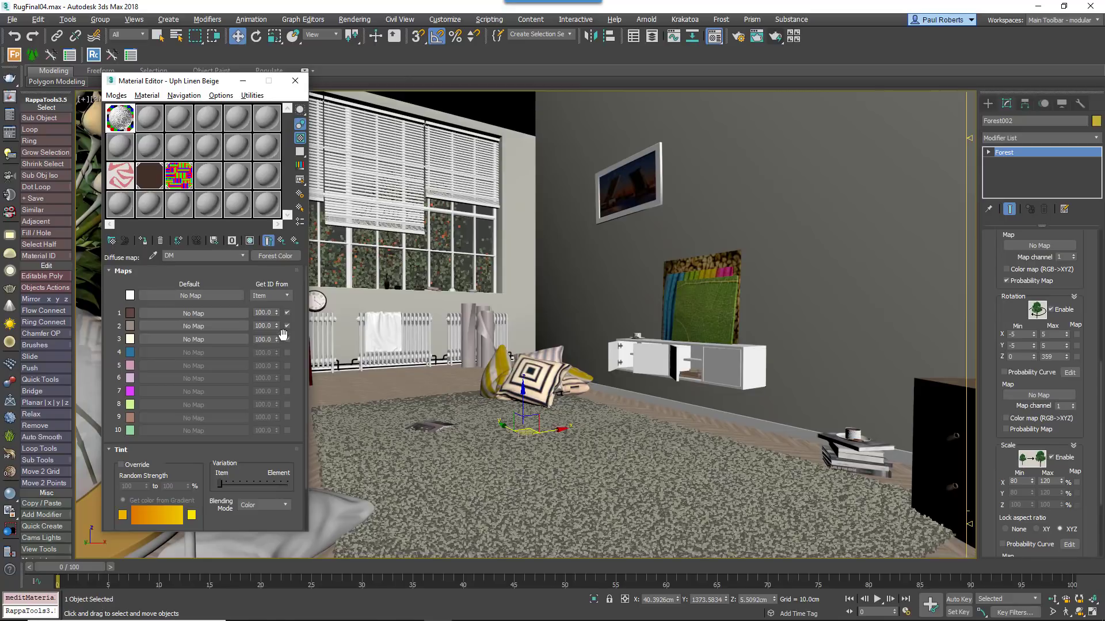
click(286, 296)
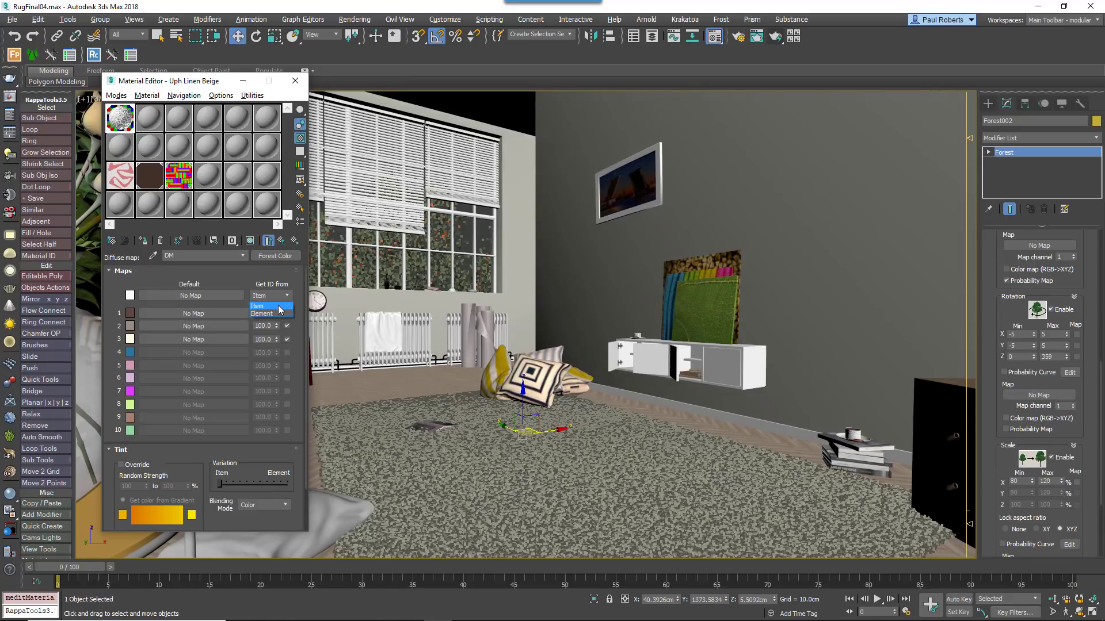
click(261, 313)
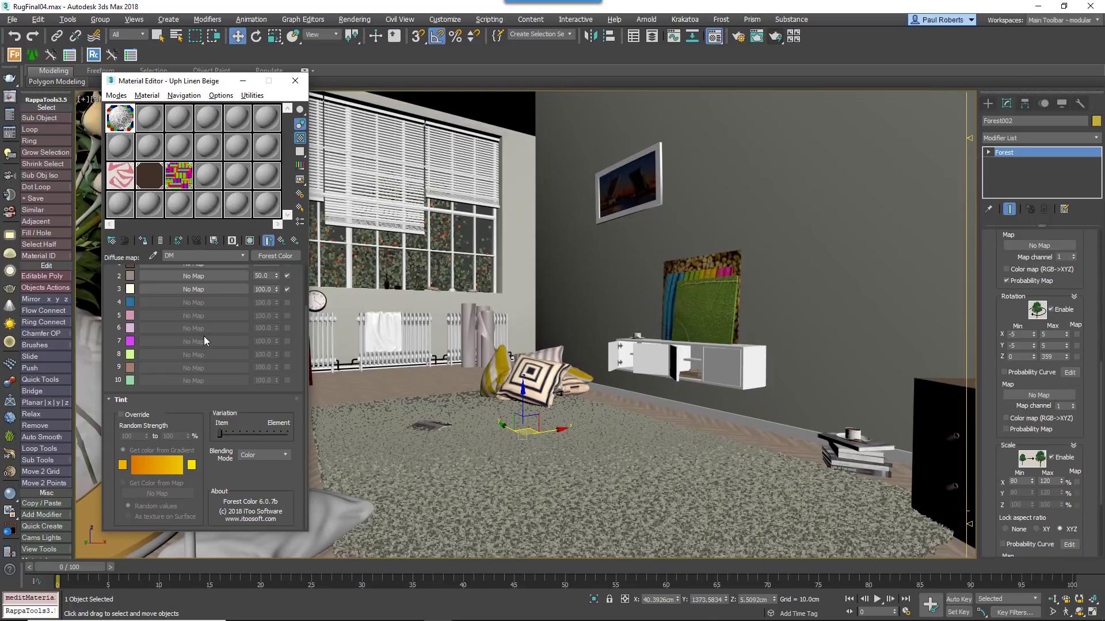
mouse_move(238, 388)
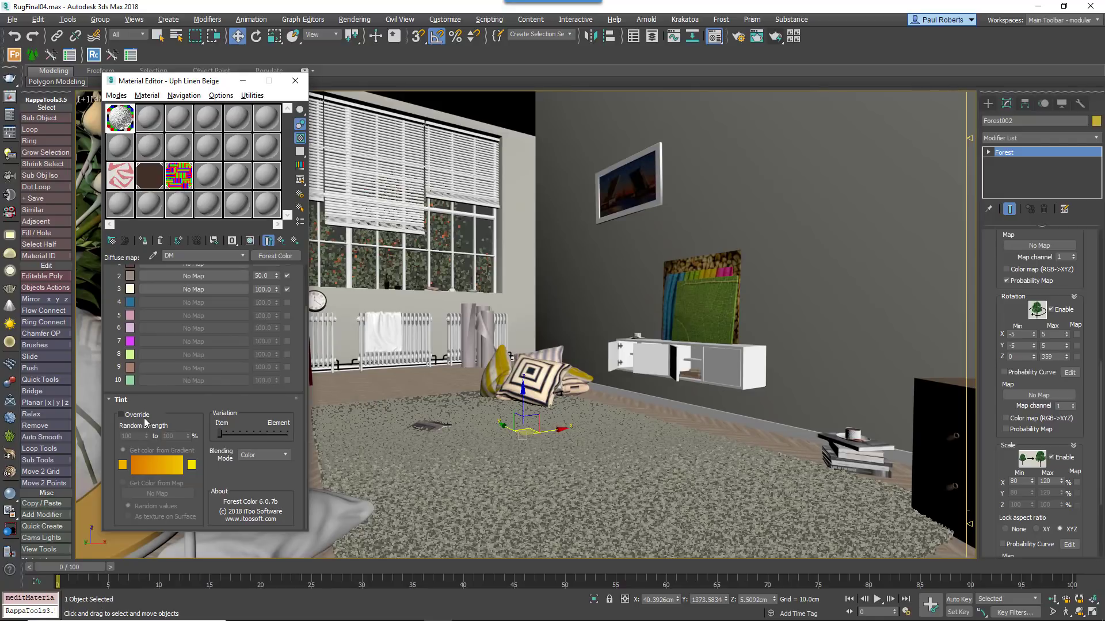
- Enable tint Override from the RGB Tint map, applied as texture on surface
click(121, 416)
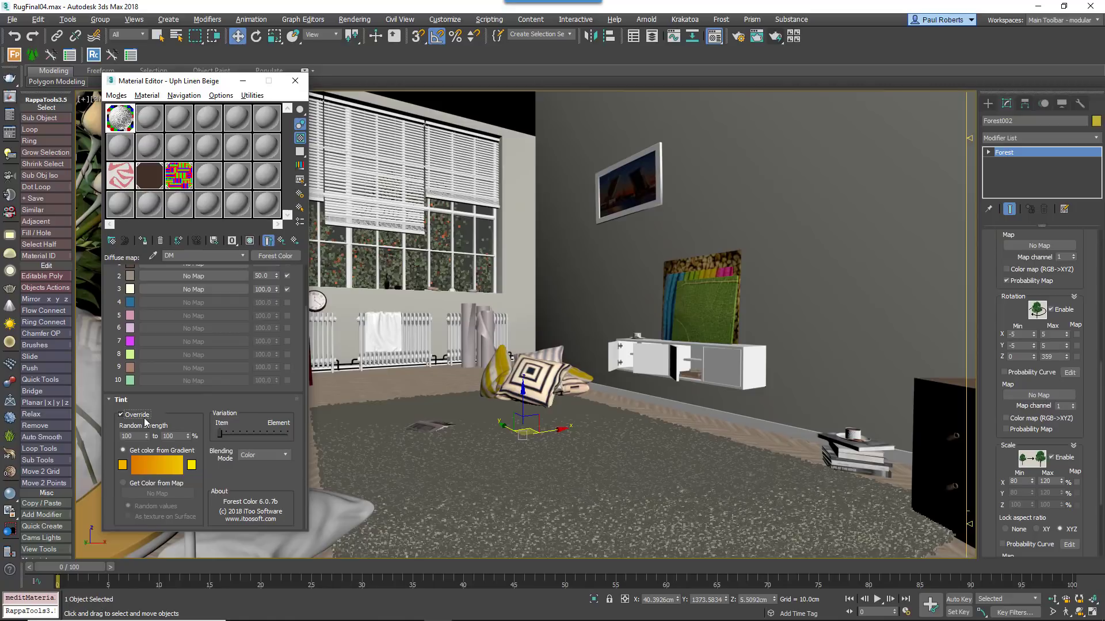
click(124, 482)
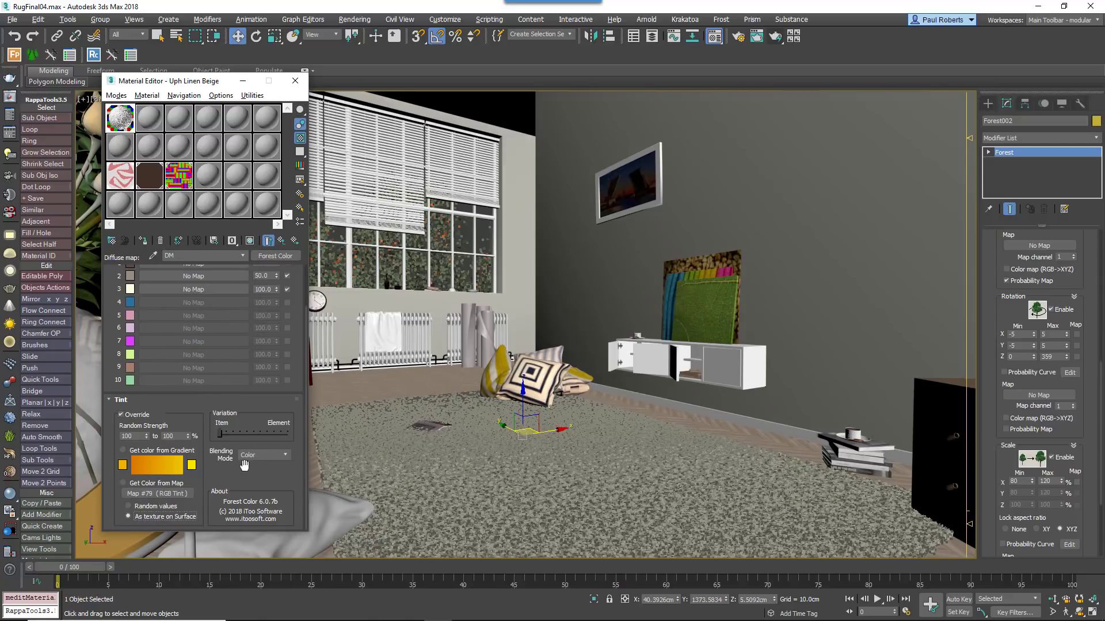
click(261, 455)
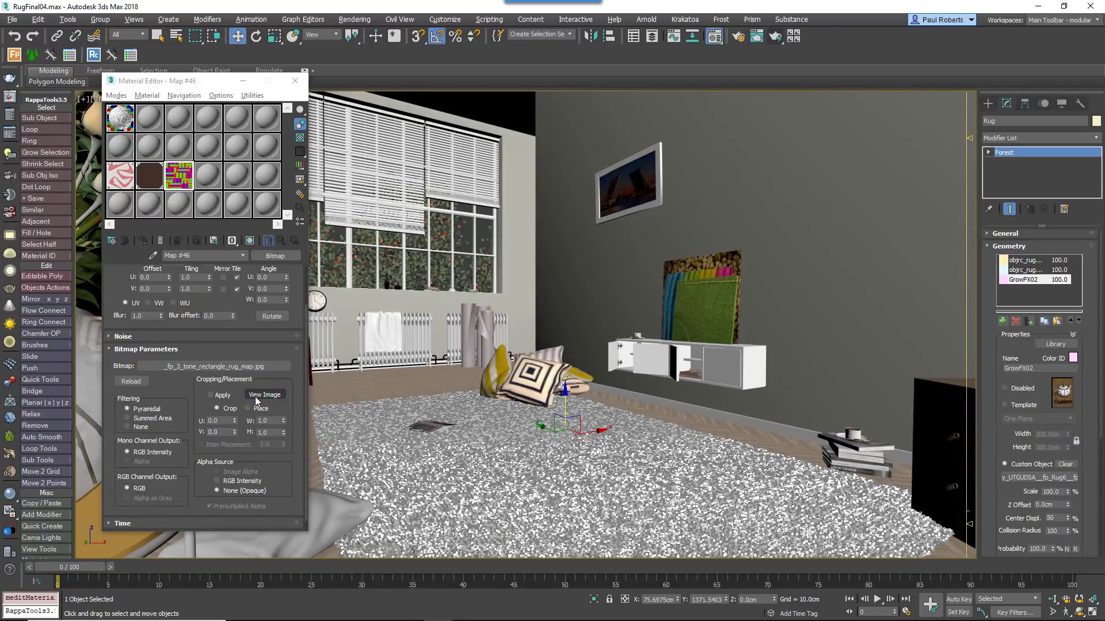
- Preview the rug bitmap, then set Forest Diversity to Match Color ID on Map
click(265, 395)
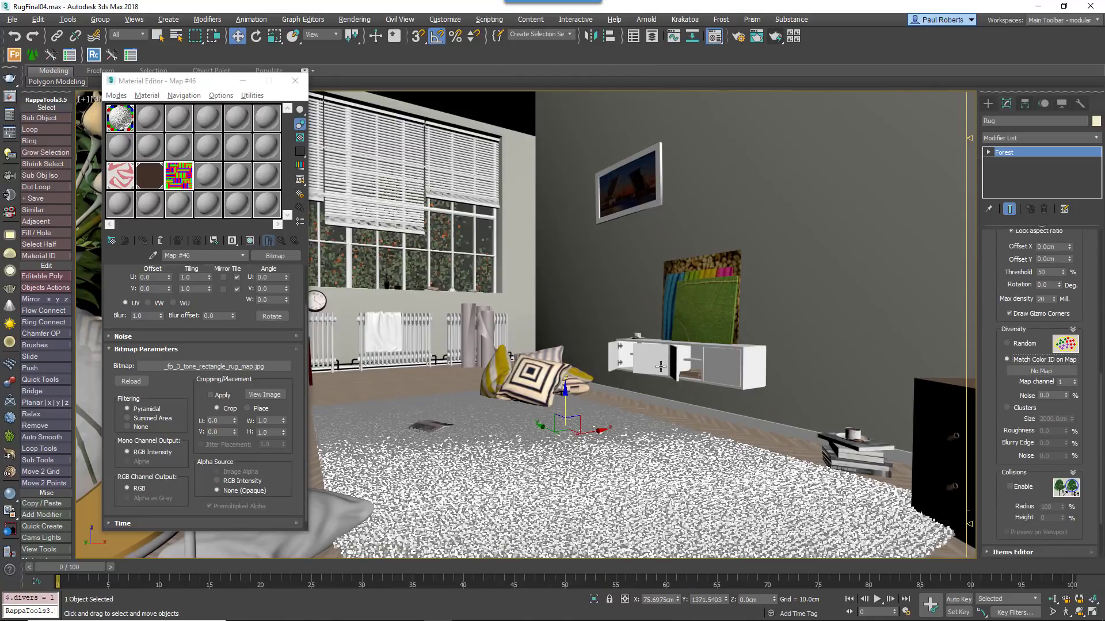
click(265, 394)
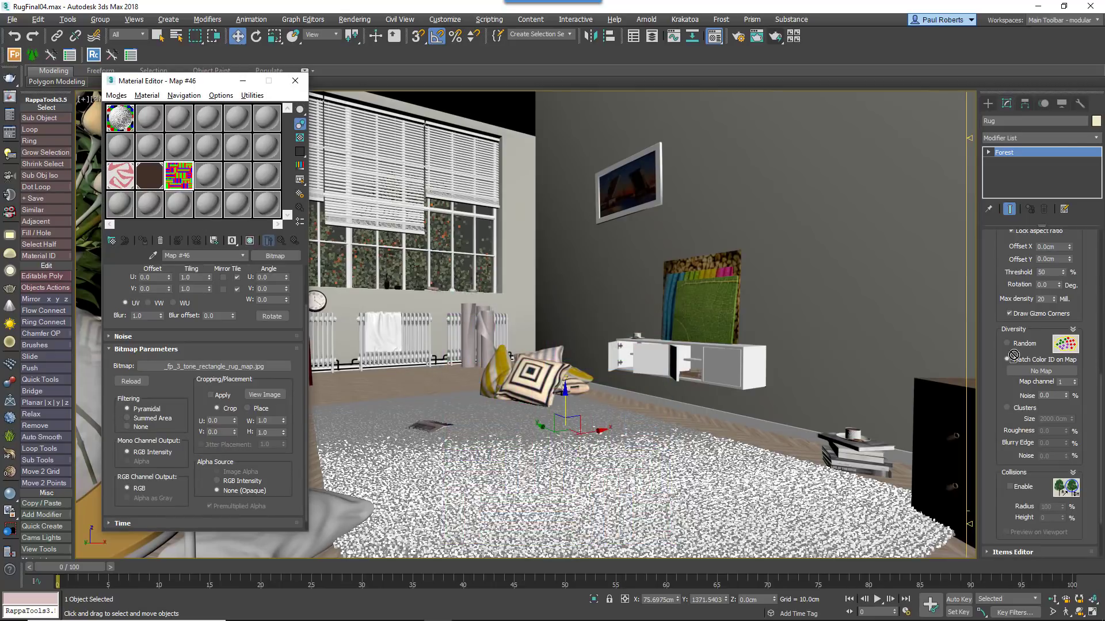
click(1007, 343)
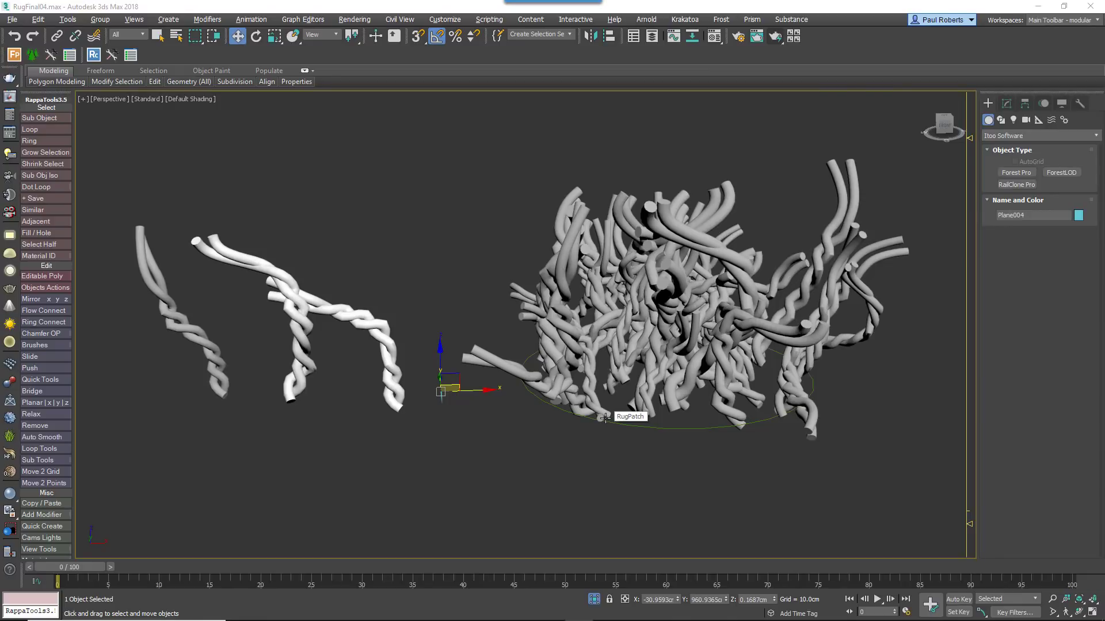
mouse_move(588, 457)
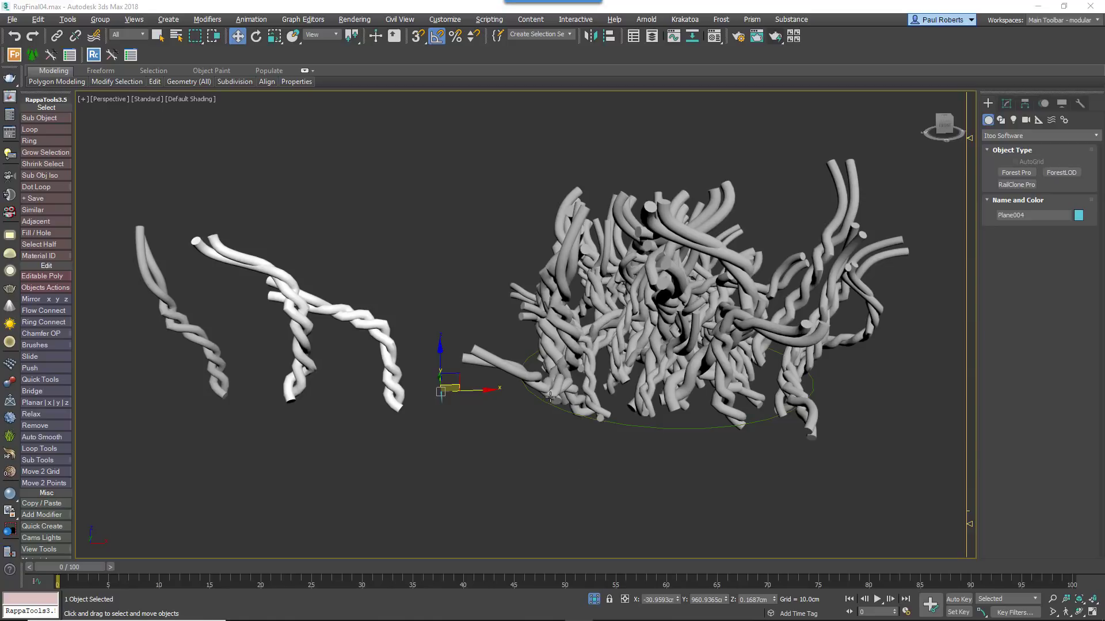
mouse_move(515, 455)
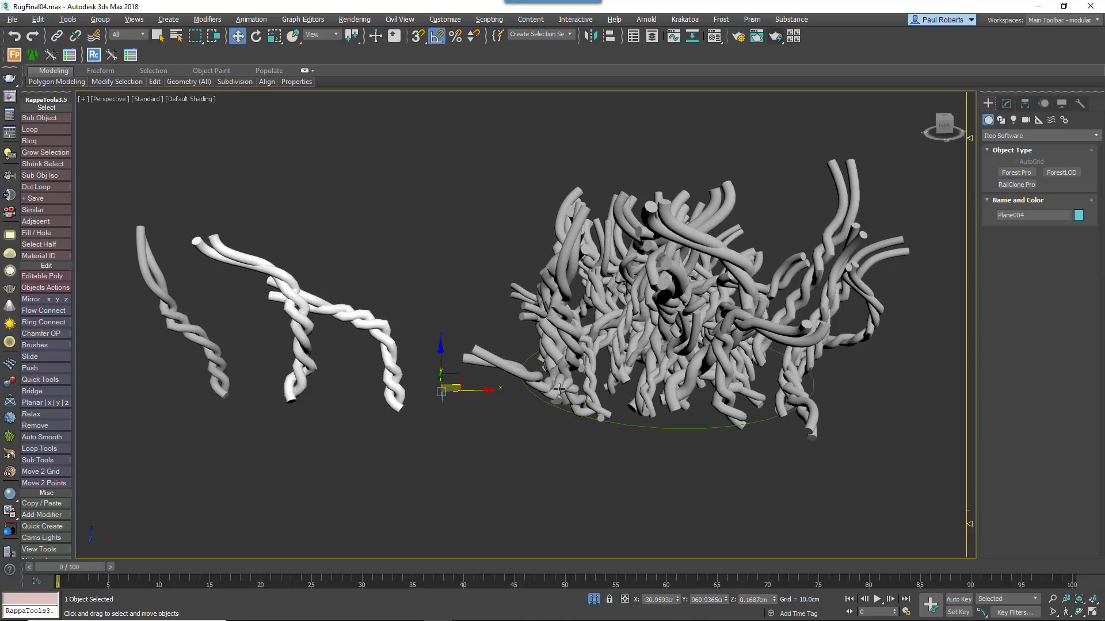
mouse_move(516, 408)
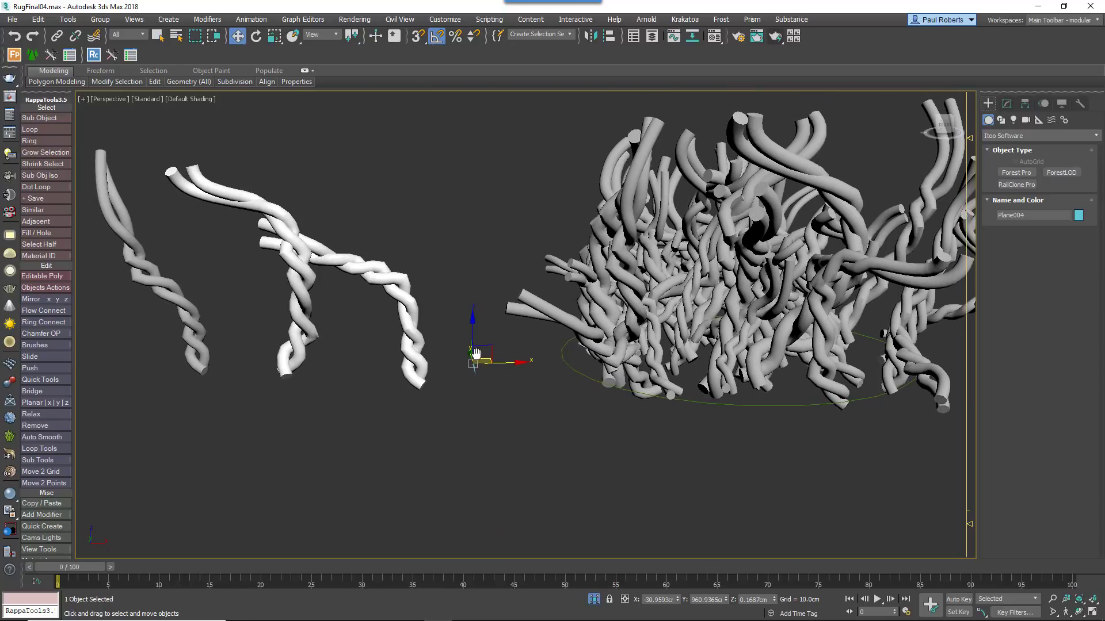
- Set Forest002 to Full distribution and lower the start of its rotation probability curve
click(1015, 171)
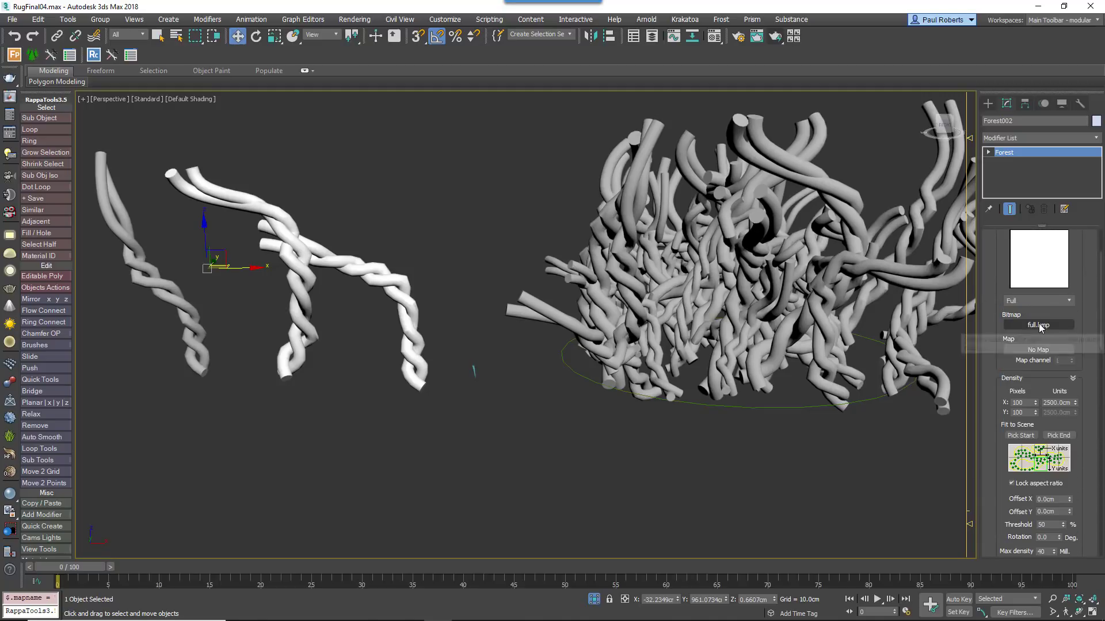
click(1012, 482)
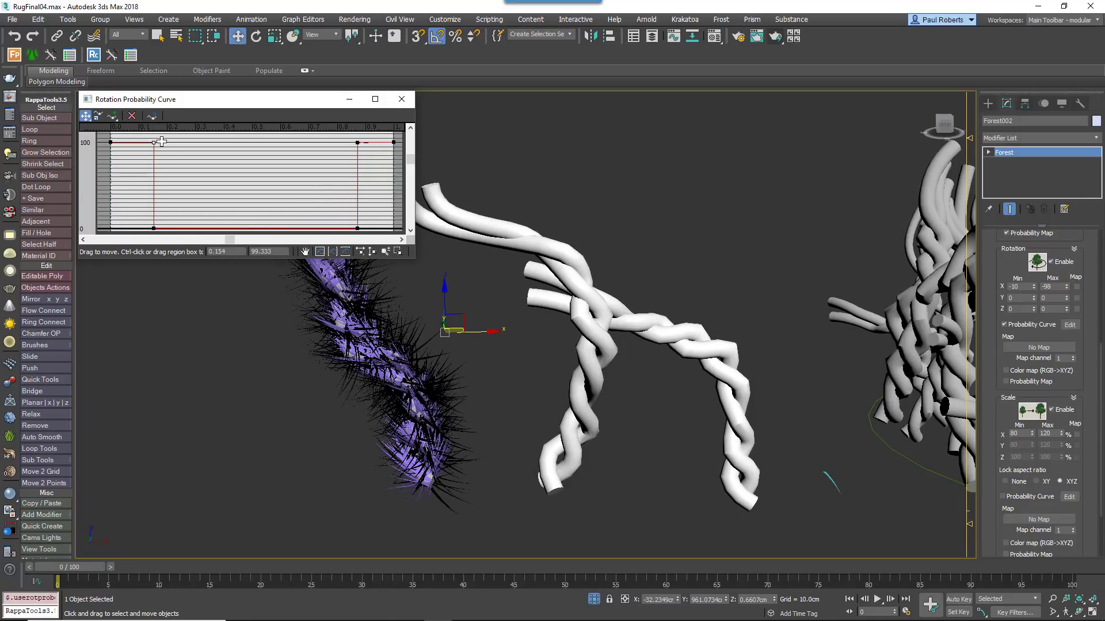
drag(154, 143, 154, 203)
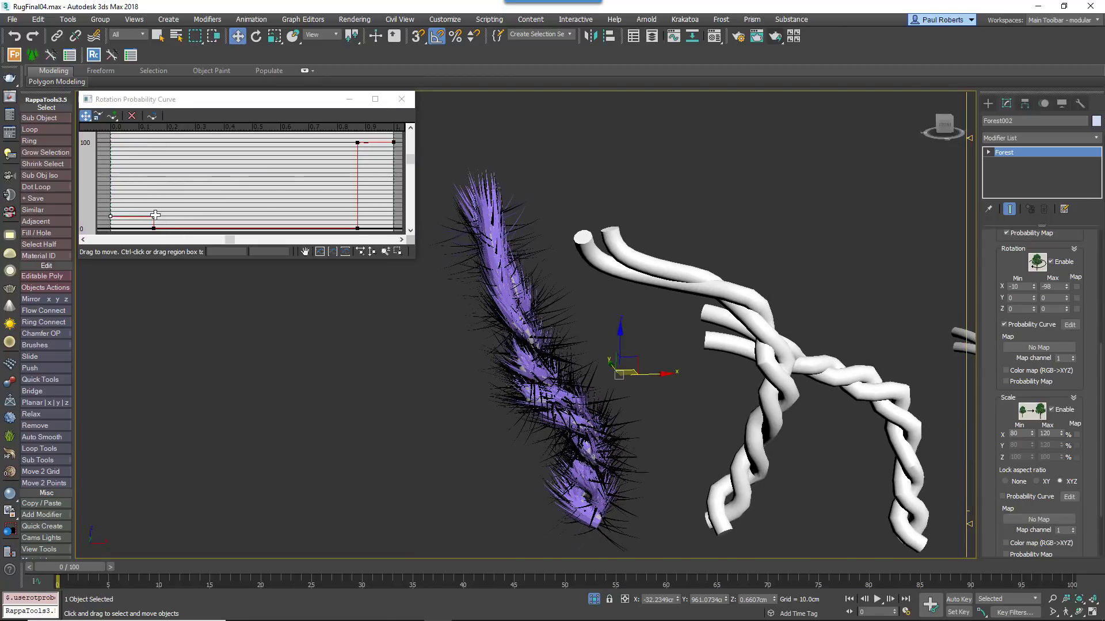
drag(153, 216, 153, 225)
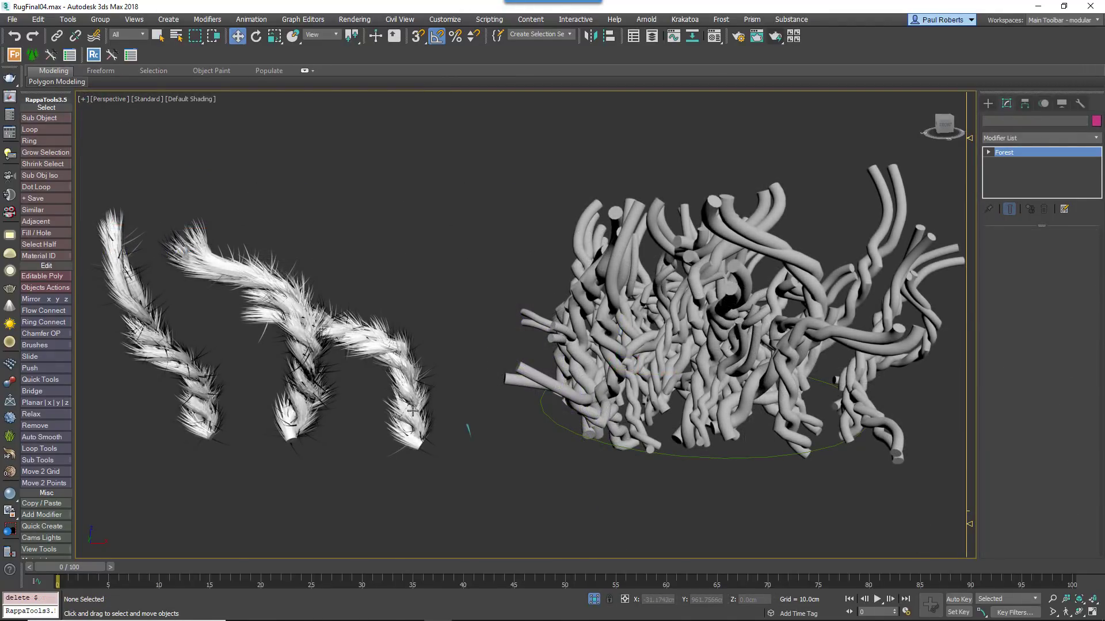
- Apply the fur setup to the remaining strands and deselect to view them
click(414, 415)
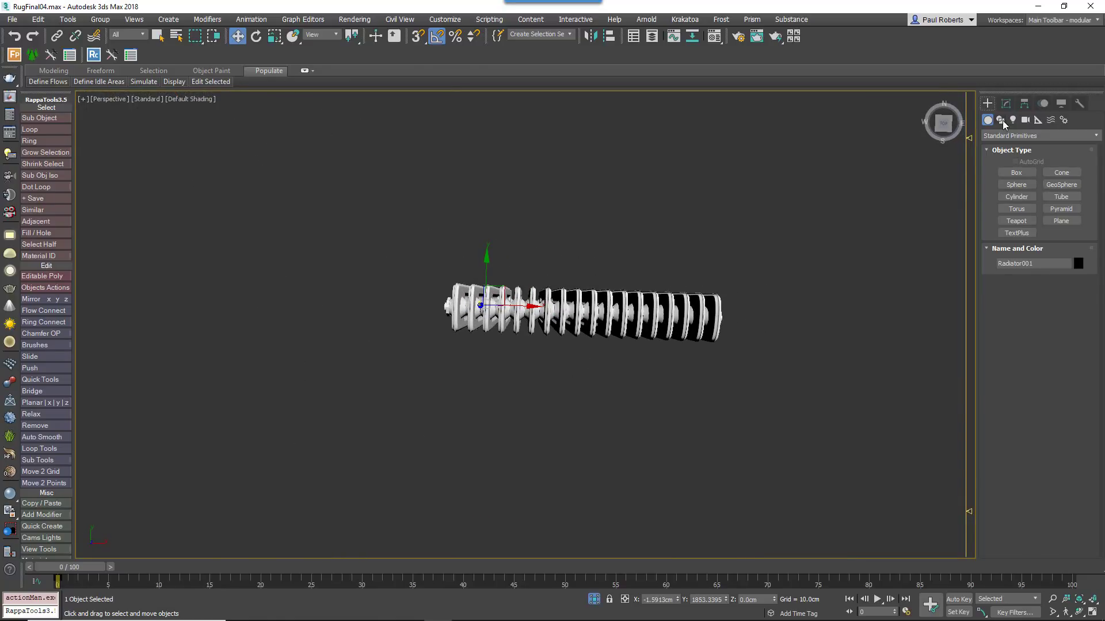
- Add Radiator001 to Rectangle012's Cloth simulation via Object Properties
click(999, 120)
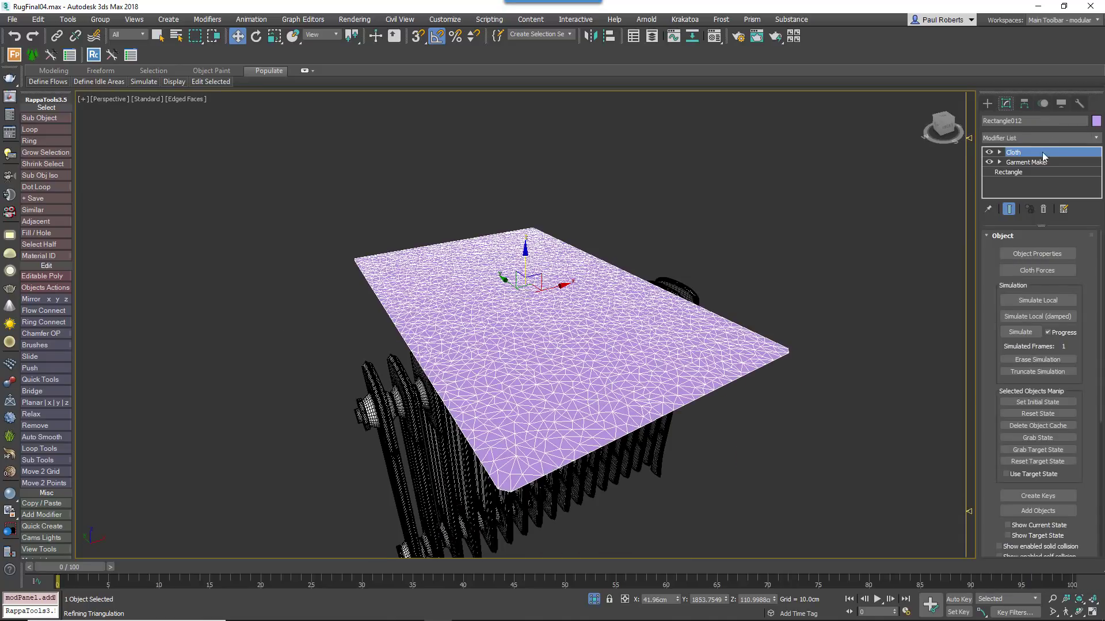
click(1036, 253)
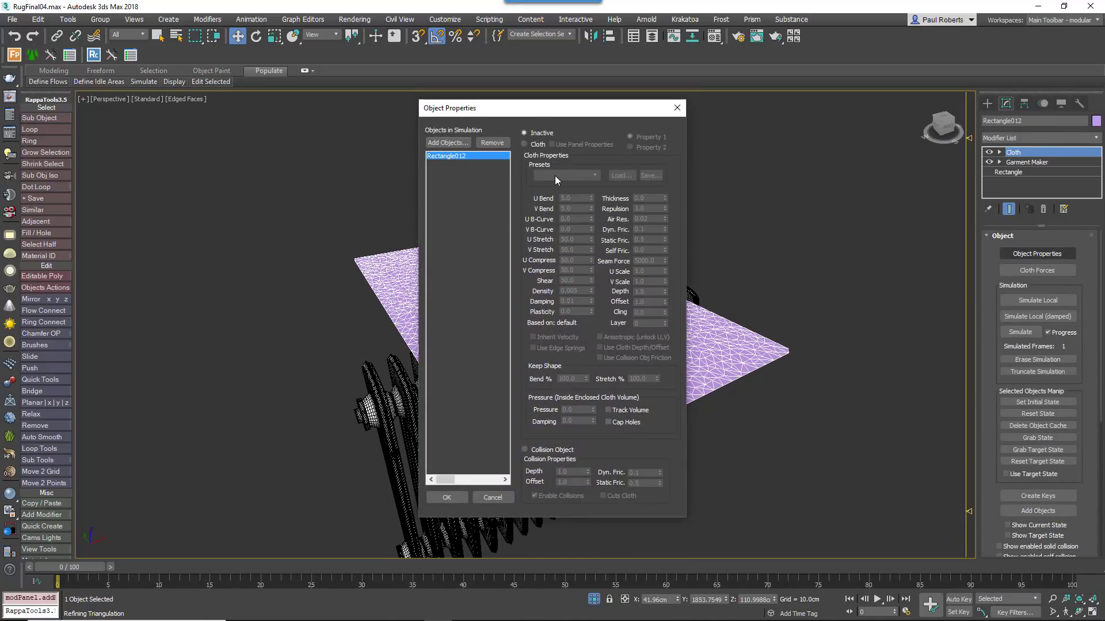
click(566, 174)
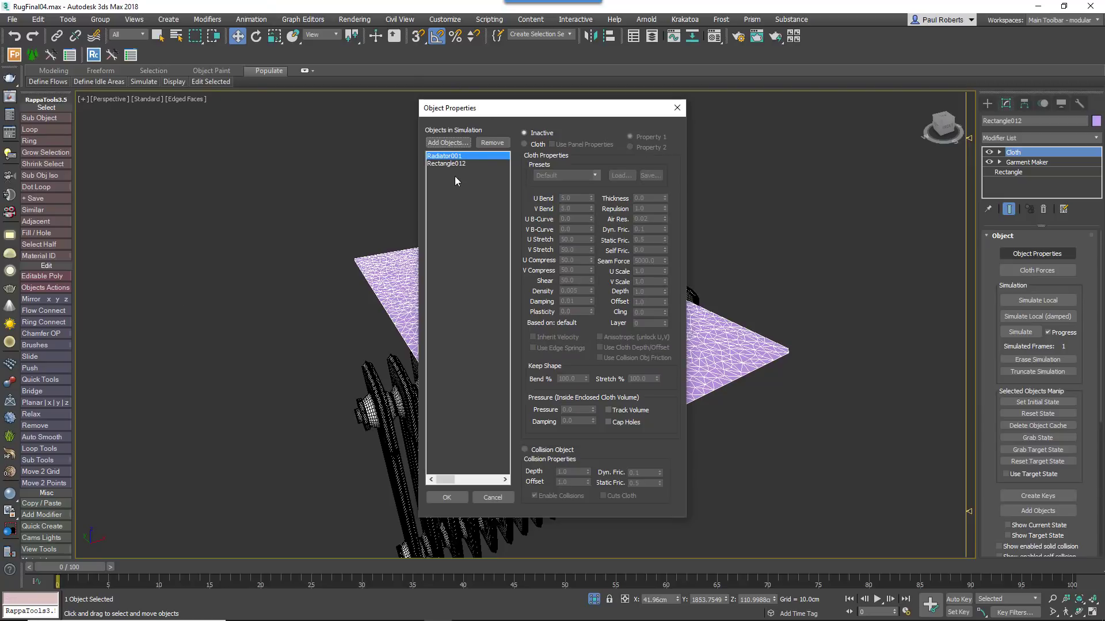
click(525, 450)
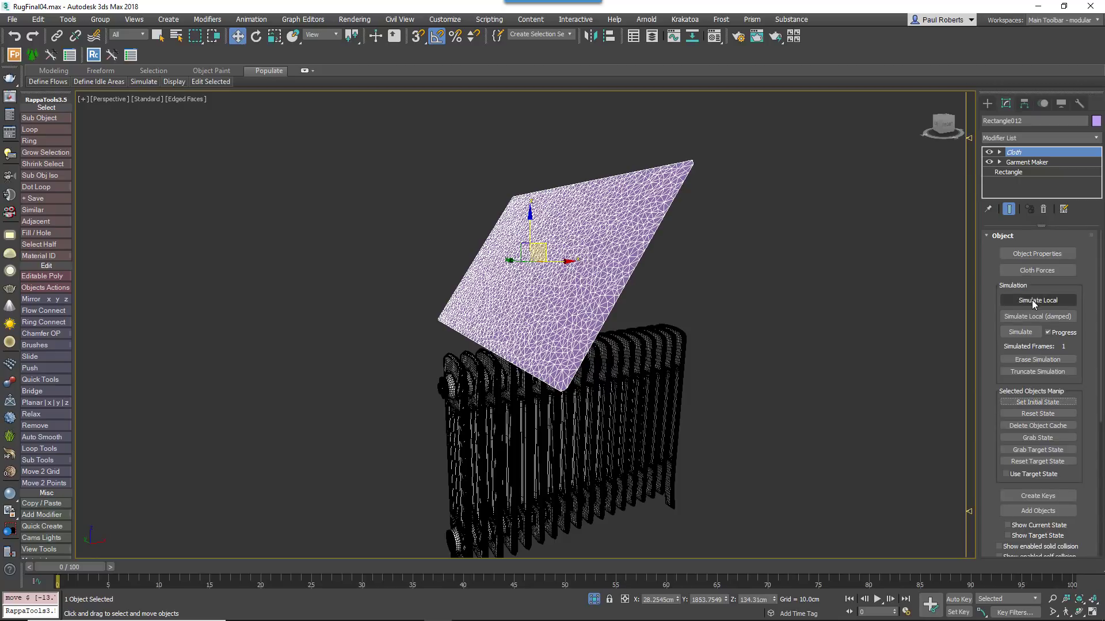
- Run Simulate Local until the cloth settles over the radiator, then stop it
click(1037, 299)
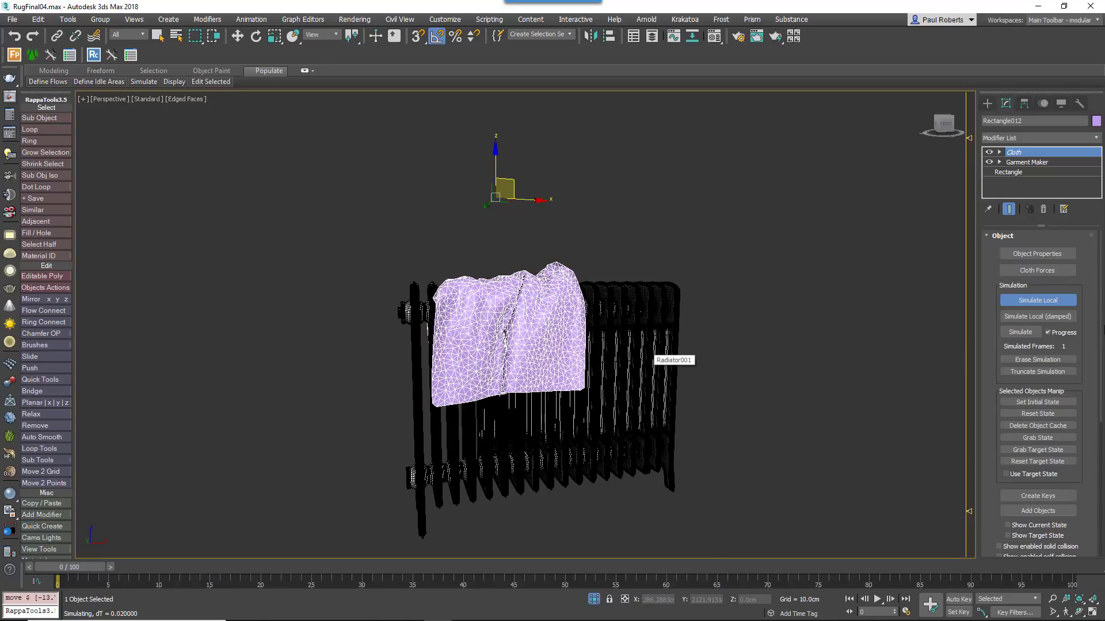
click(1037, 299)
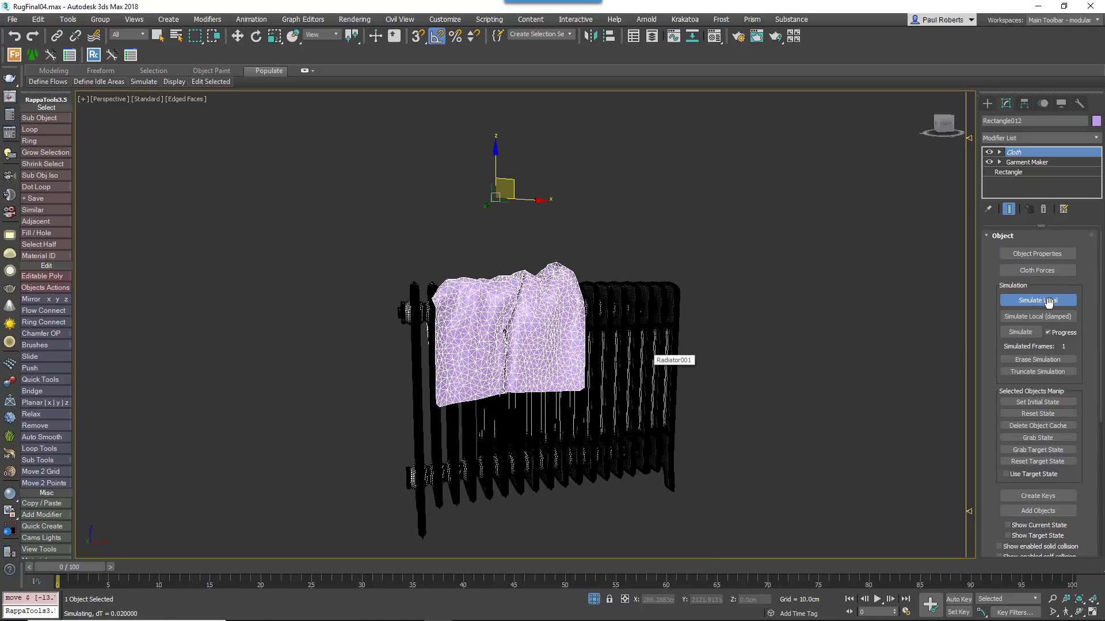
- Add TurboSmooth with 2 iterations to the towel and confirm its object properties
click(1039, 137)
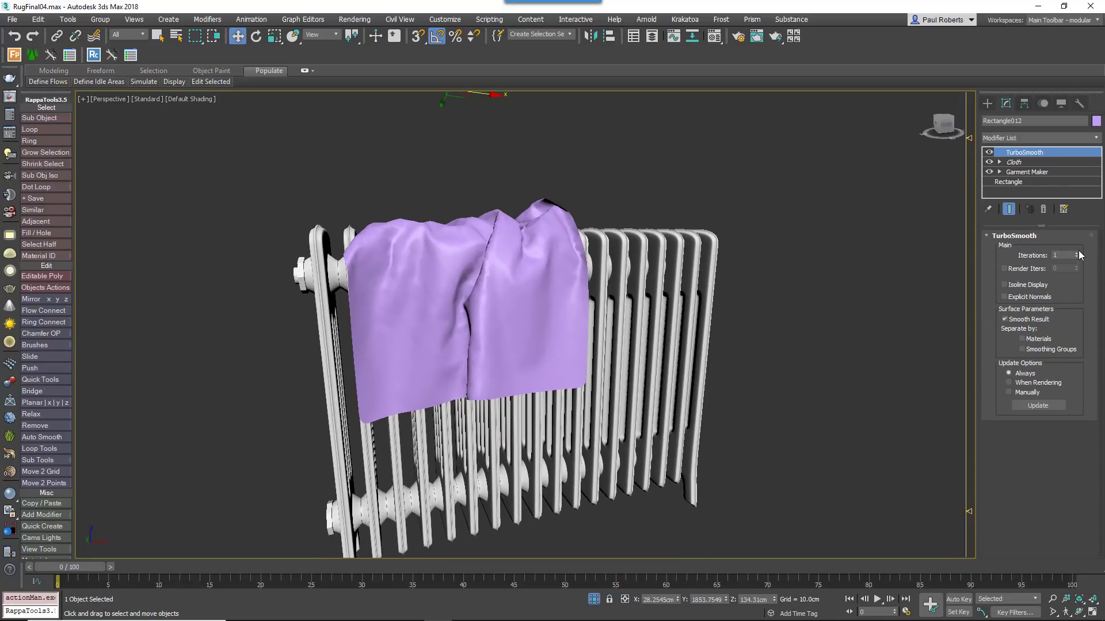
click(1076, 253)
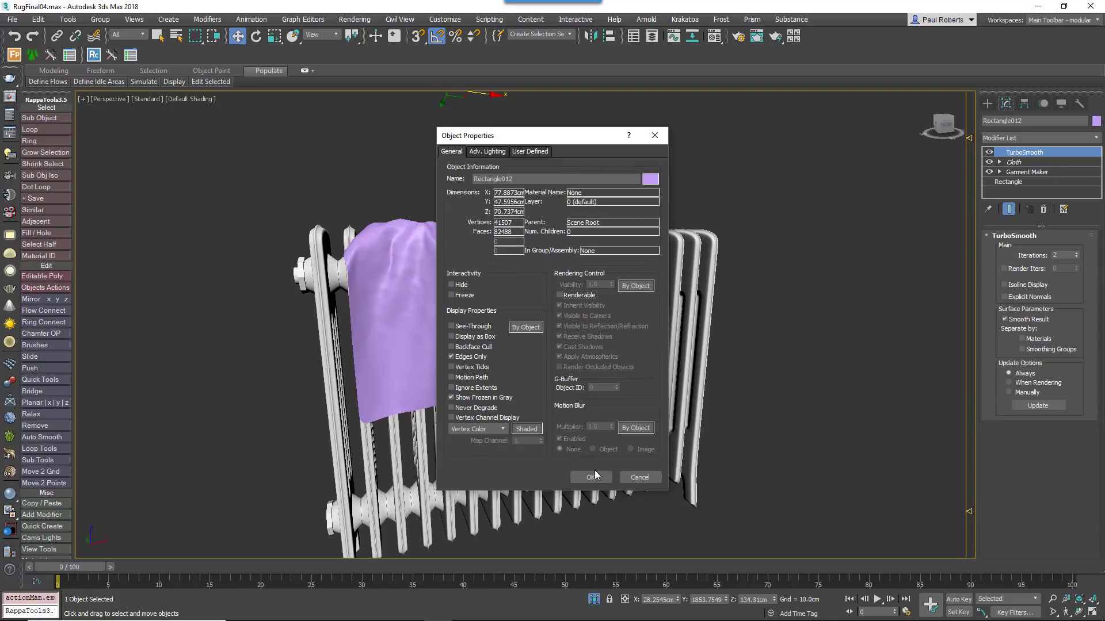
click(592, 477)
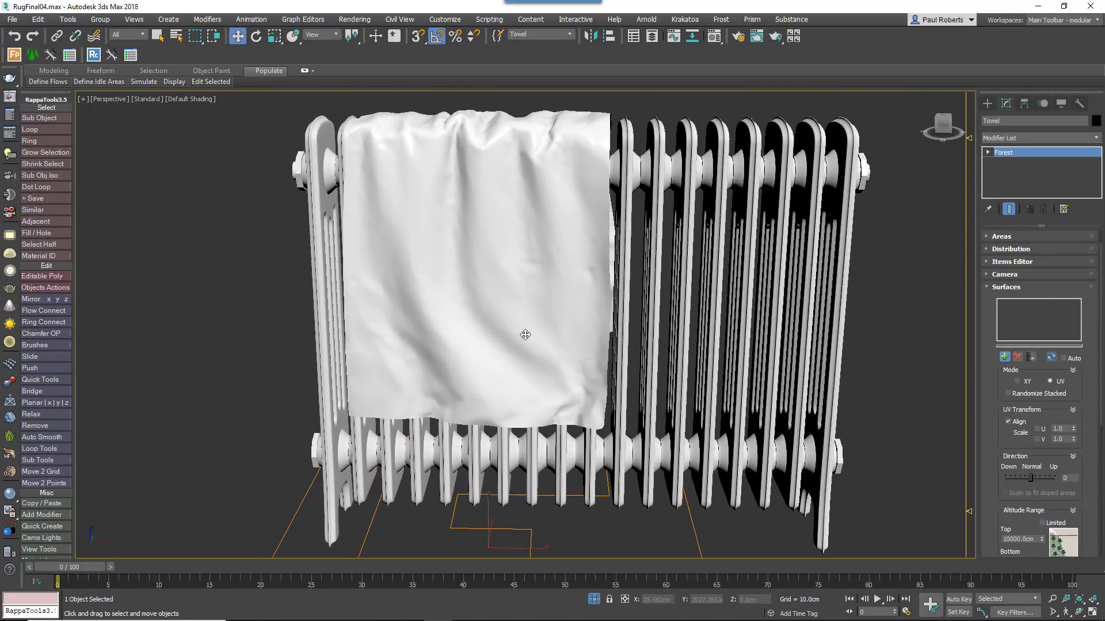
- Set the Towel Forest object's Surfaces mode to UV
click(1049, 380)
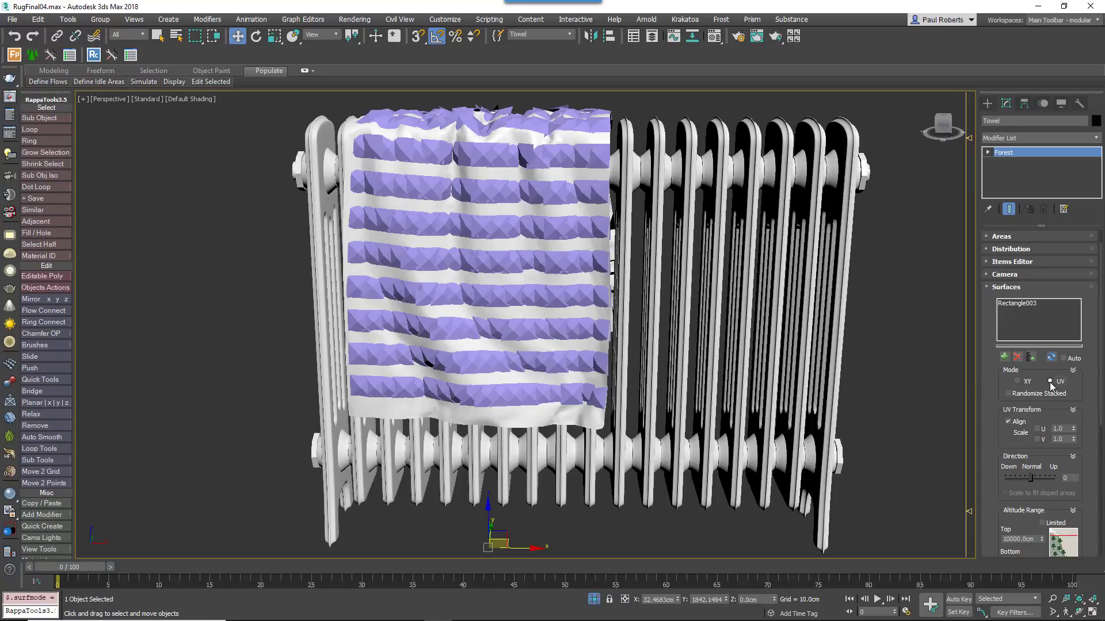